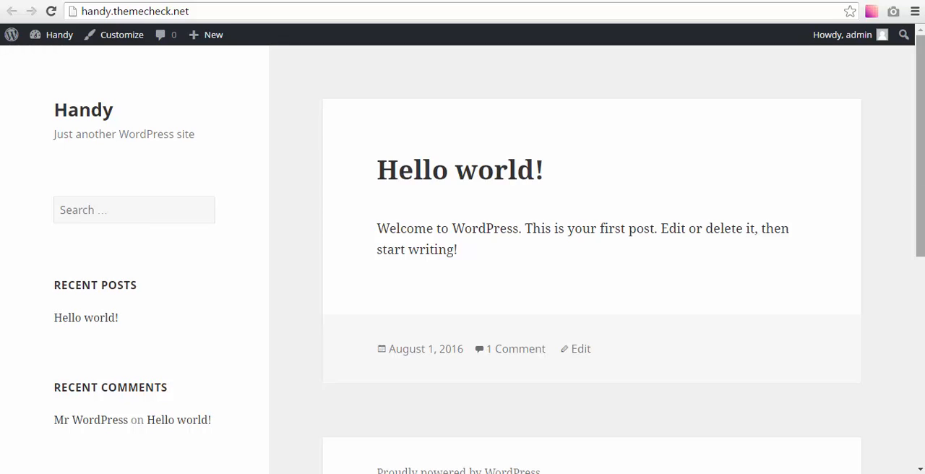
mouse_move(399, 116)
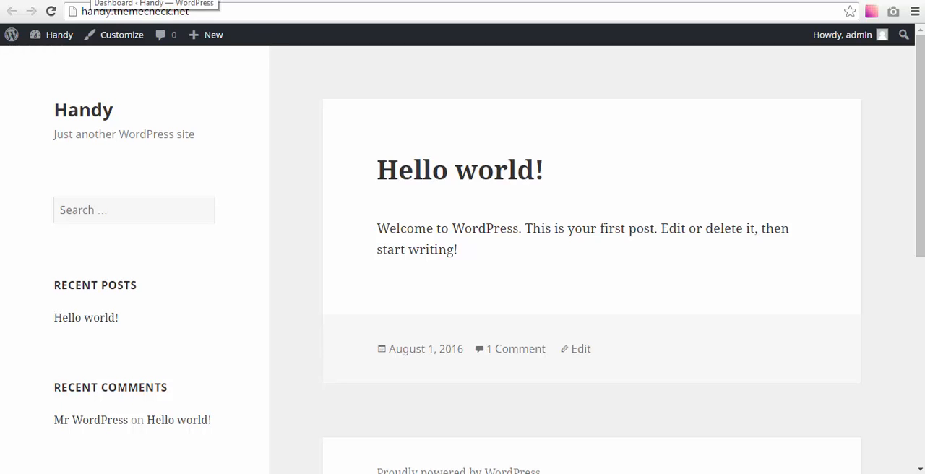
Enter the admin Dashboard from the live site and show the installed Themes list
click(60, 33)
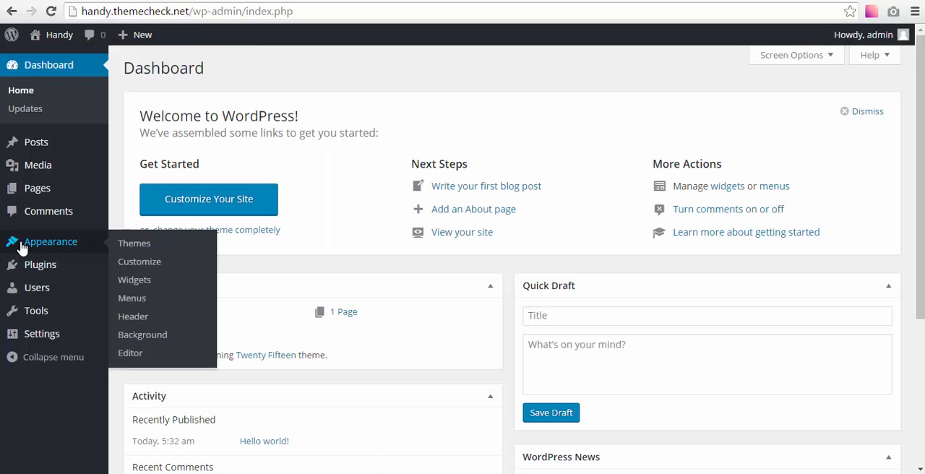
click(133, 243)
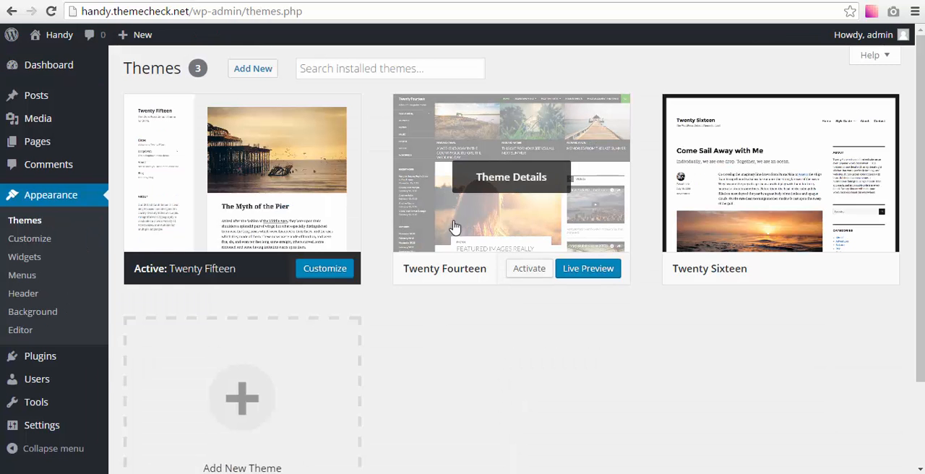
mouse_move(224, 190)
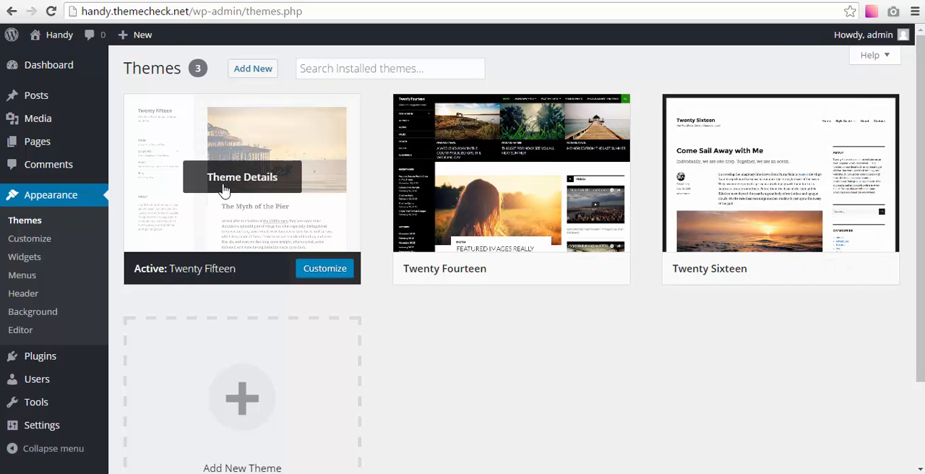
mouse_move(463, 405)
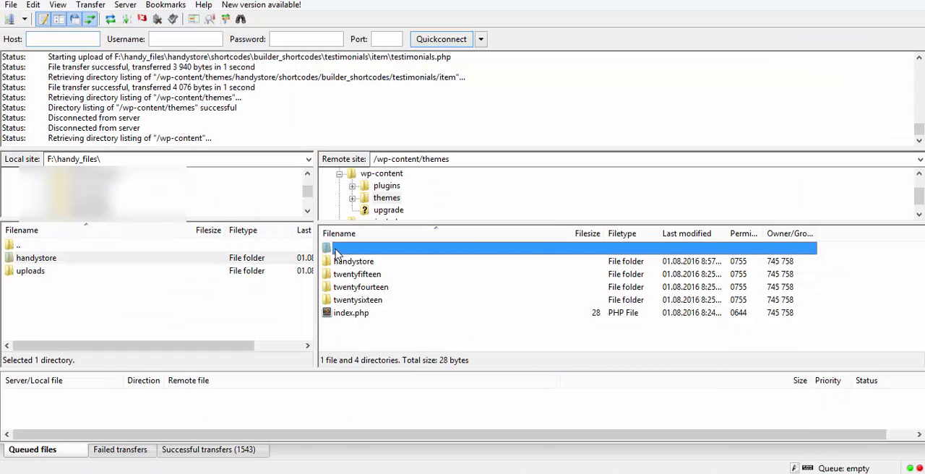
Navigate the remote pane to /wp-content/themes and delete the old handystore folder
double_click(340, 249)
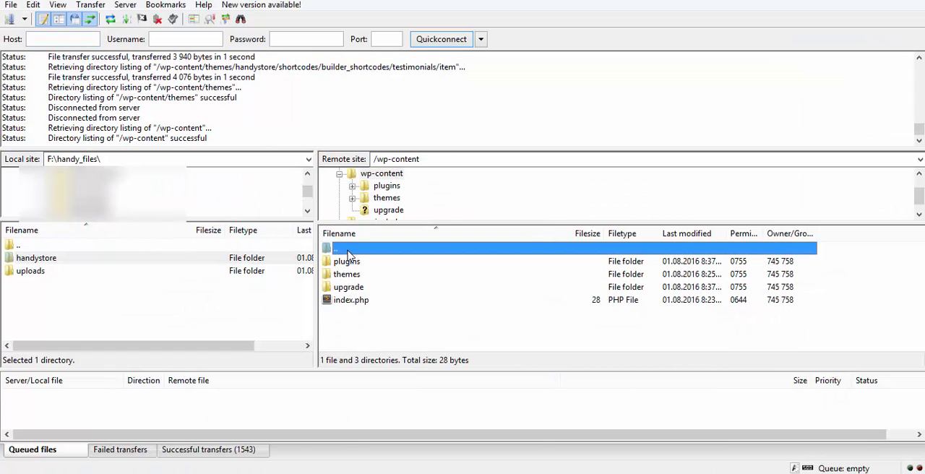
double_click(344, 246)
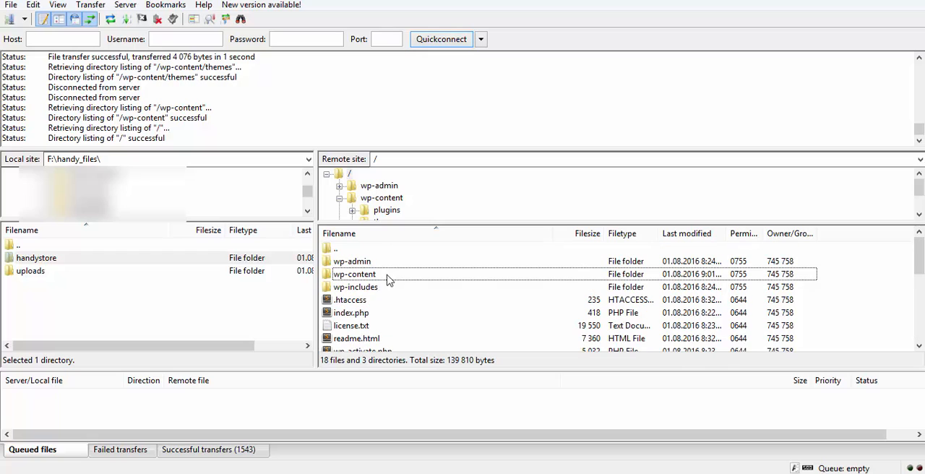
mouse_move(408, 274)
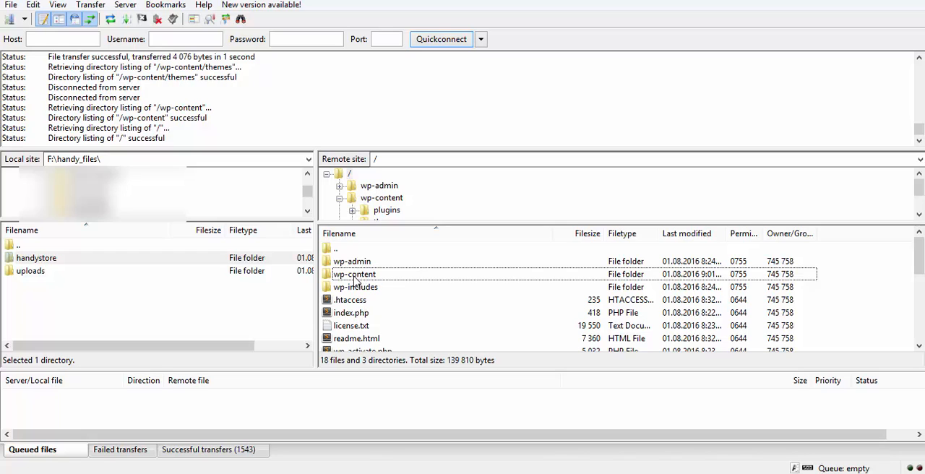
mouse_move(354, 282)
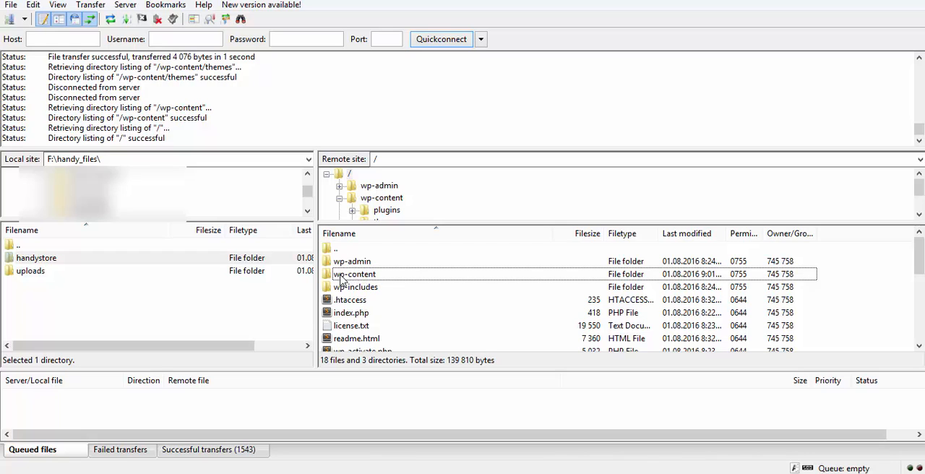
double_click(354, 275)
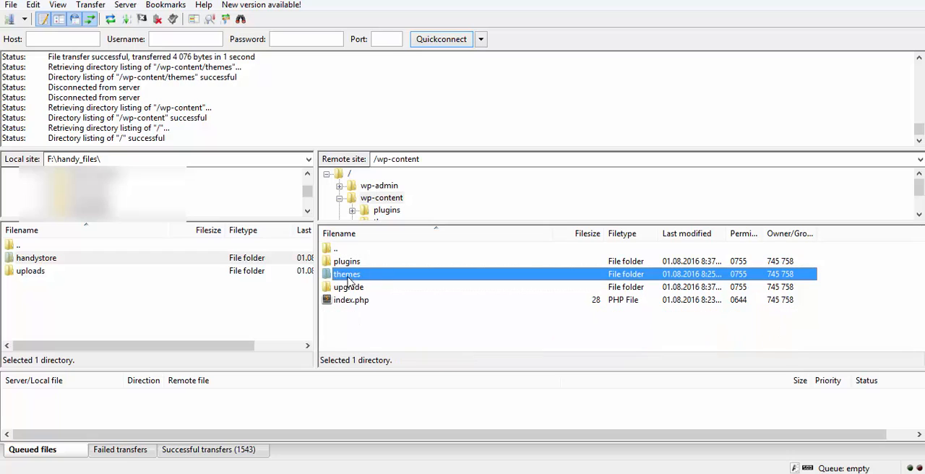
double_click(347, 275)
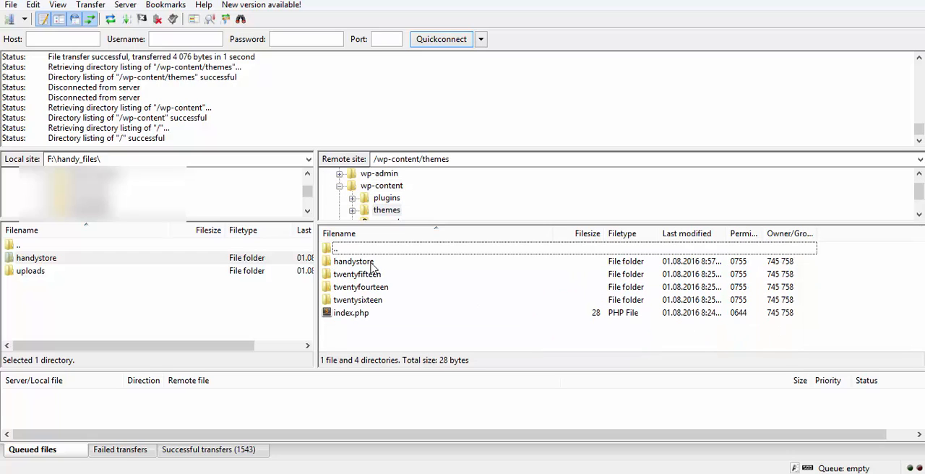
click(352, 261)
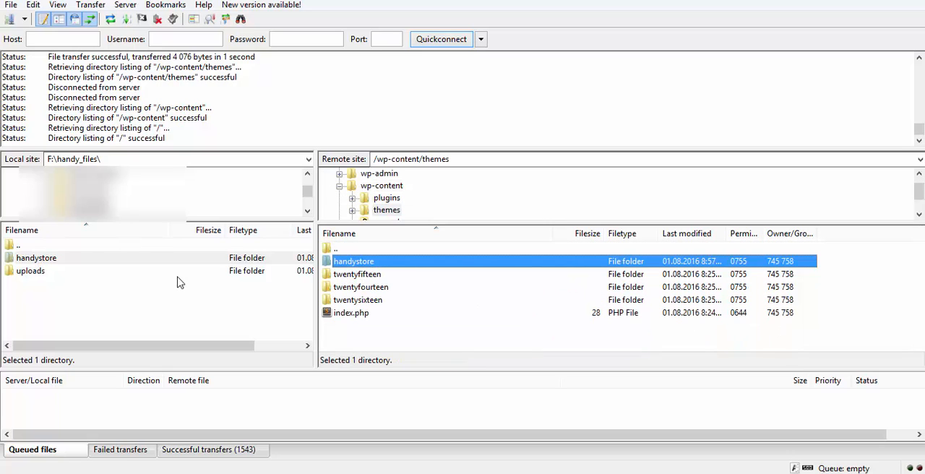
click(36, 257)
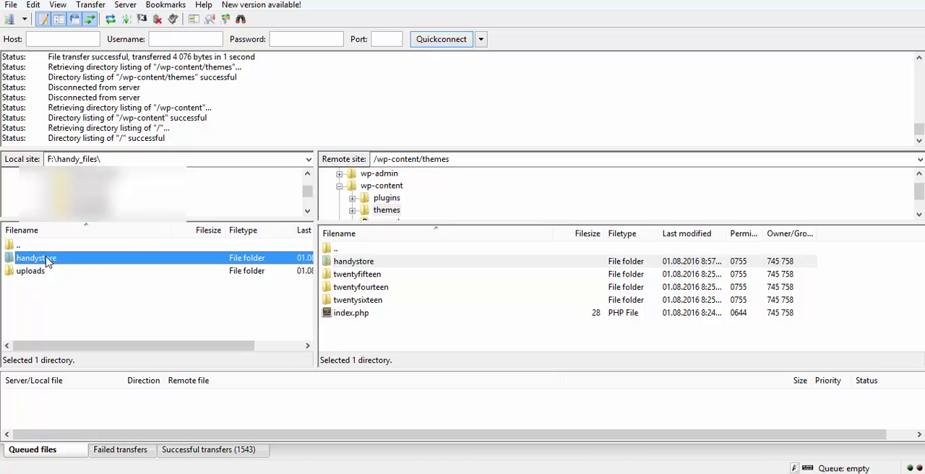
click(353, 260)
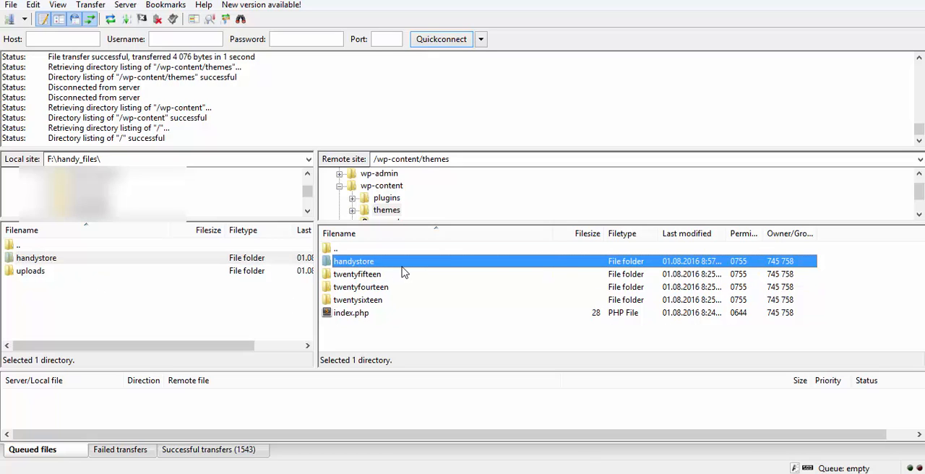
mouse_move(399, 273)
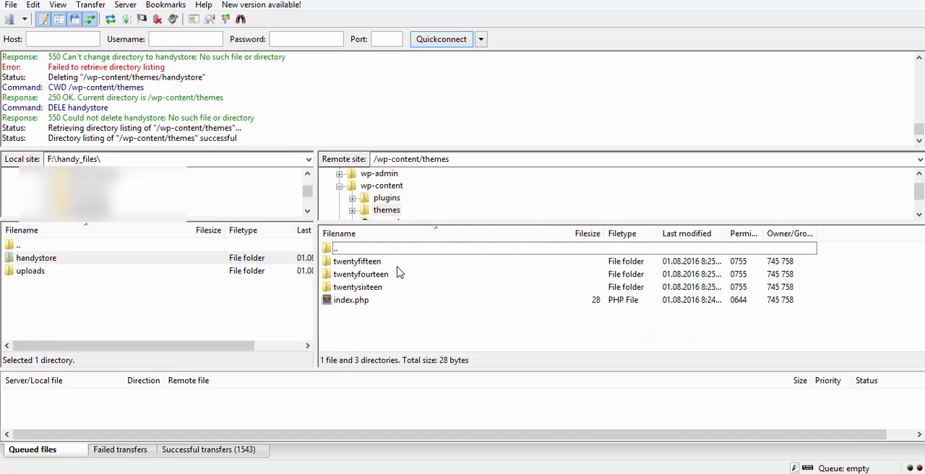
click(357, 286)
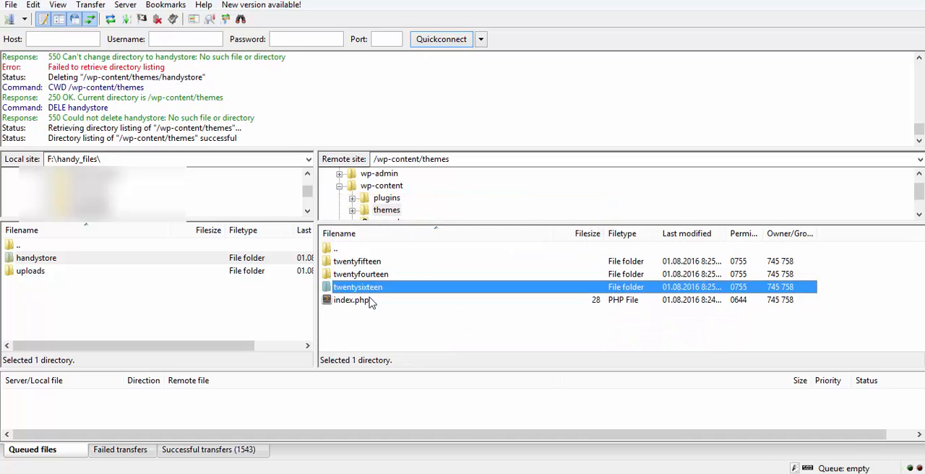
Upload the local handystore folder into the server's themes directory
click(35, 257)
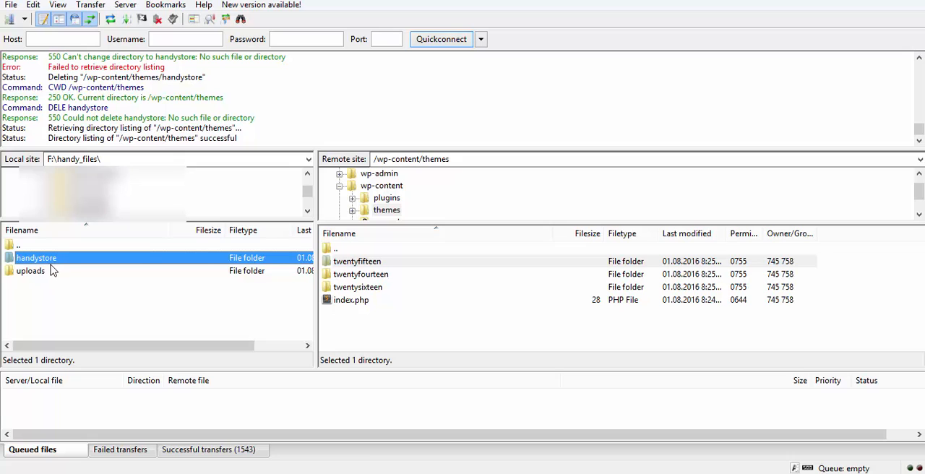
right_click(35, 257)
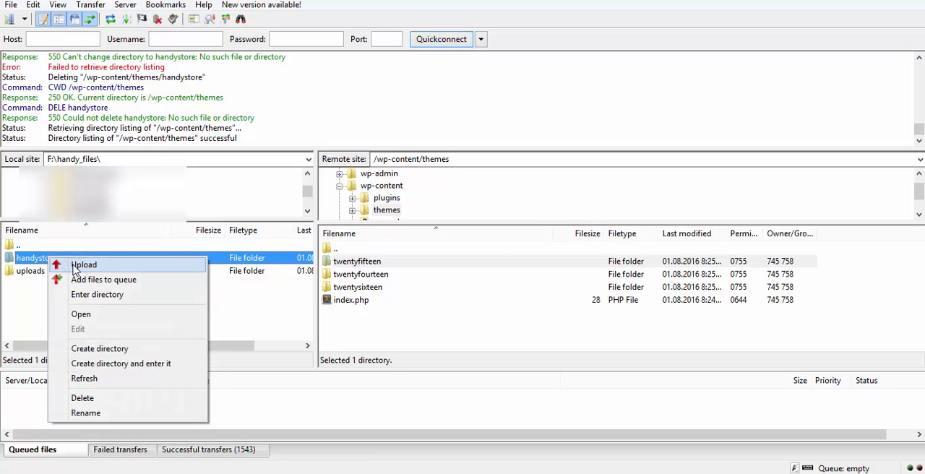
click(84, 264)
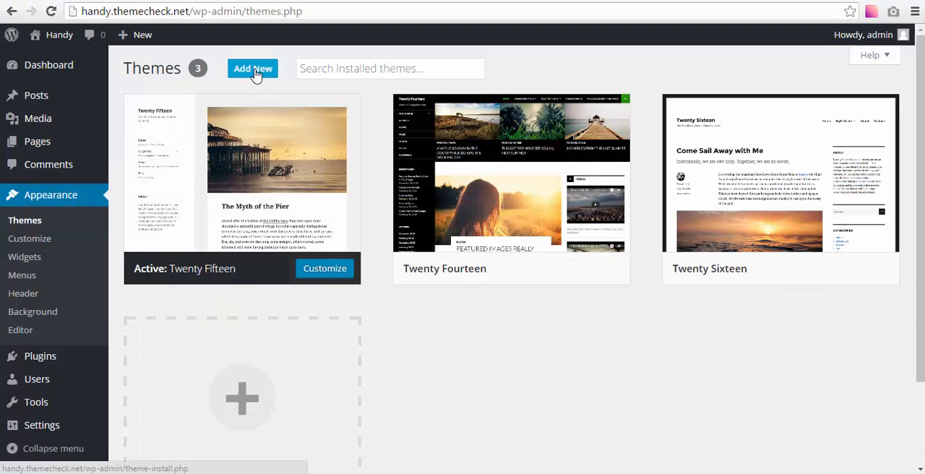
mouse_move(50, 214)
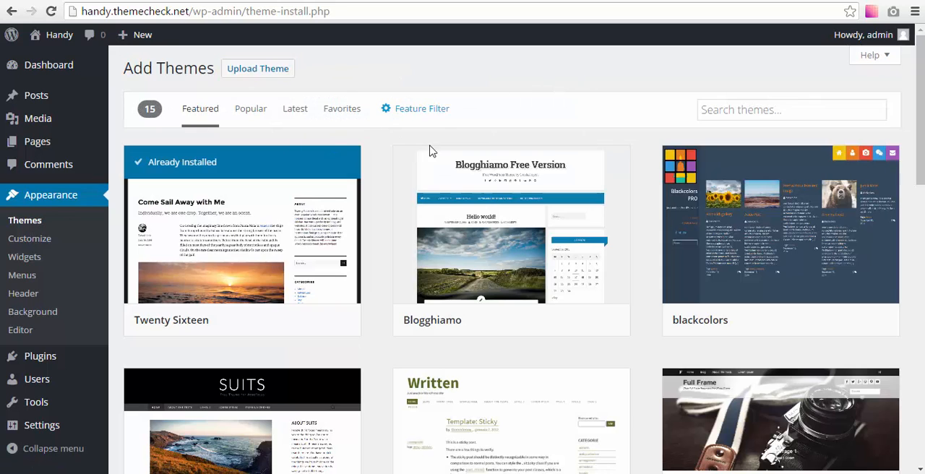
mouse_move(257, 68)
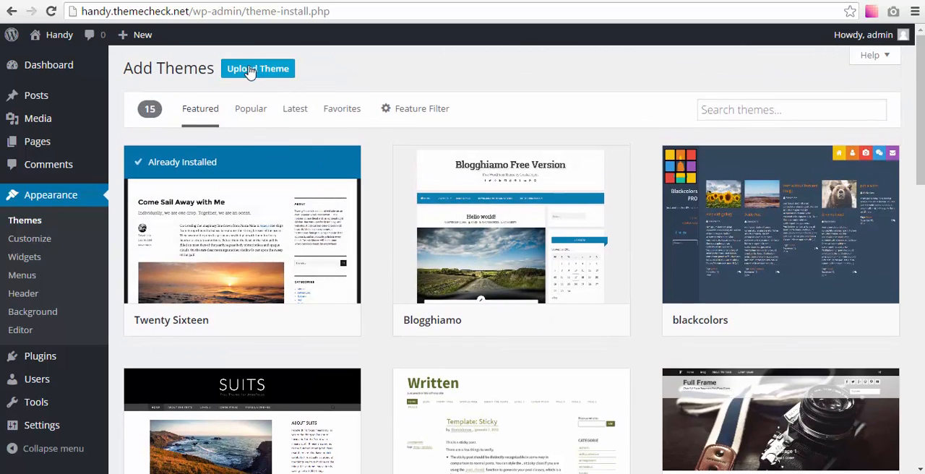
Abandon the theme file upload and return to the Themes list now showing HandyStore
click(257, 68)
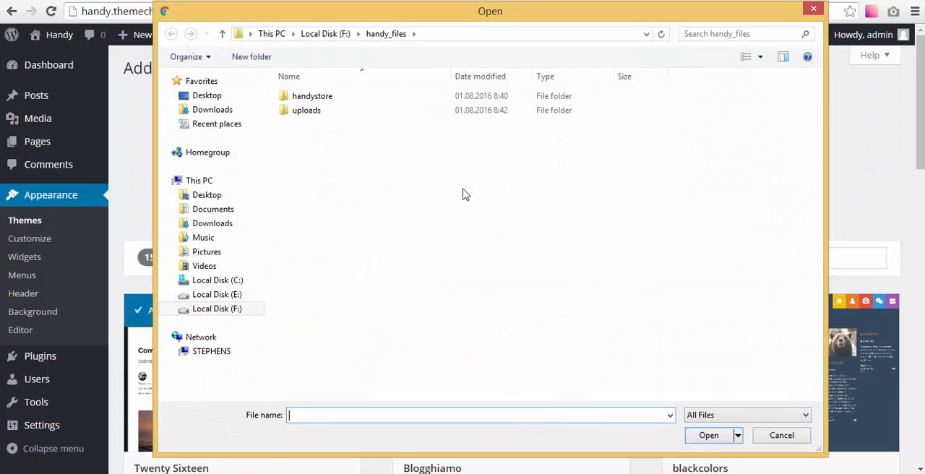
click(312, 95)
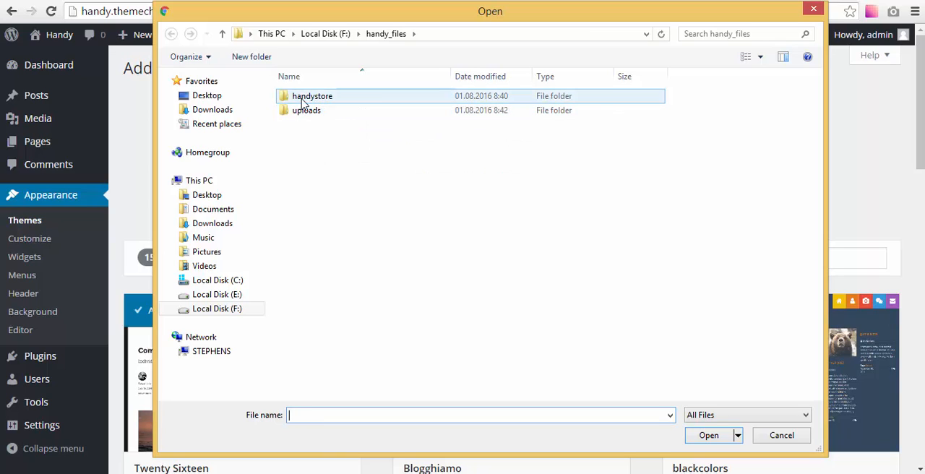
mouse_move(312, 95)
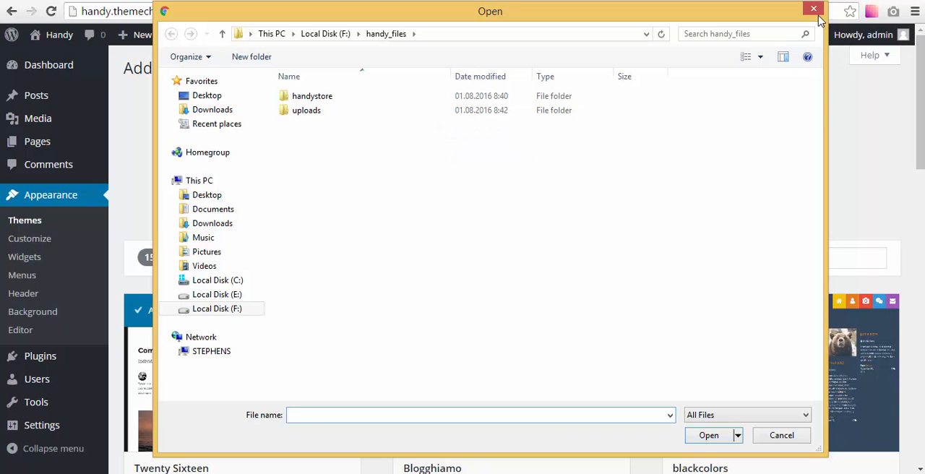
click(812, 9)
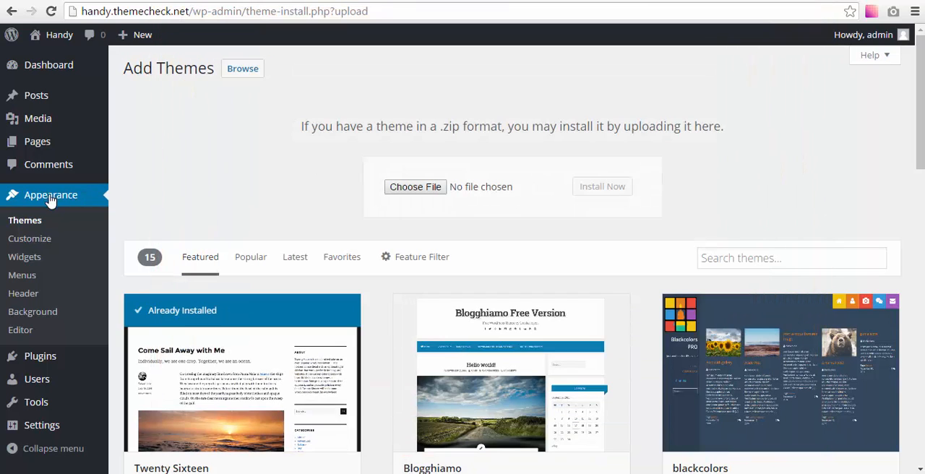
click(24, 219)
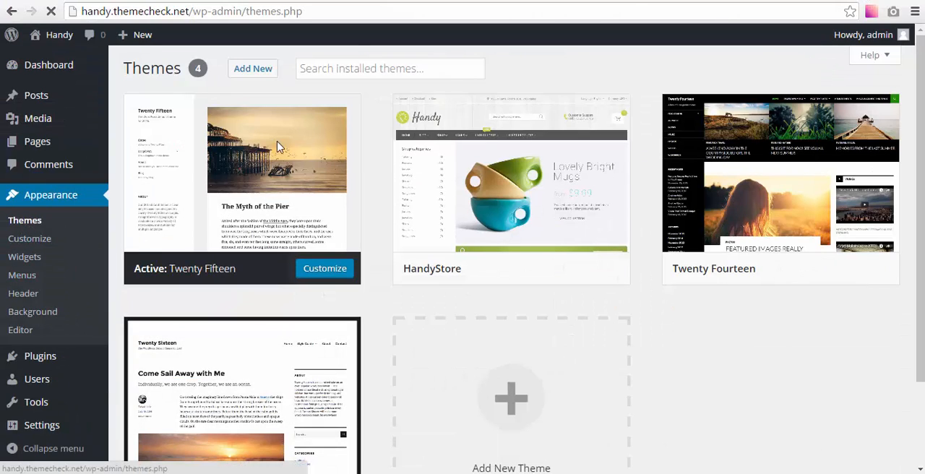
Review the HandyStore theme details and make HandyStore the active theme
click(511, 188)
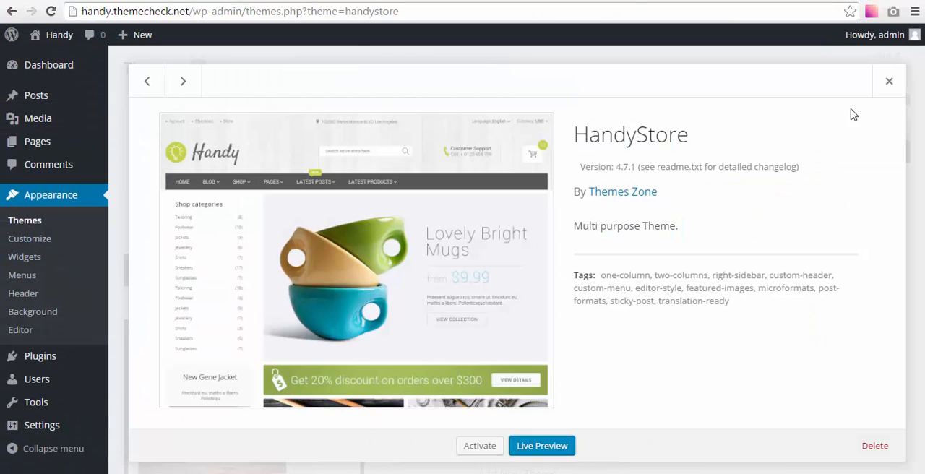
click(889, 81)
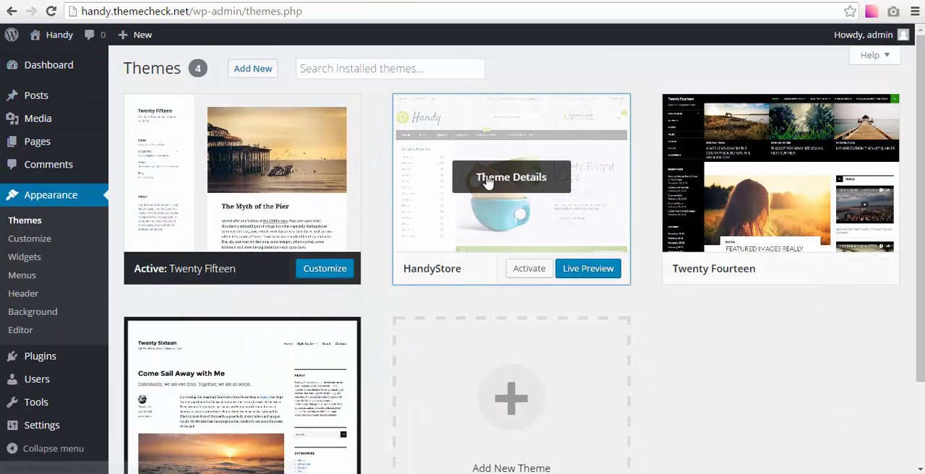
click(529, 269)
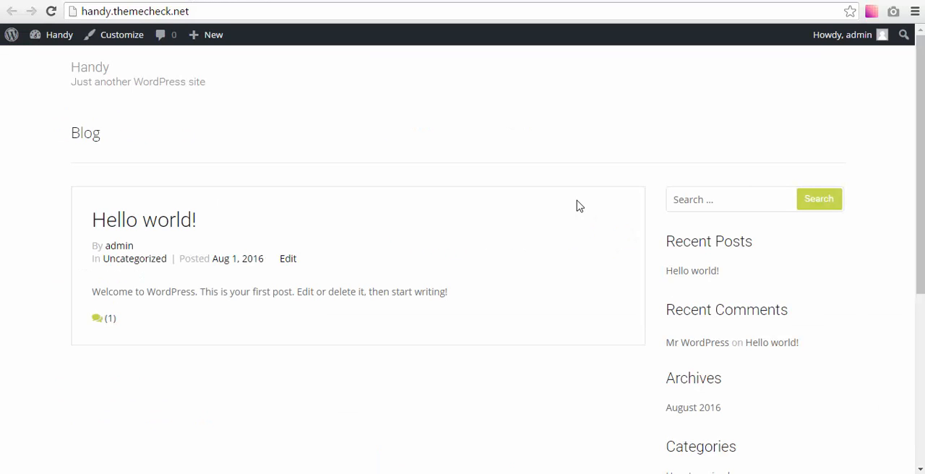
mouse_move(115, 142)
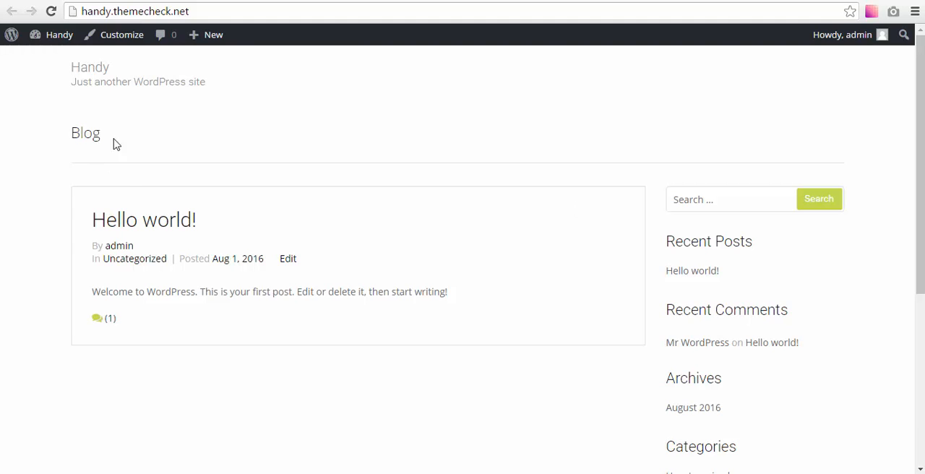
mouse_move(818, 208)
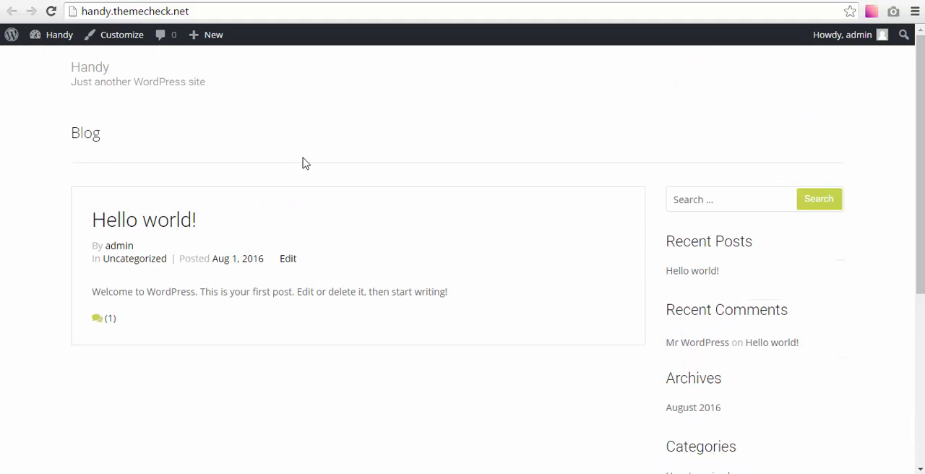
mouse_move(440, 130)
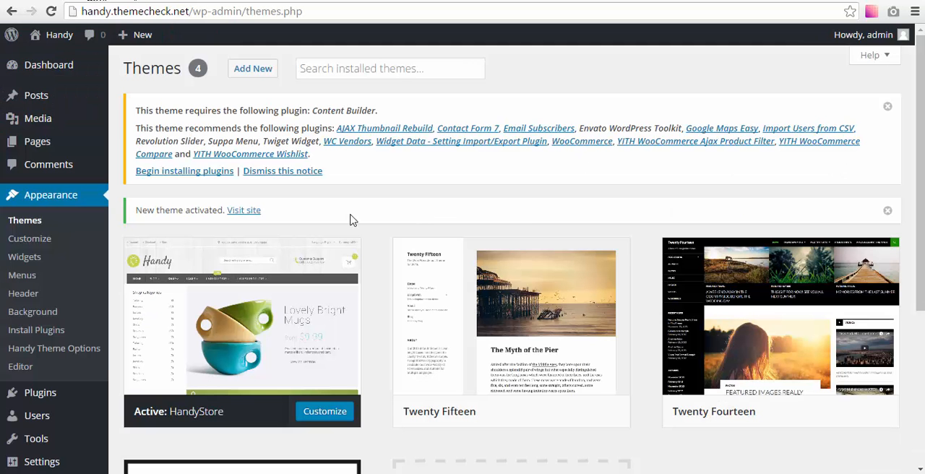
Select all 16 required and recommended plugins and apply the bulk Install action
click(184, 171)
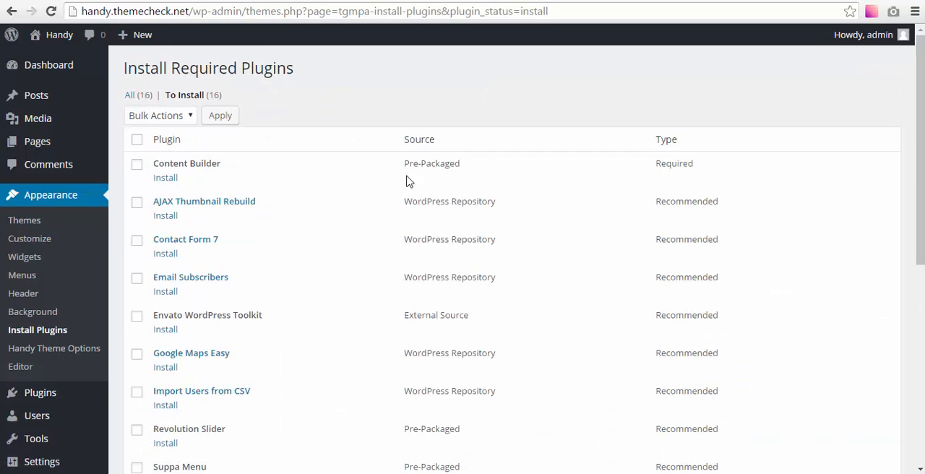
scroll(down, 3)
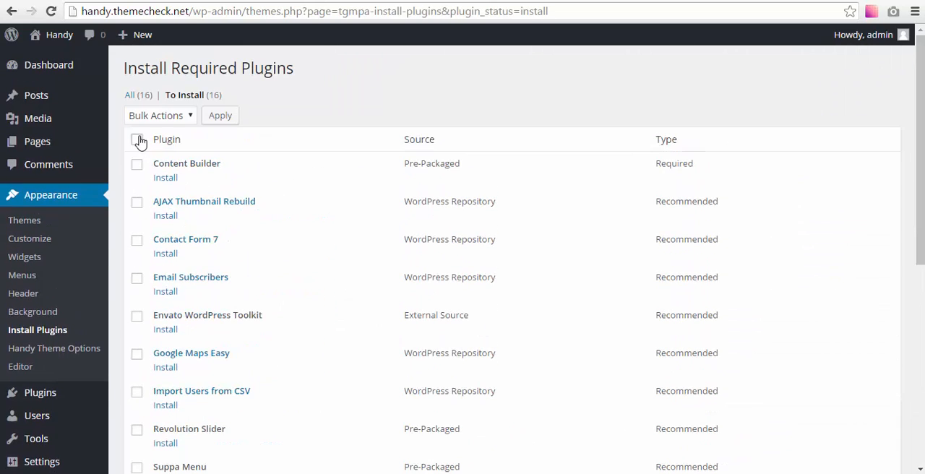
click(136, 139)
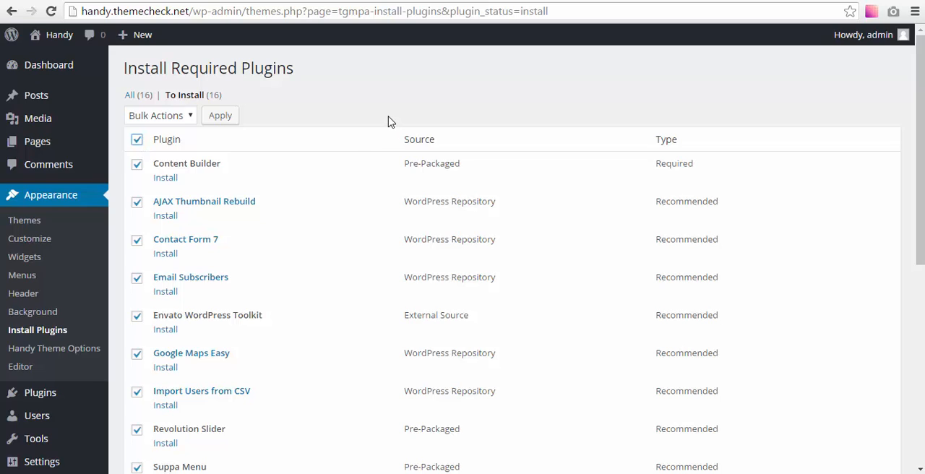
mouse_move(364, 111)
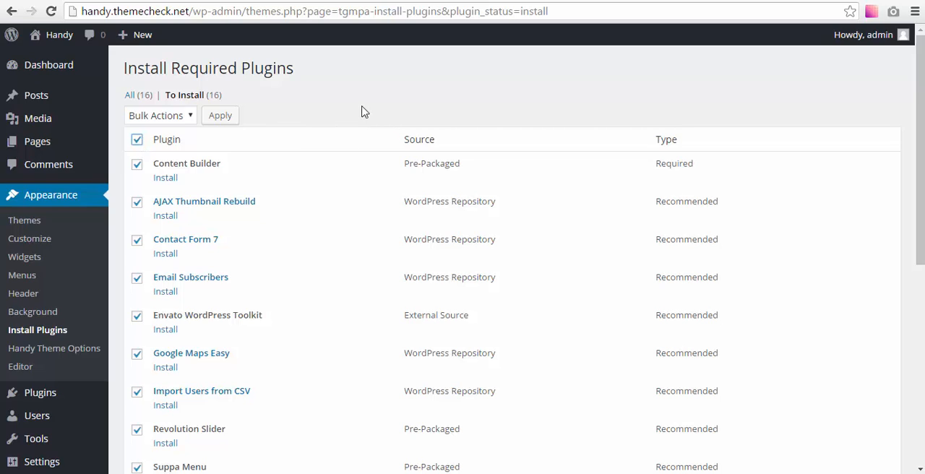
click(159, 116)
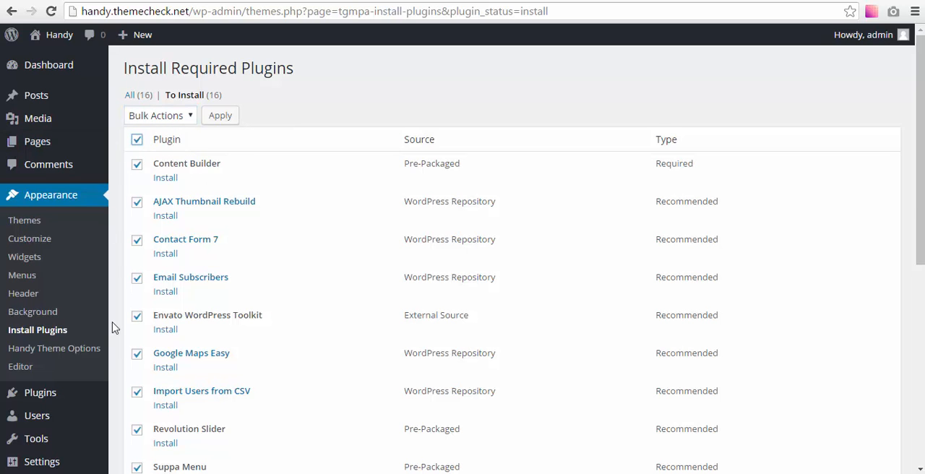
click(159, 116)
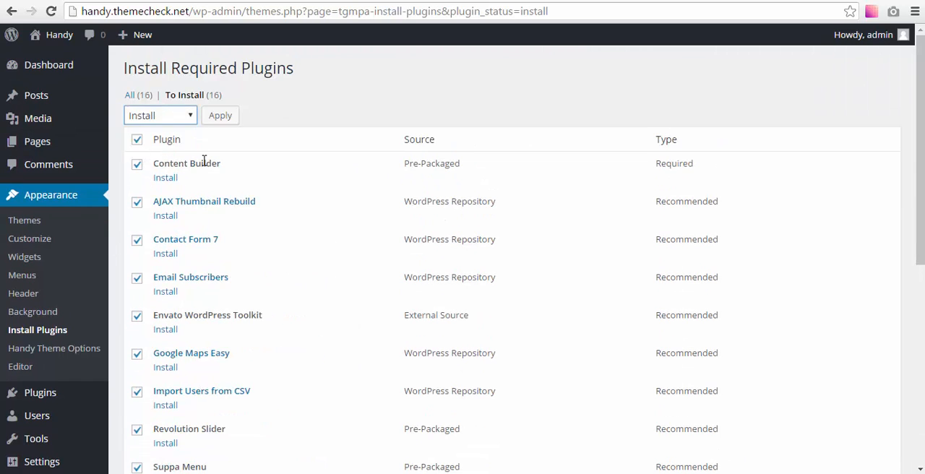
click(219, 116)
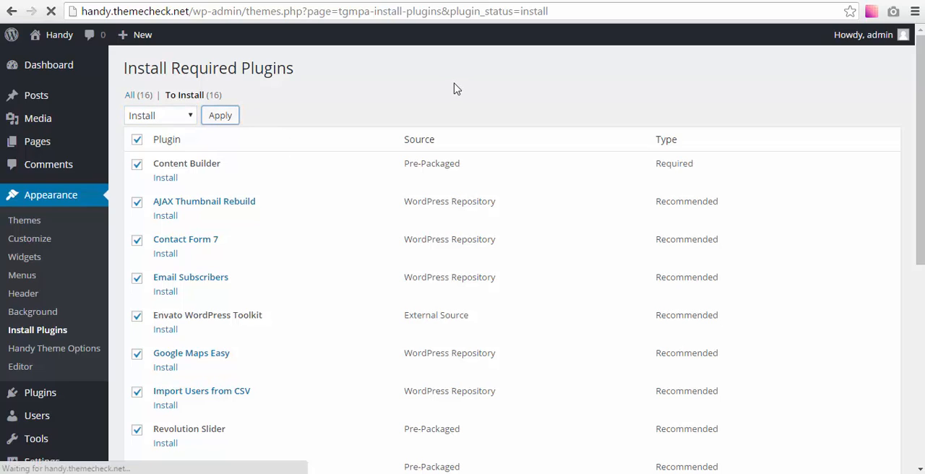
Let all 16 plugin installs complete, then return to the Required Plugins Installer
click(219, 116)
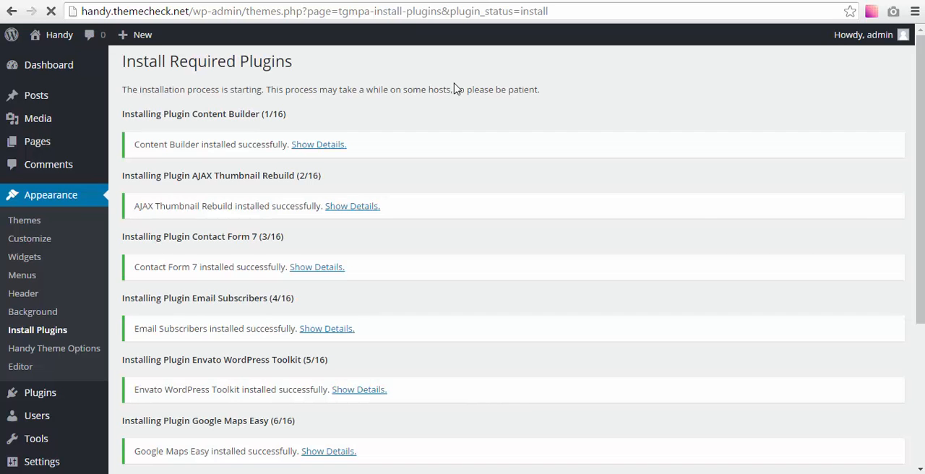
mouse_move(476, 107)
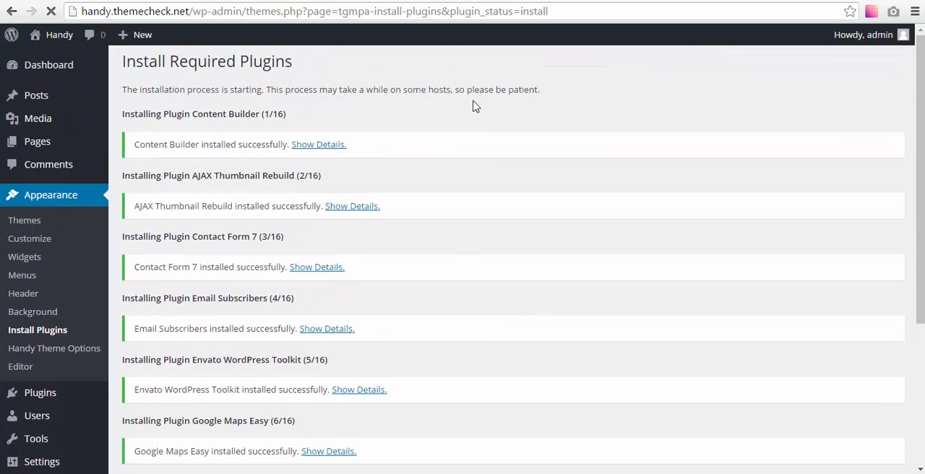
scroll(down, 3)
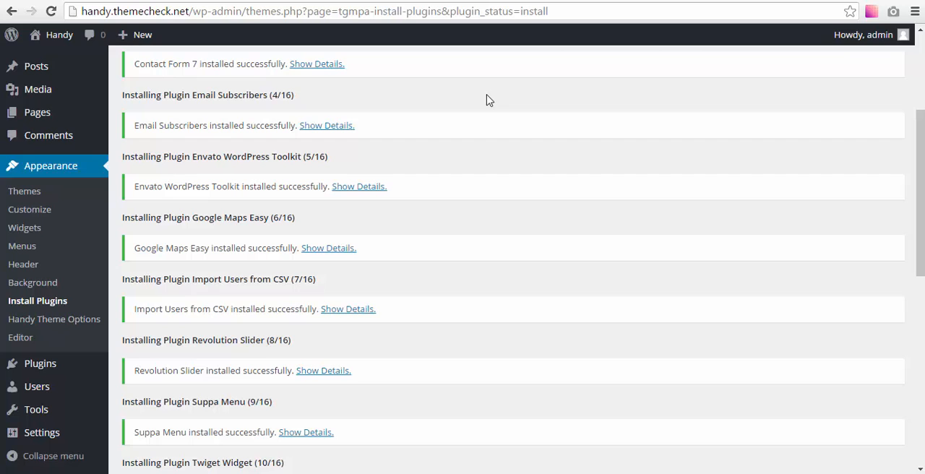
scroll(down, 3)
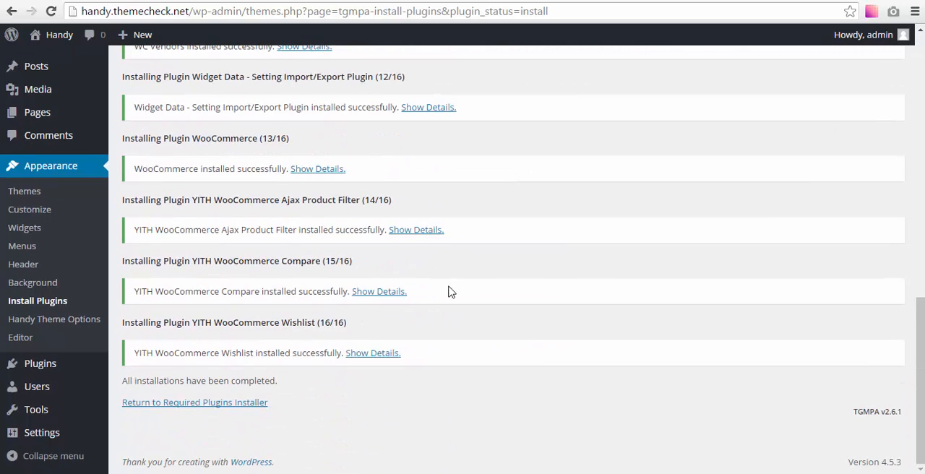
click(194, 402)
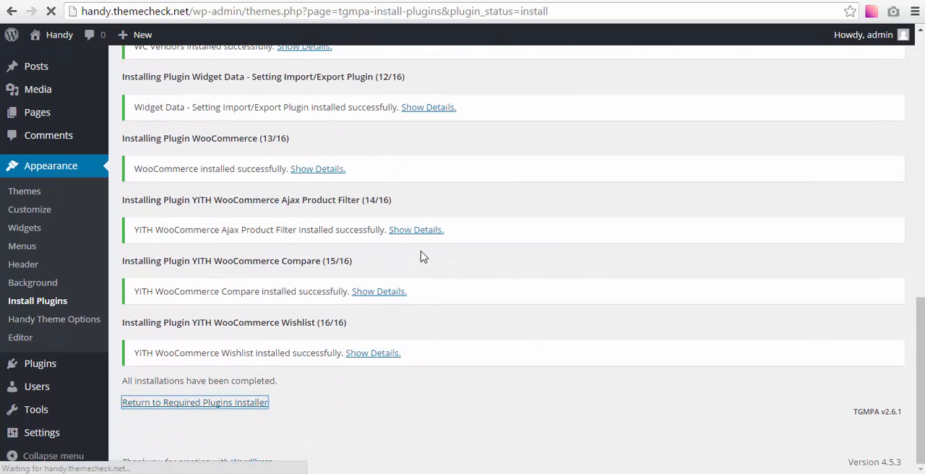
Activate only WooCommerce from the required plugins list, launching its setup wizard
click(194, 402)
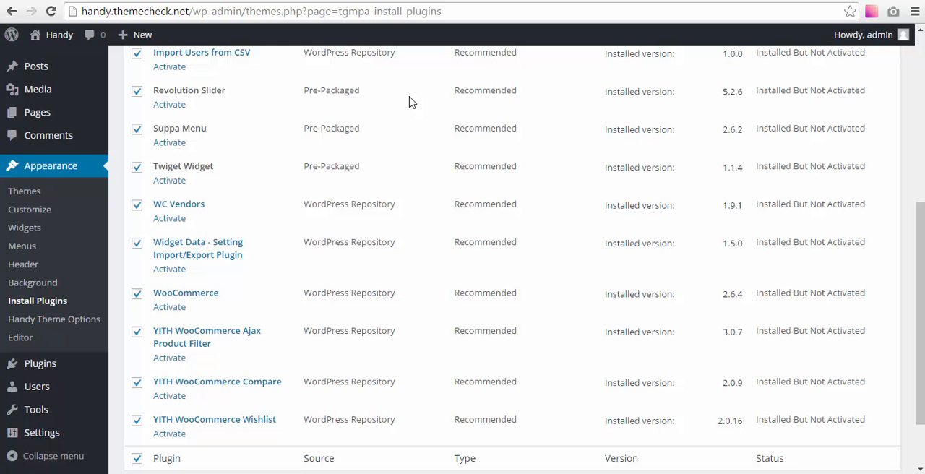
scroll(up, 3)
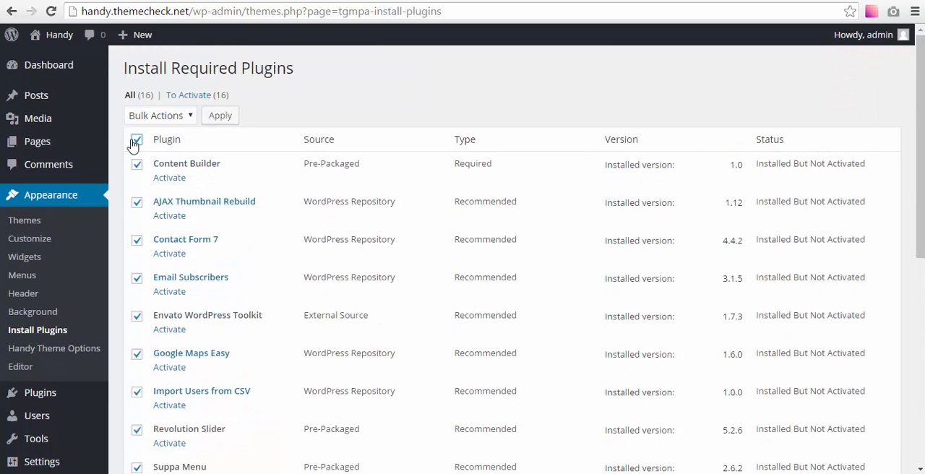
scroll(down, 3)
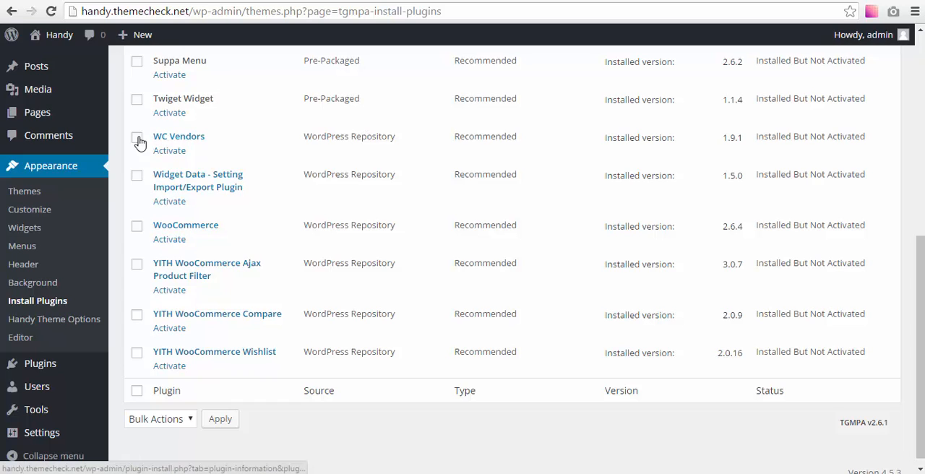
mouse_move(169, 150)
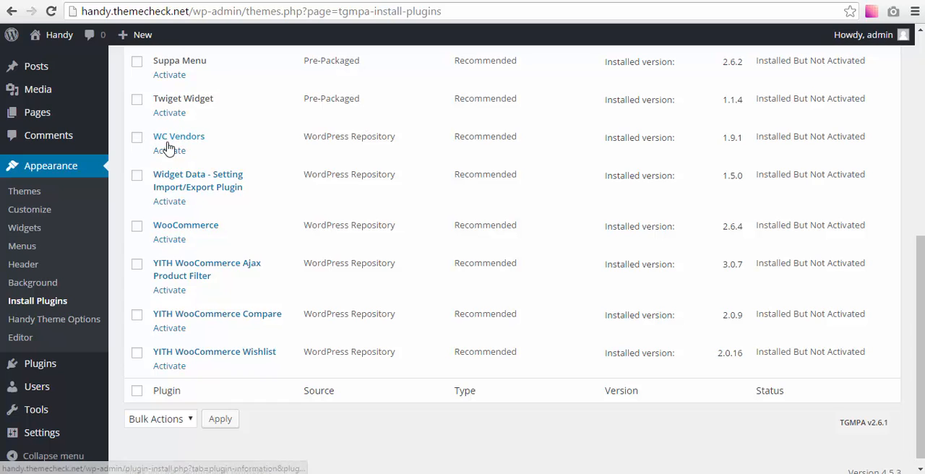
mouse_move(179, 138)
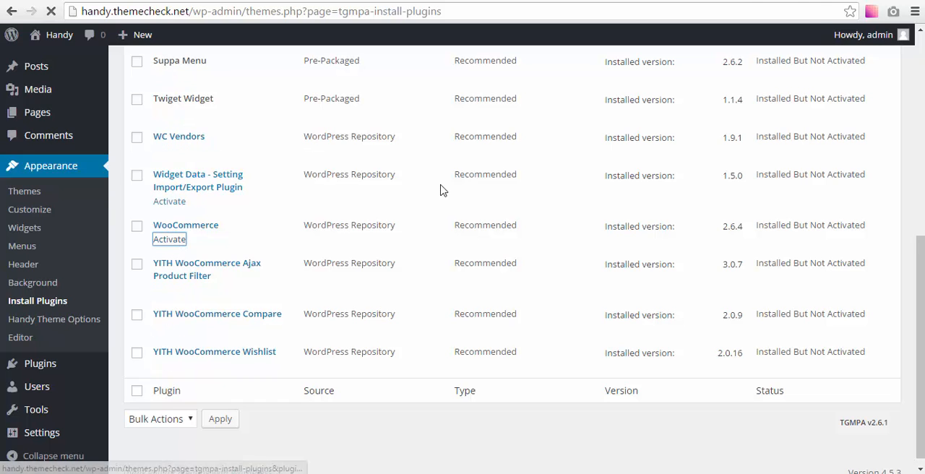
click(169, 238)
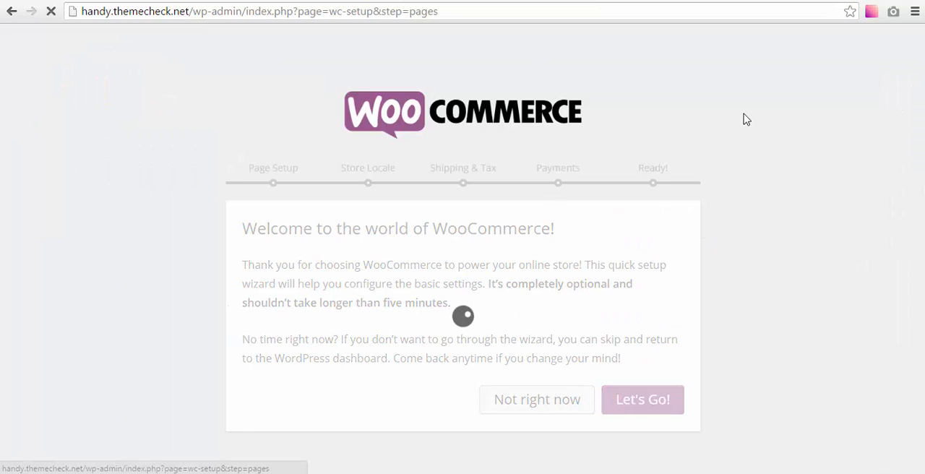
Accept default store pages and locale, skipping Shipping & Tax and Payments setup
click(641, 398)
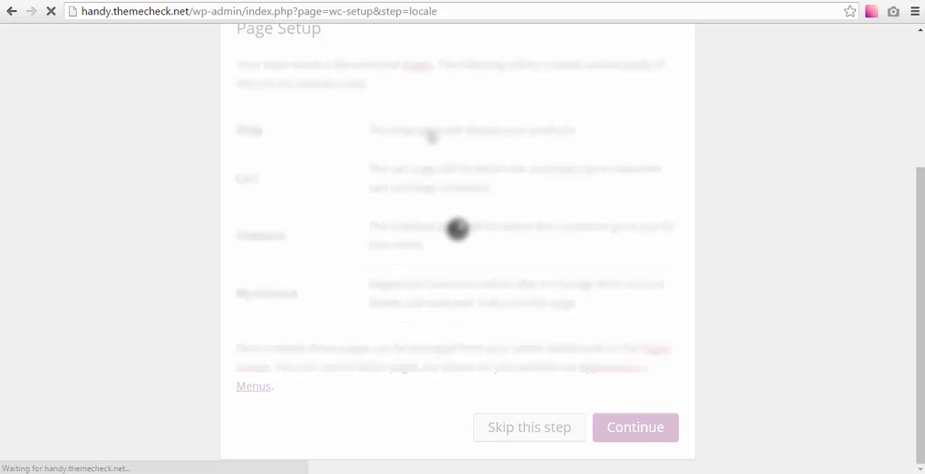
click(634, 426)
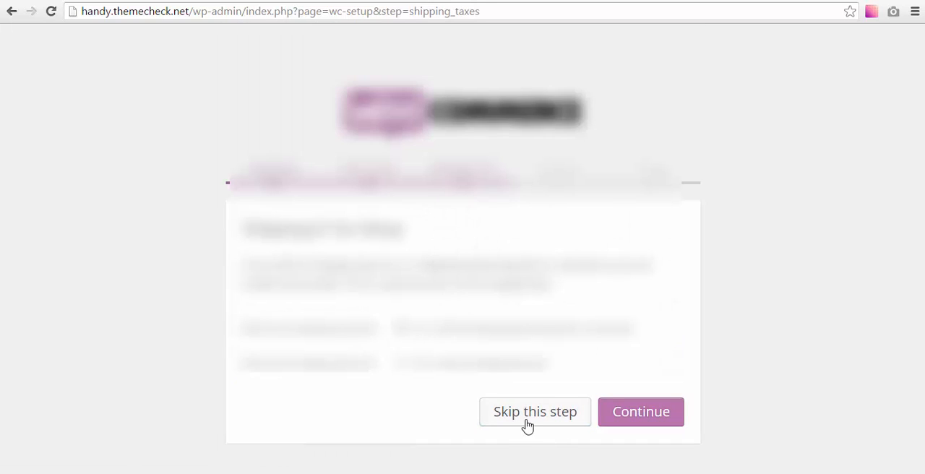
click(640, 410)
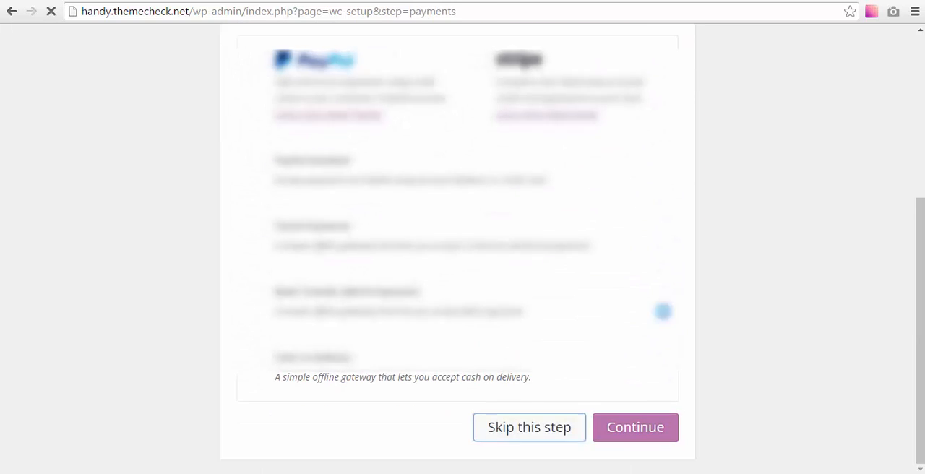
click(634, 427)
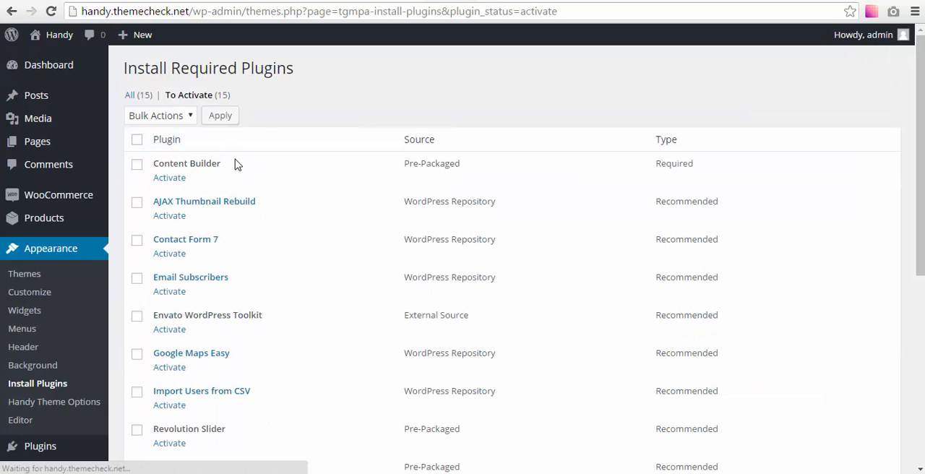
Select all 15 remaining plugins and apply the bulk Activate action
click(159, 116)
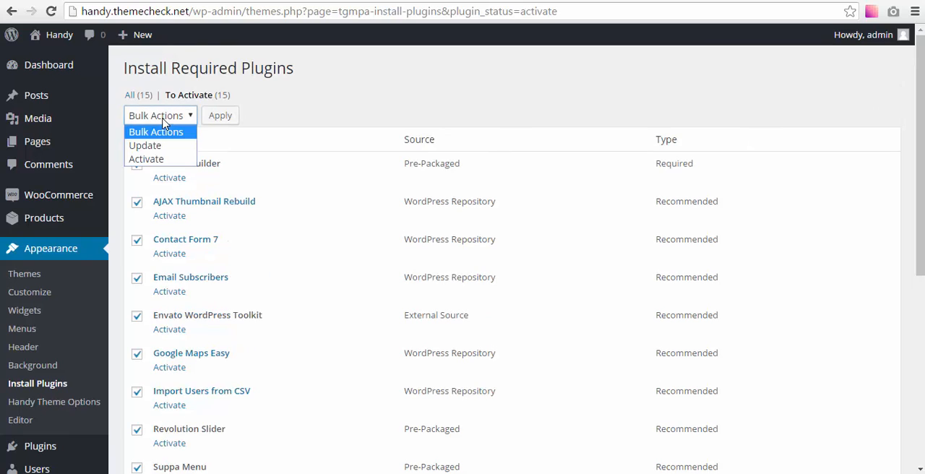
scroll(down, 3)
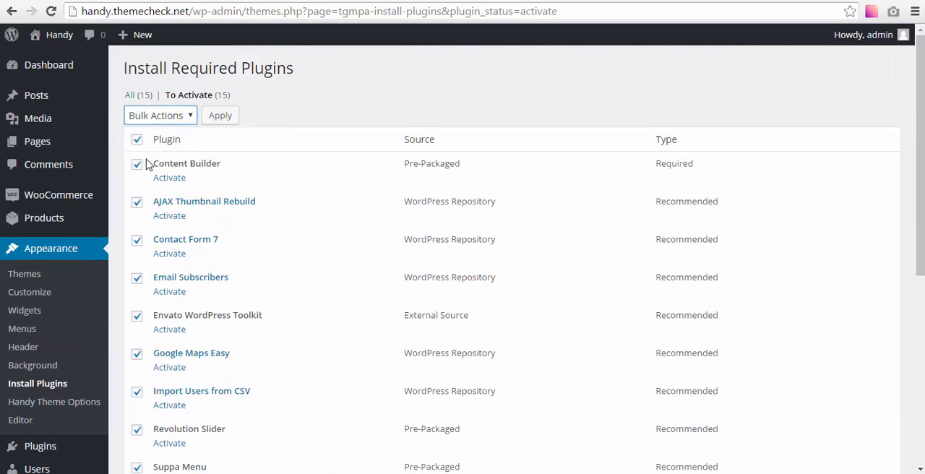
click(219, 116)
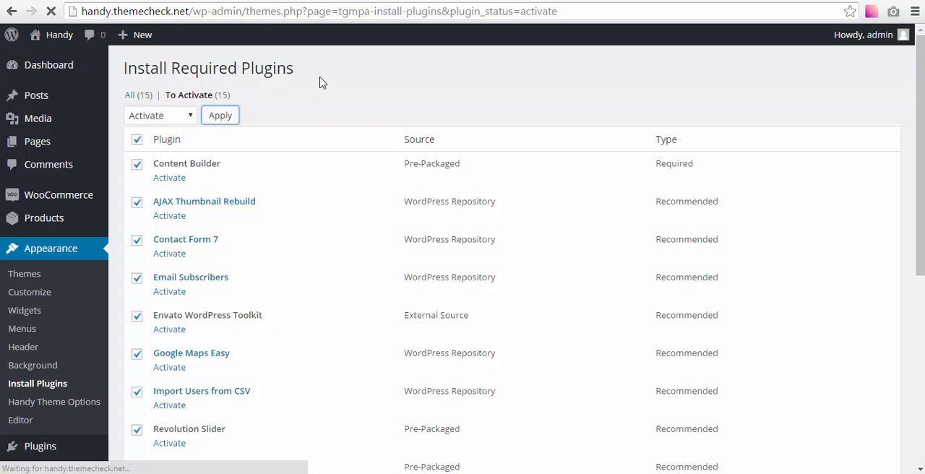
mouse_move(289, 91)
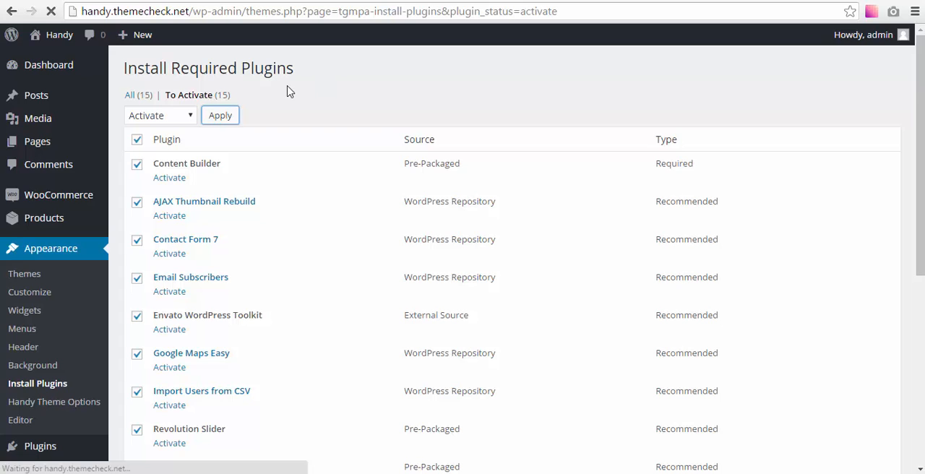
click(220, 116)
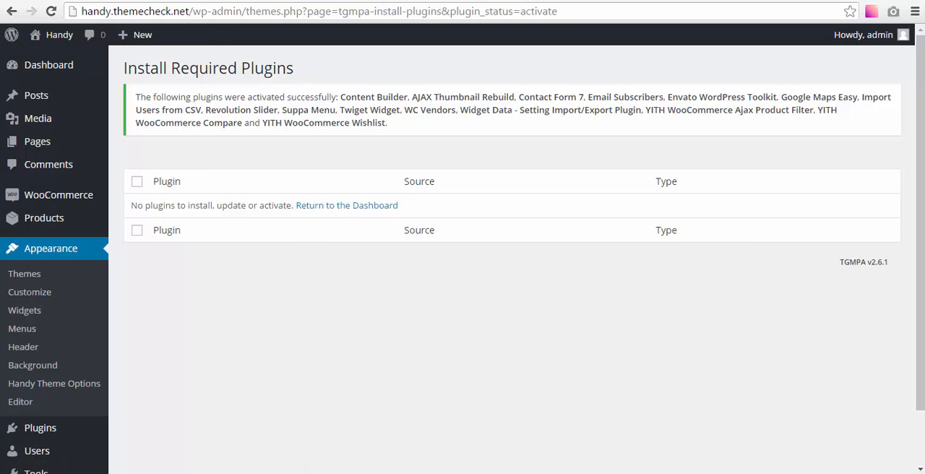
click(58, 33)
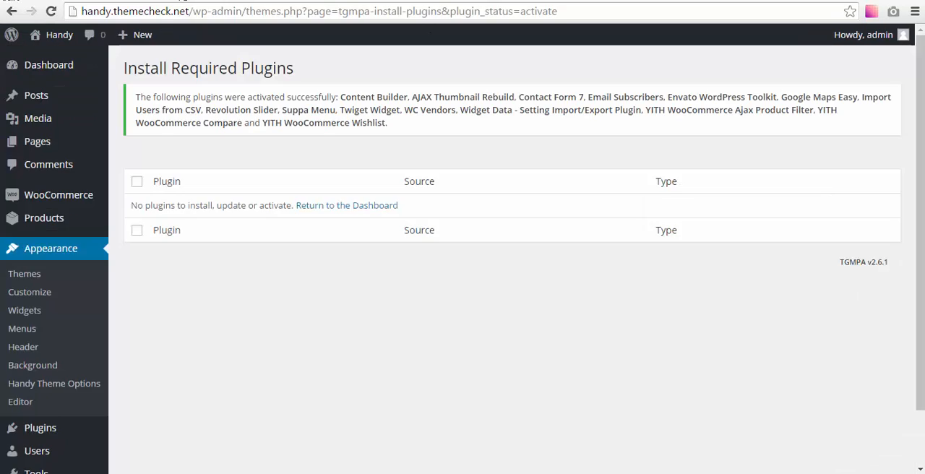
mouse_move(374, 152)
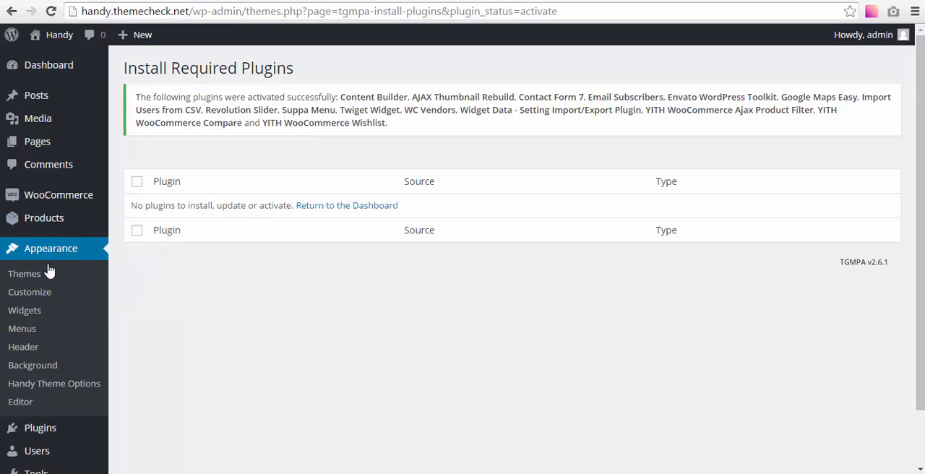
mouse_move(80, 246)
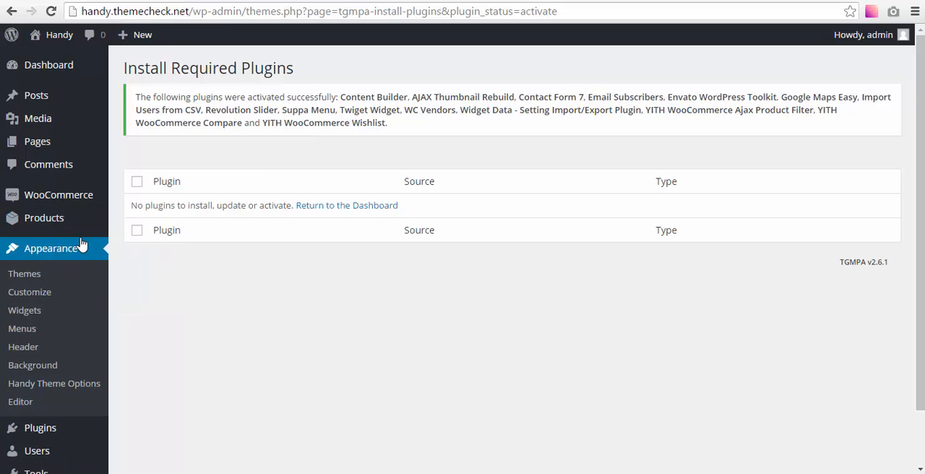
scroll(down, 3)
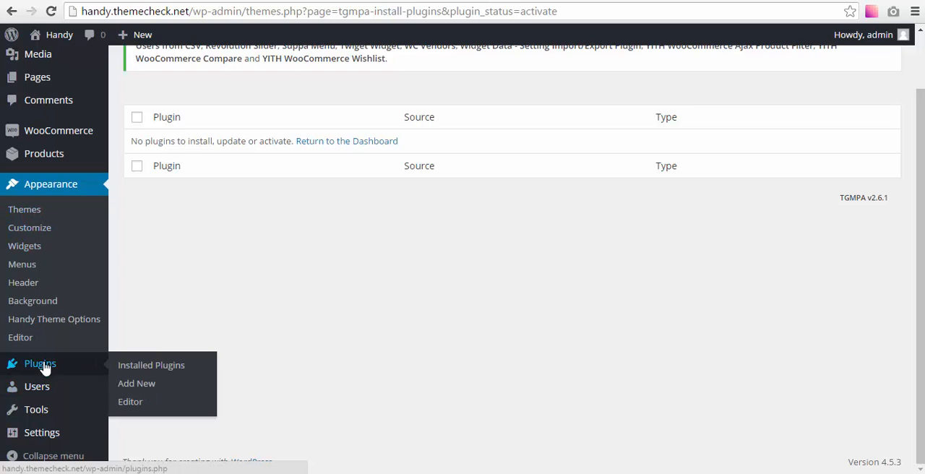
Choose sample-data-installer.zip from handystore/required-plugins and start Install Now
click(40, 364)
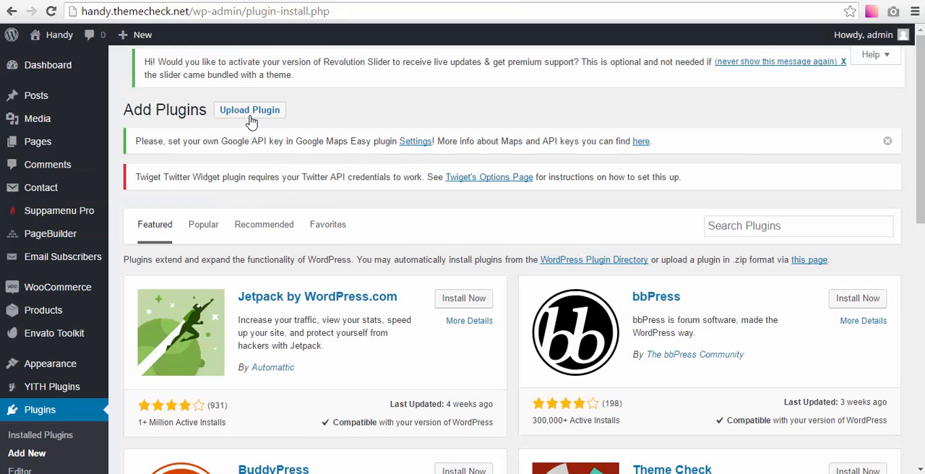
click(248, 110)
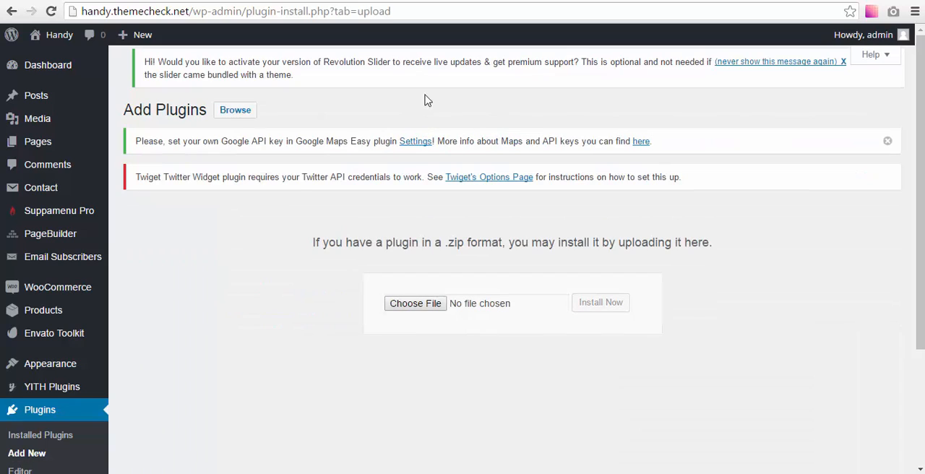
click(414, 304)
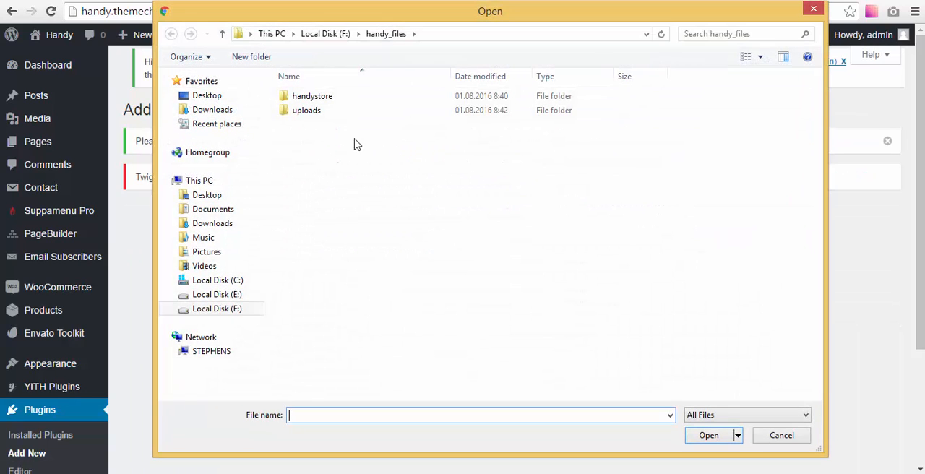
click(312, 95)
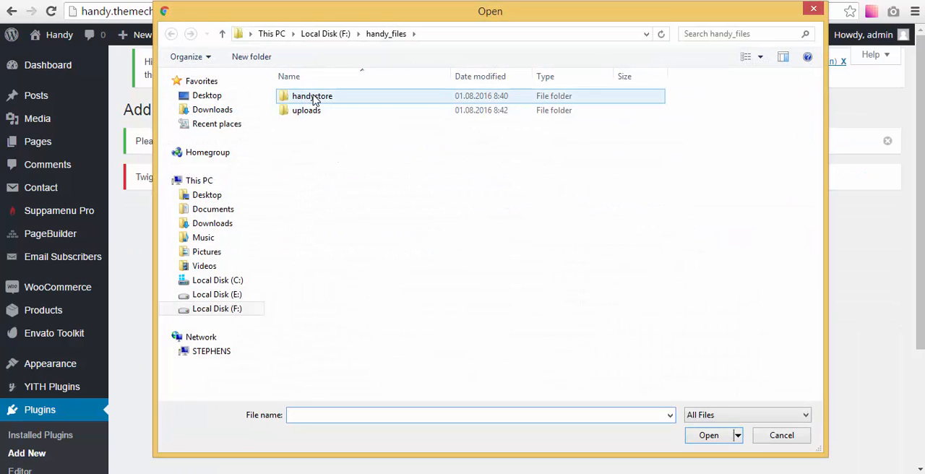
double_click(312, 96)
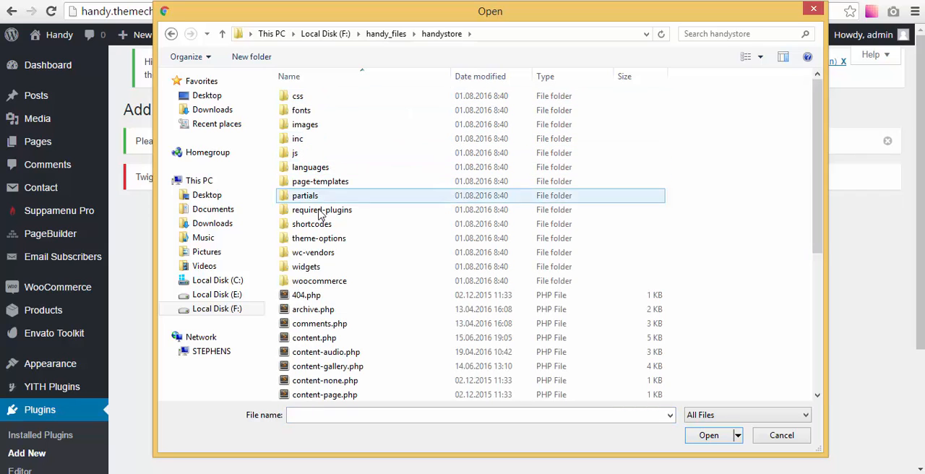
double_click(321, 210)
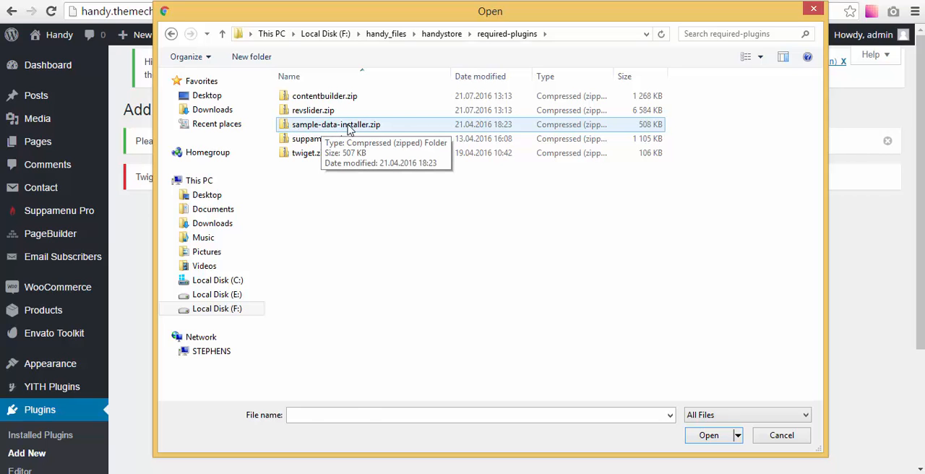
click(708, 435)
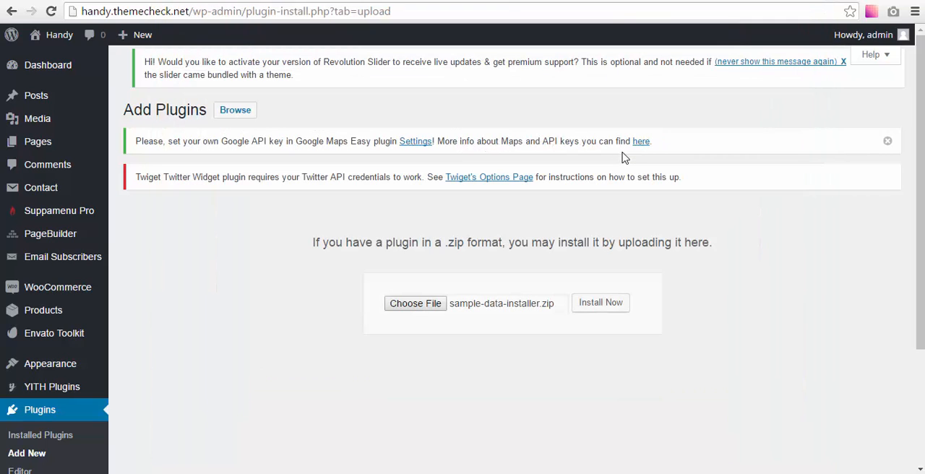
mouse_move(528, 173)
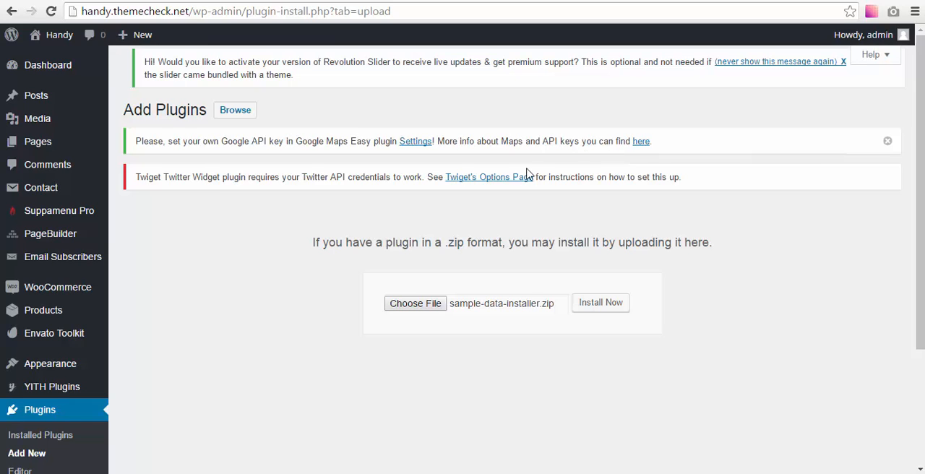
click(601, 302)
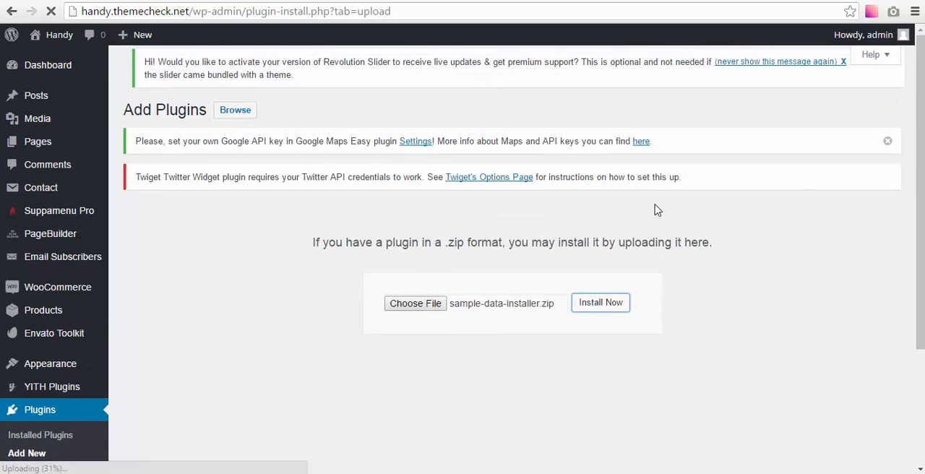
Let the uploaded sample-data-installer.zip proceed to its plugin installation screen
click(601, 302)
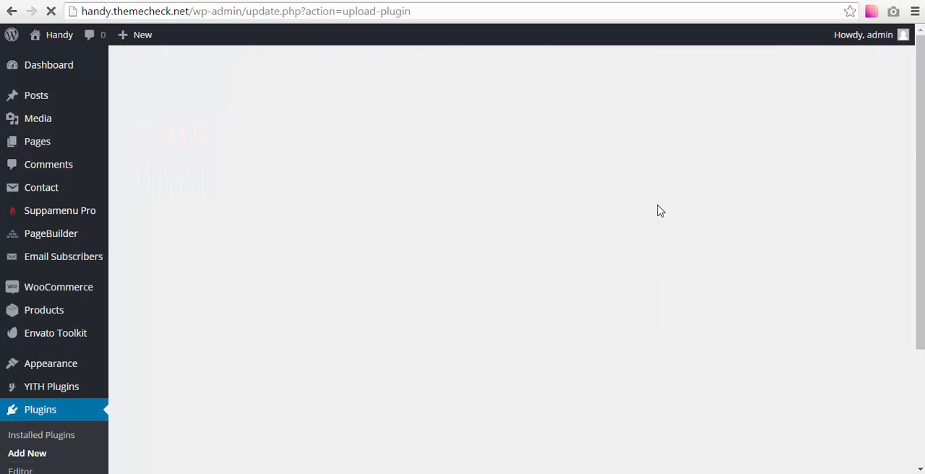
mouse_move(691, 200)
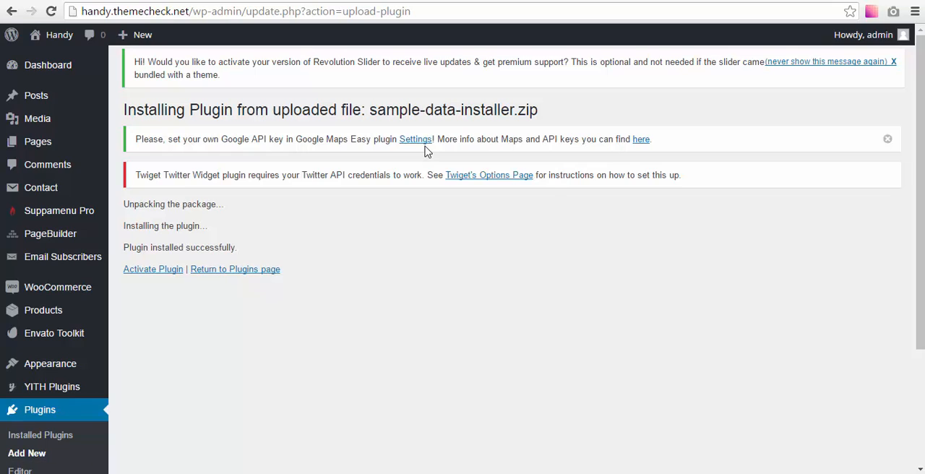
mouse_move(156, 229)
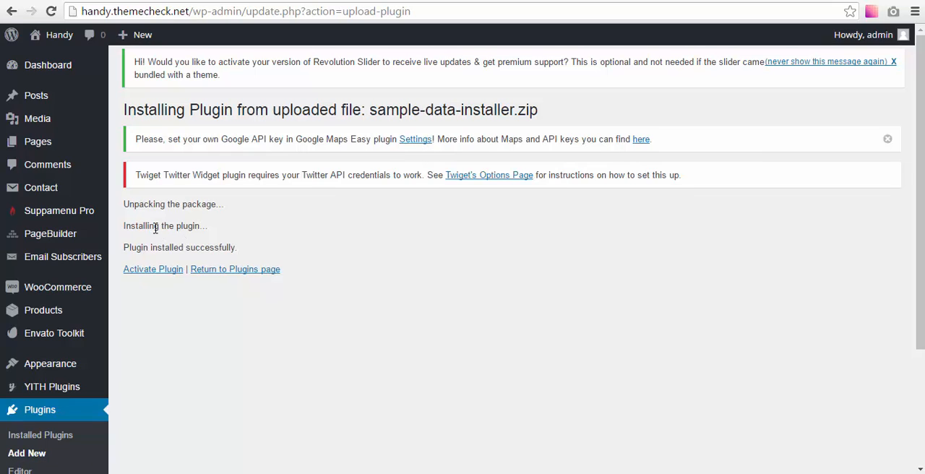
mouse_move(364, 202)
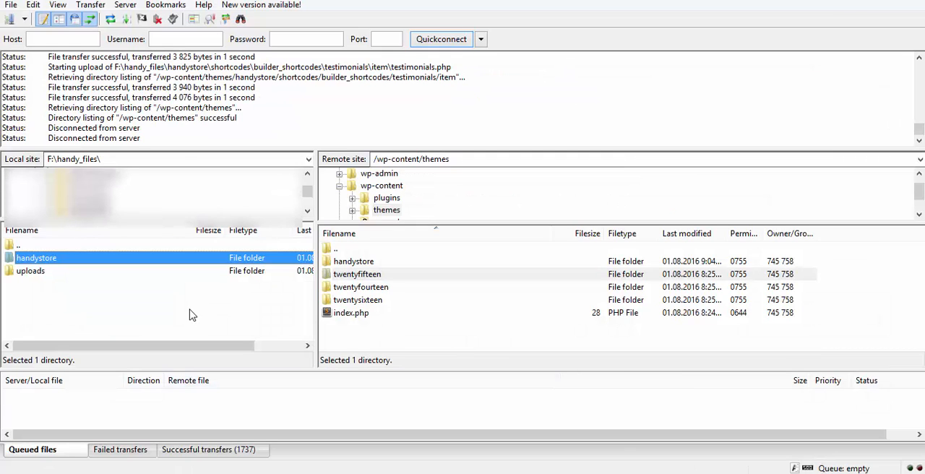
Return to FileZilla with F:\handy_files and /wp-content/themes connected
click(32, 270)
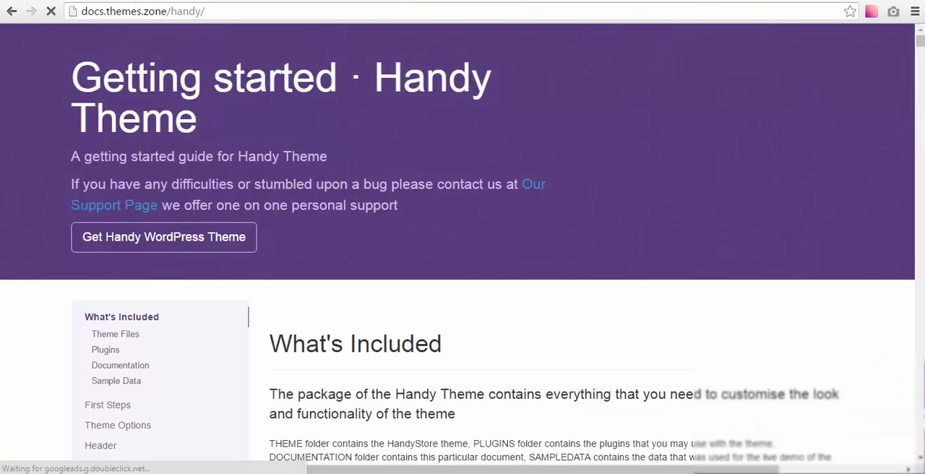
Reach the Installing Sample Data section via First Steps in the docs sidebar
scroll(down, 3)
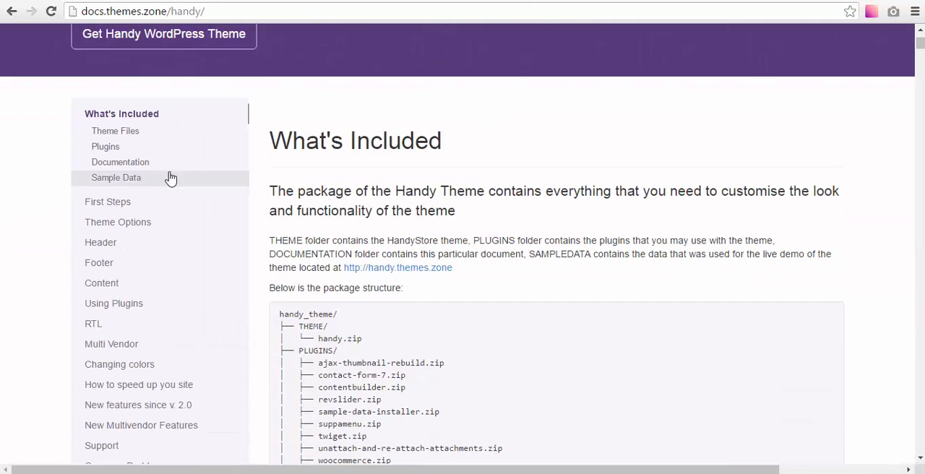
mouse_move(61, 208)
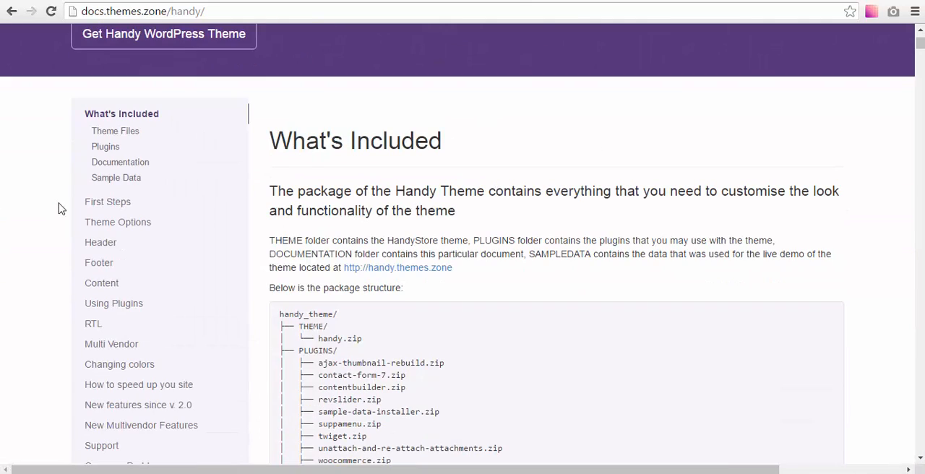
scroll(down, 3)
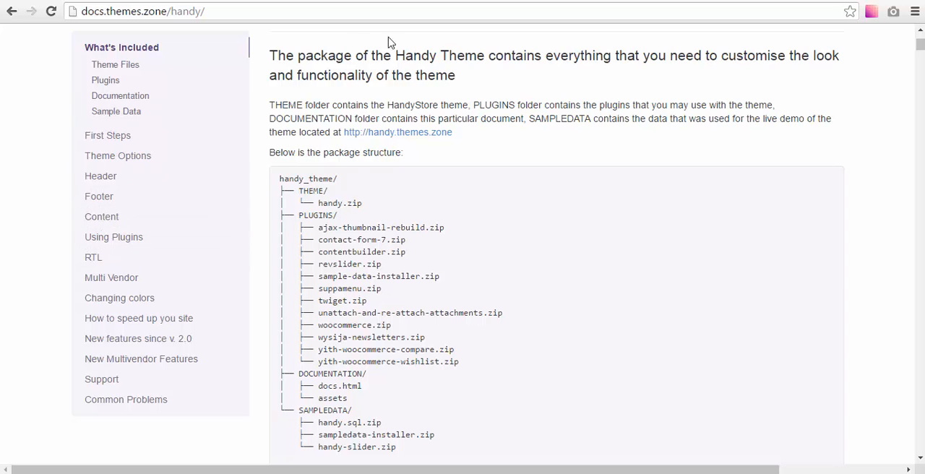
scroll(up, 3)
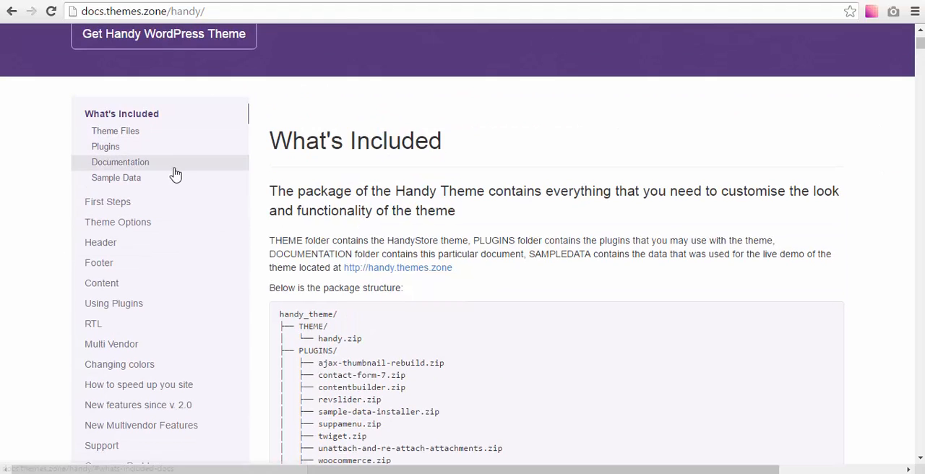
click(107, 201)
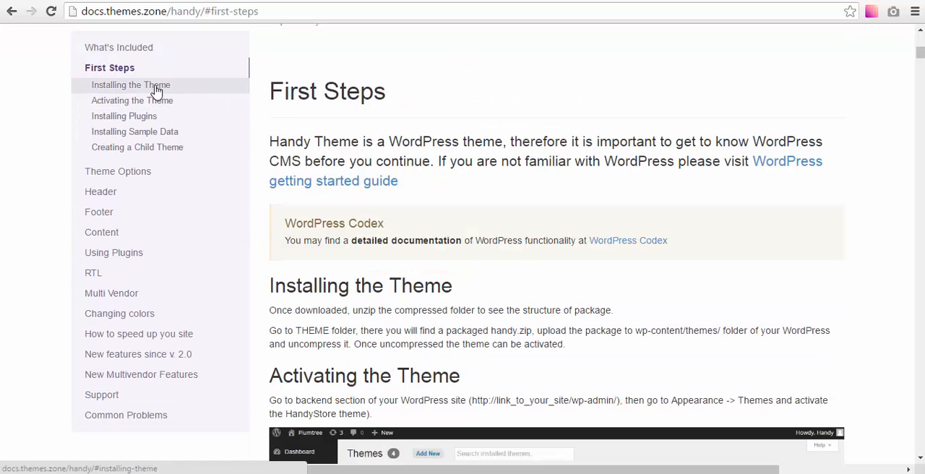
click(139, 131)
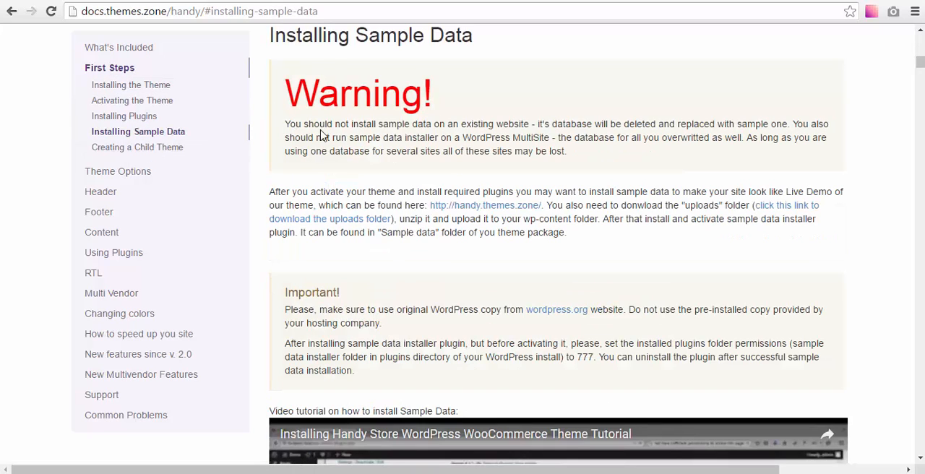
mouse_move(830, 207)
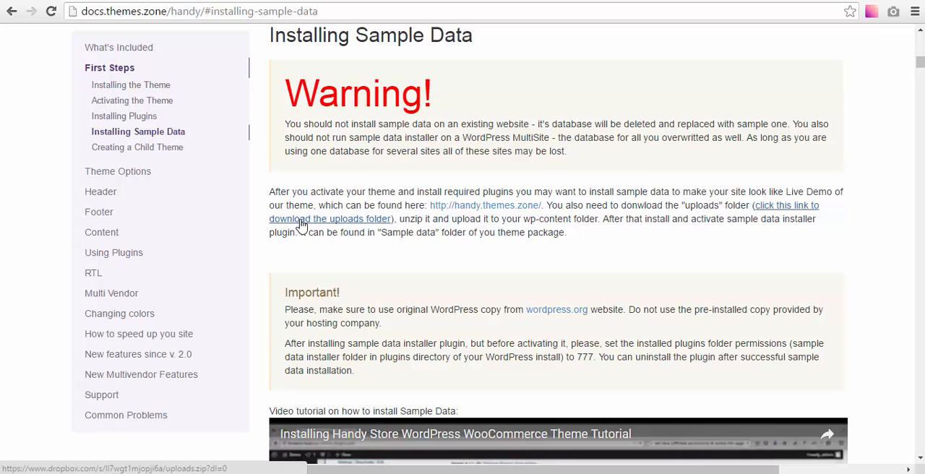
mouse_move(339, 223)
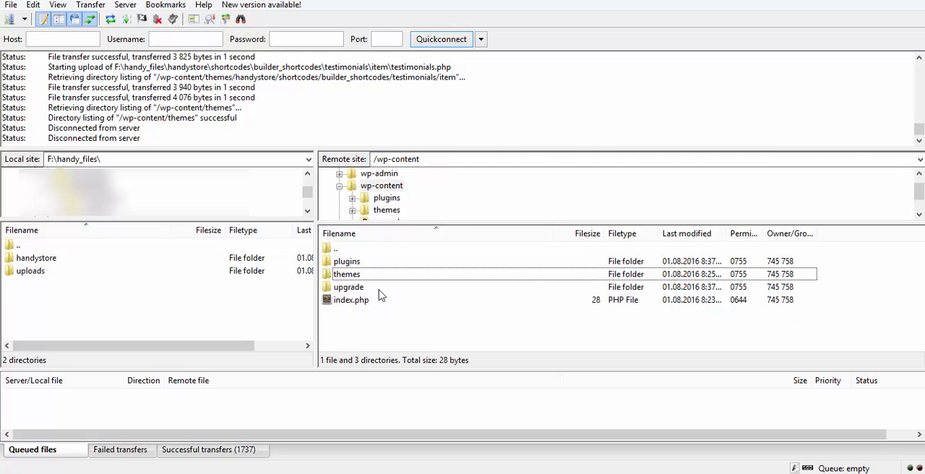
Upload local 'uploads' to /wp-content, always overwriting only if different size or source newer
click(30, 270)
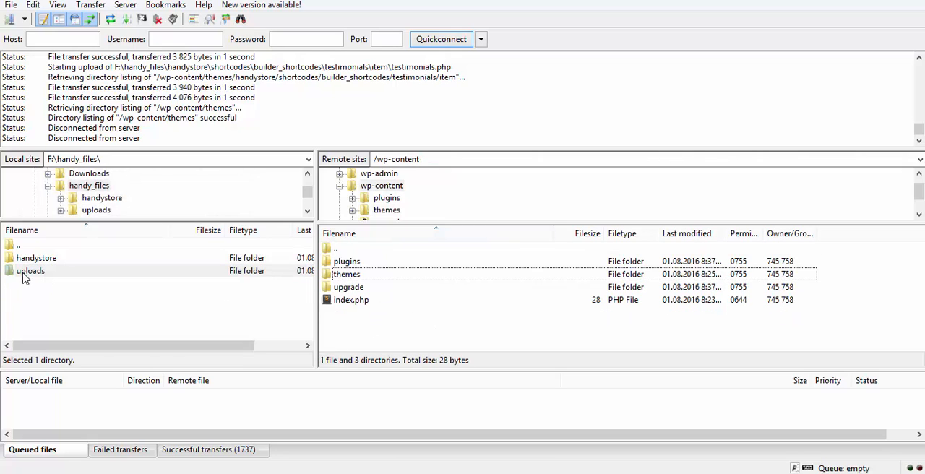
right_click(30, 270)
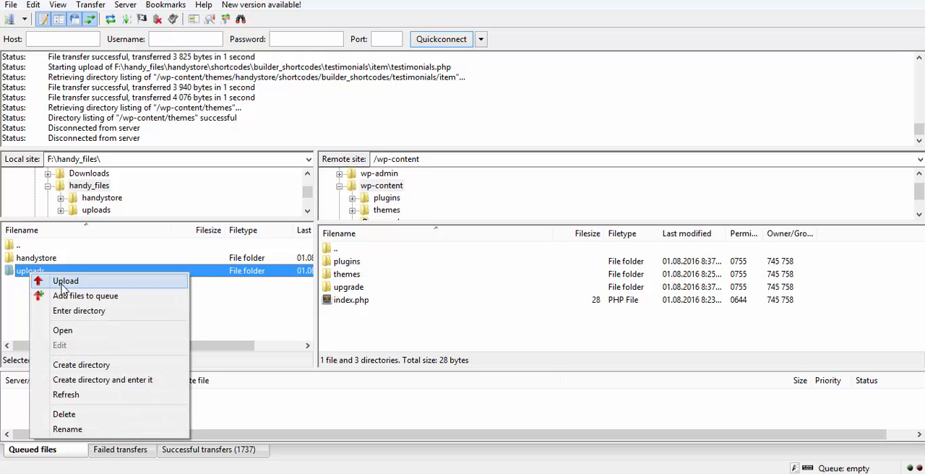
click(65, 280)
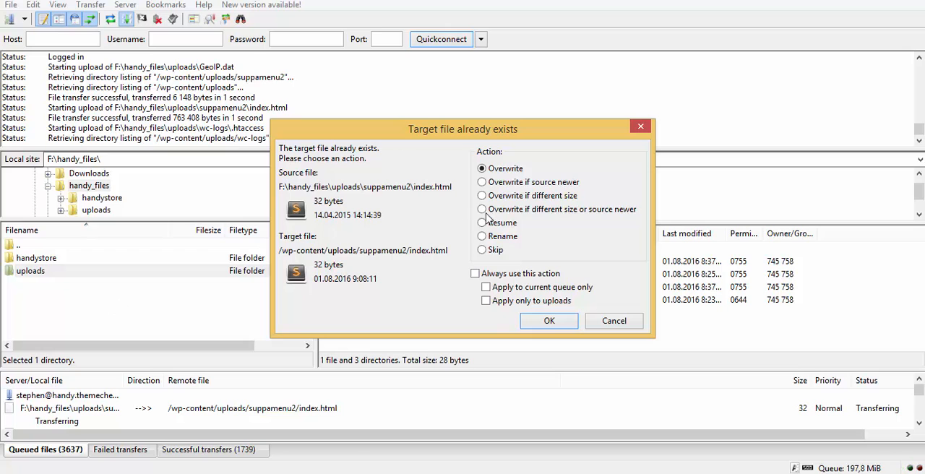
click(476, 273)
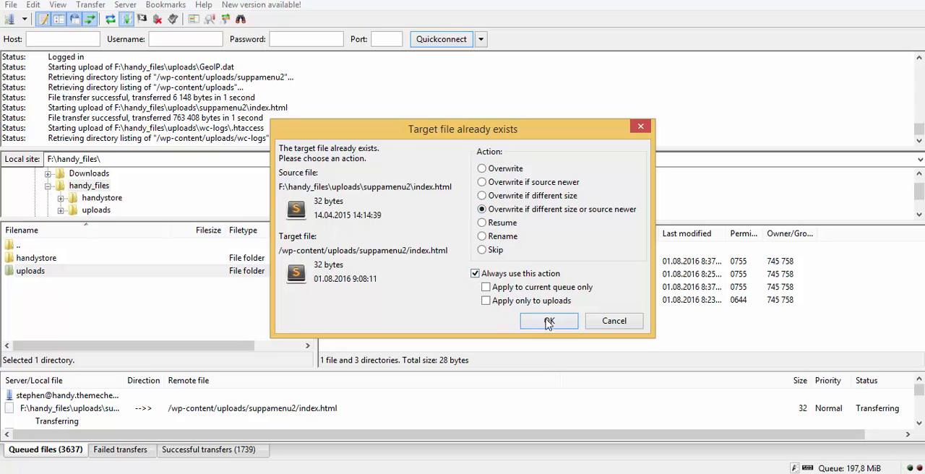
click(549, 321)
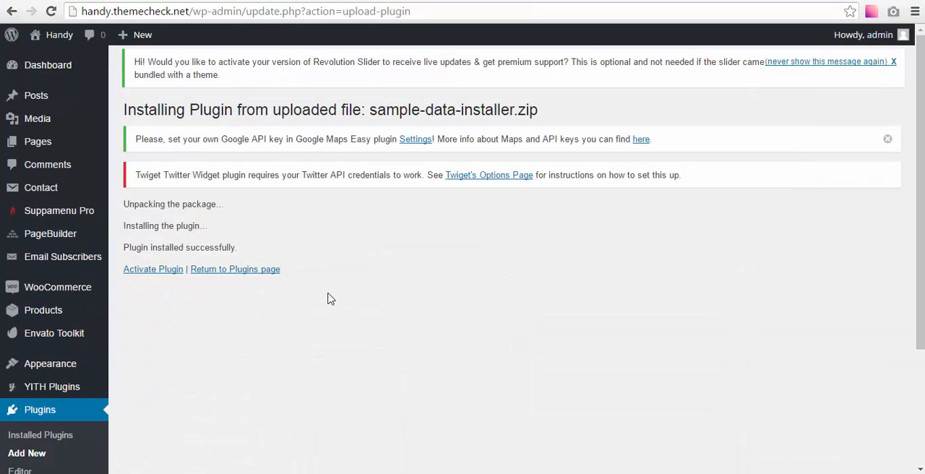
mouse_move(153, 269)
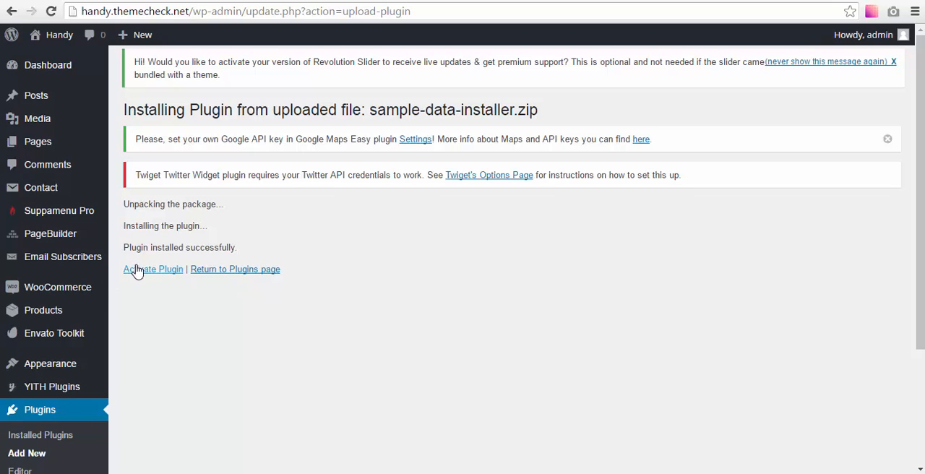
mouse_move(301, 222)
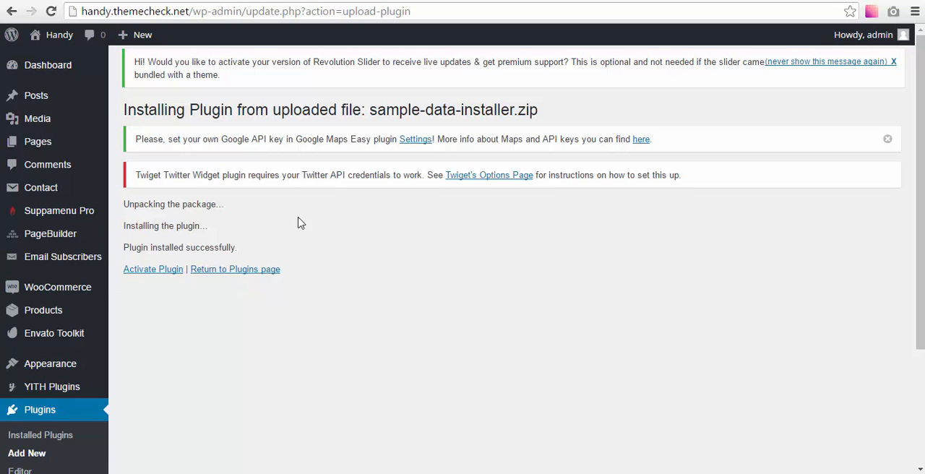
Activate the sample data installer plugin from the installation result page
click(153, 269)
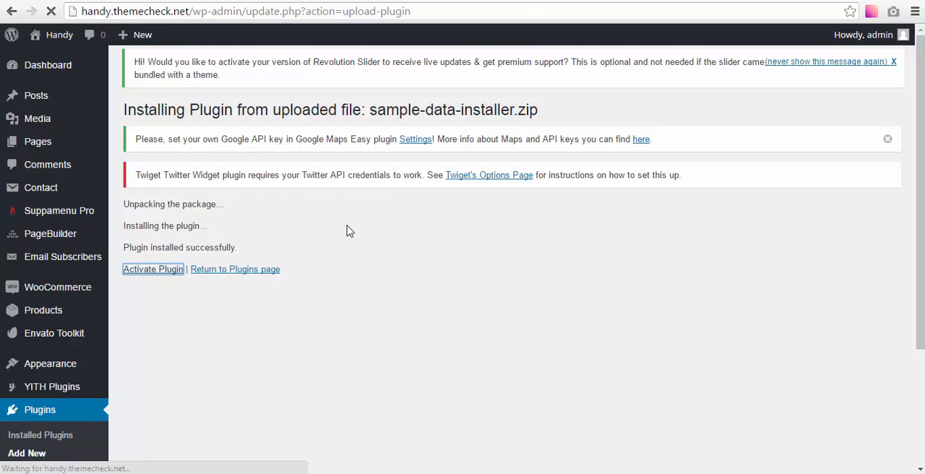
click(153, 269)
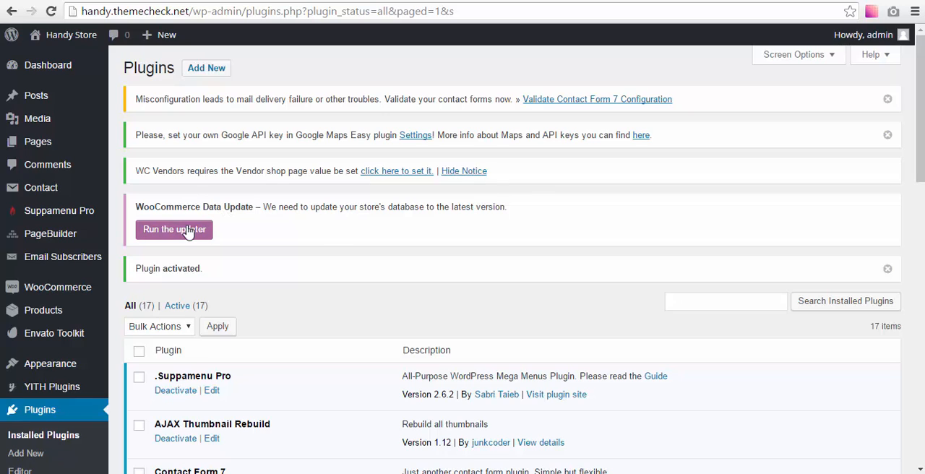
mouse_move(494, 205)
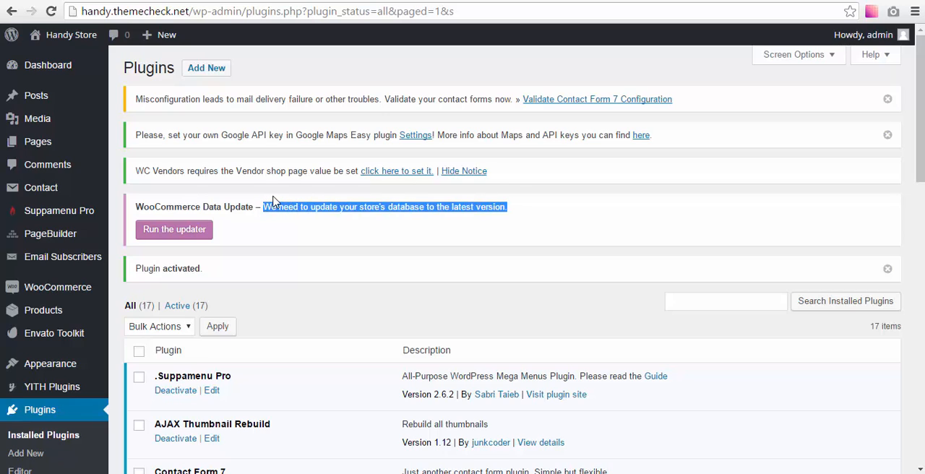
mouse_move(219, 234)
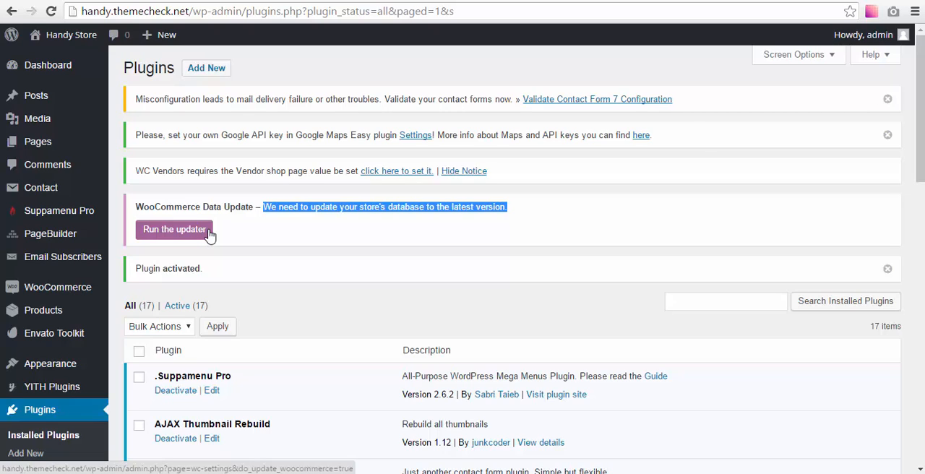
mouse_move(269, 230)
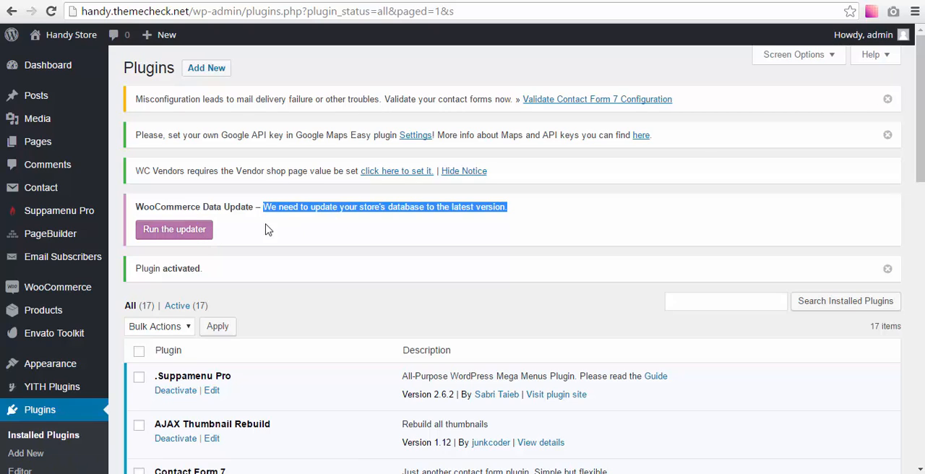
Run the WooCommerce data updater and check the storefront shows the sample products
click(173, 228)
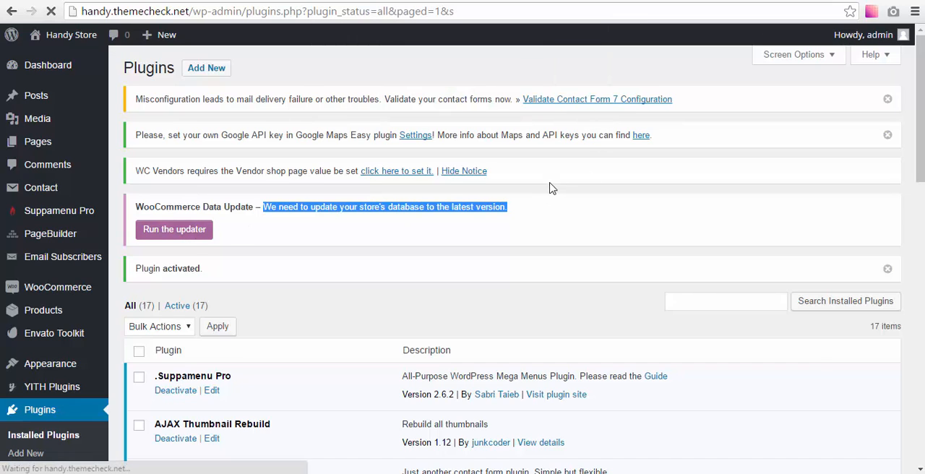
mouse_move(361, 214)
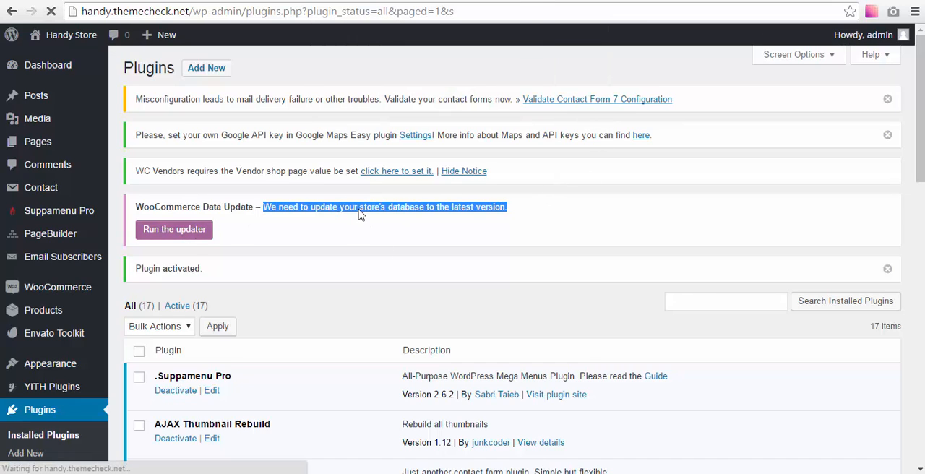
click(174, 228)
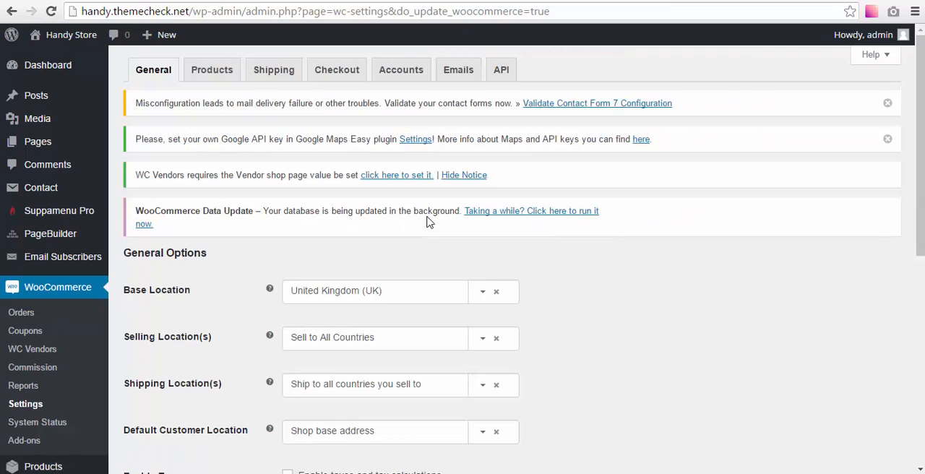
mouse_move(552, 198)
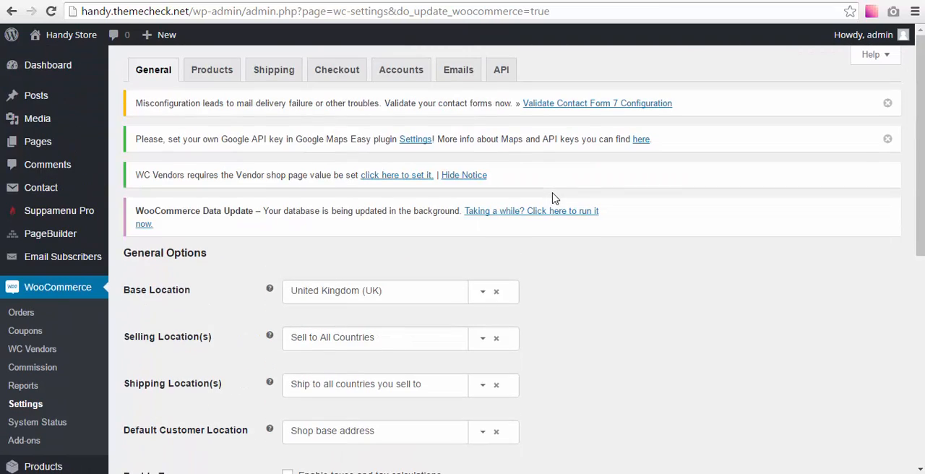
scroll(down, 3)
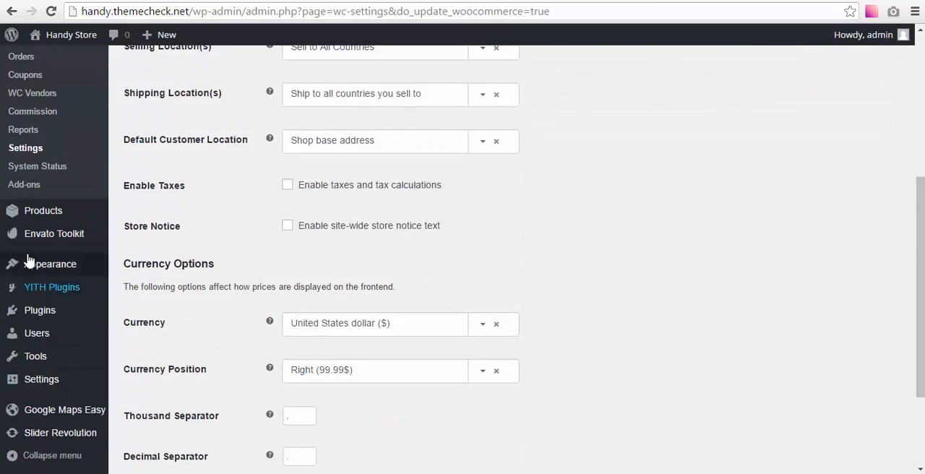
click(70, 33)
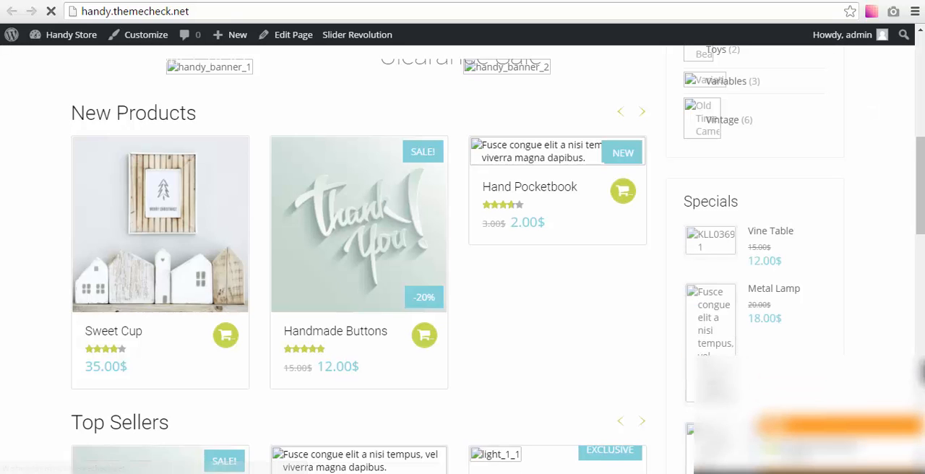
Review the storefront, then go to Appearance > Handy Theme Options in the admin
scroll(down, 3)
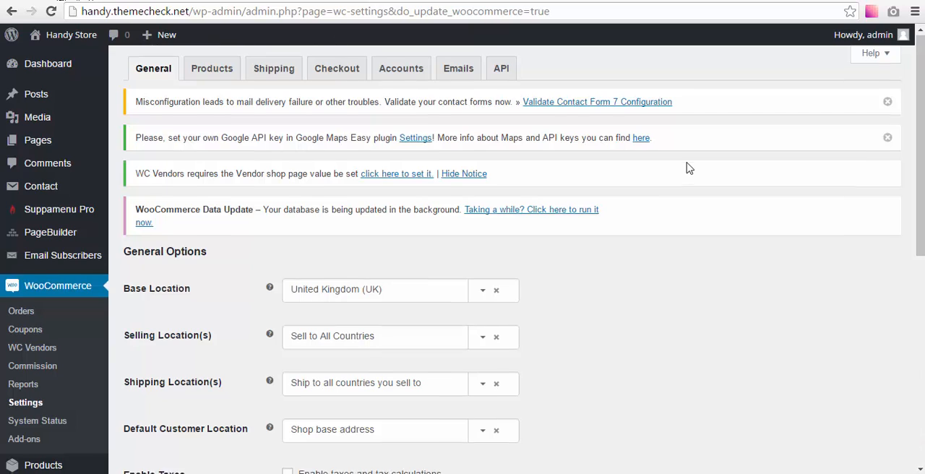
click(71, 34)
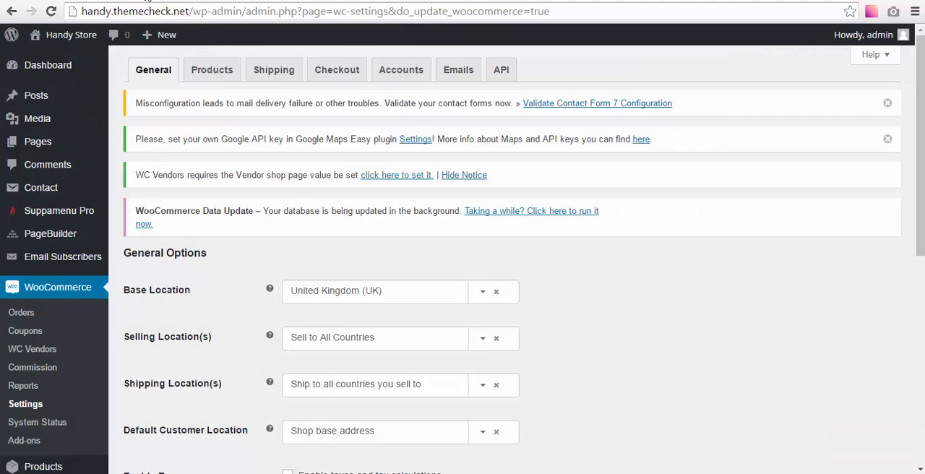
scroll(down, 3)
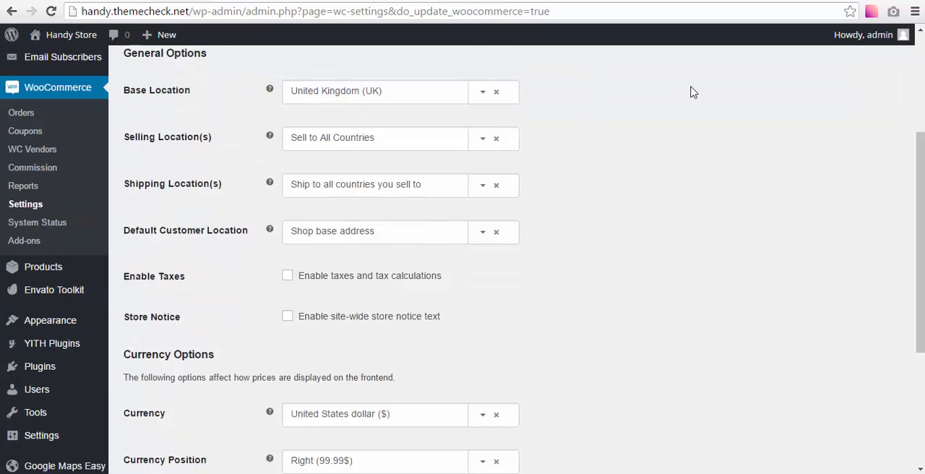
scroll(down, 3)
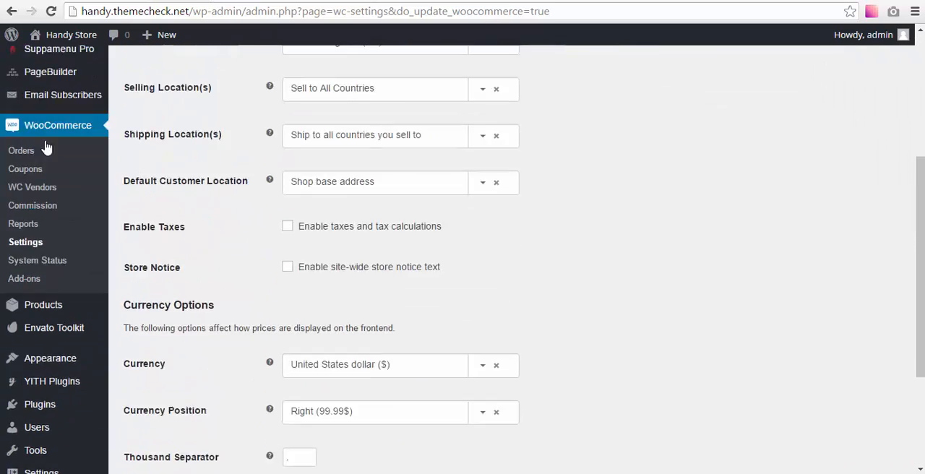
scroll(down, 3)
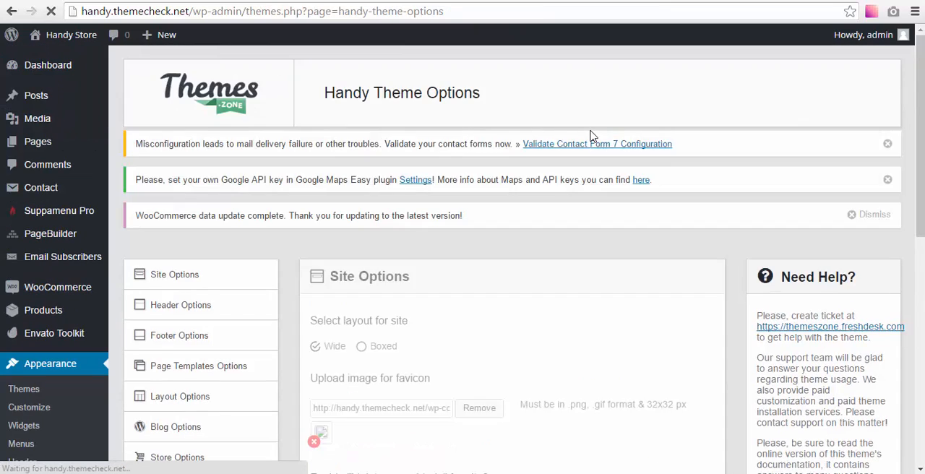
Restore Defaults at the bottom of Handy Theme Options and confirm, then view the site
scroll(down, 3)
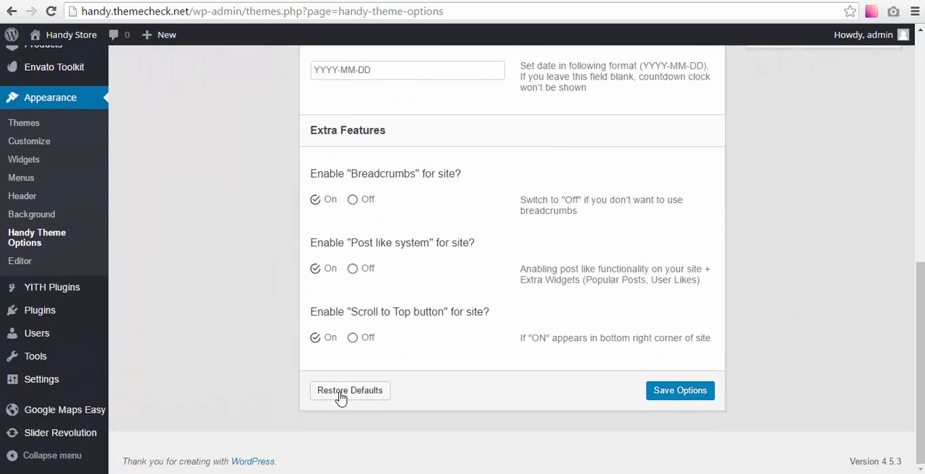
click(349, 390)
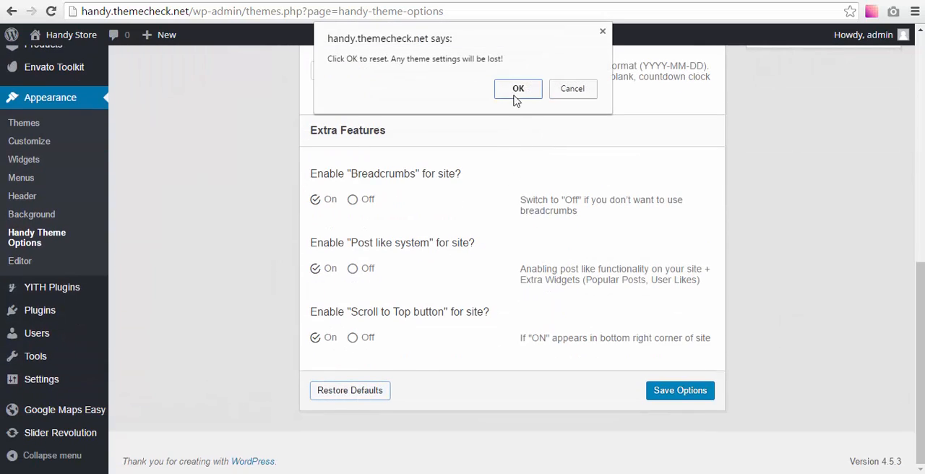
click(518, 88)
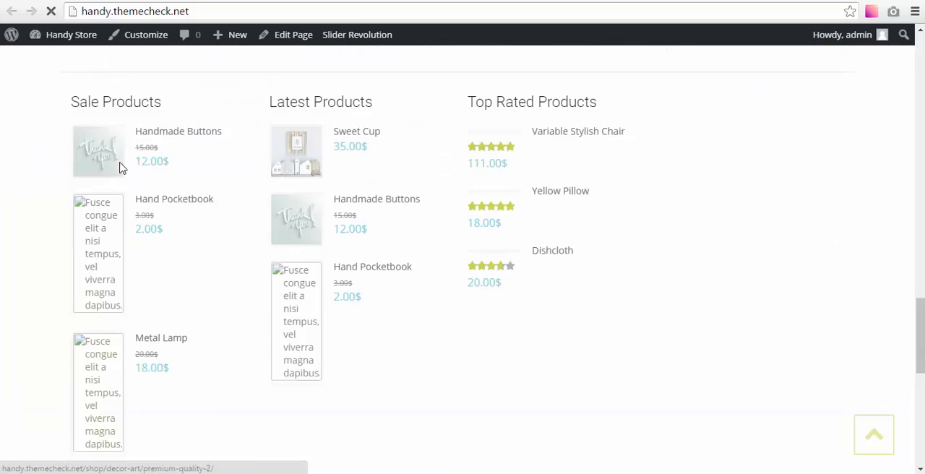
scroll(down, 3)
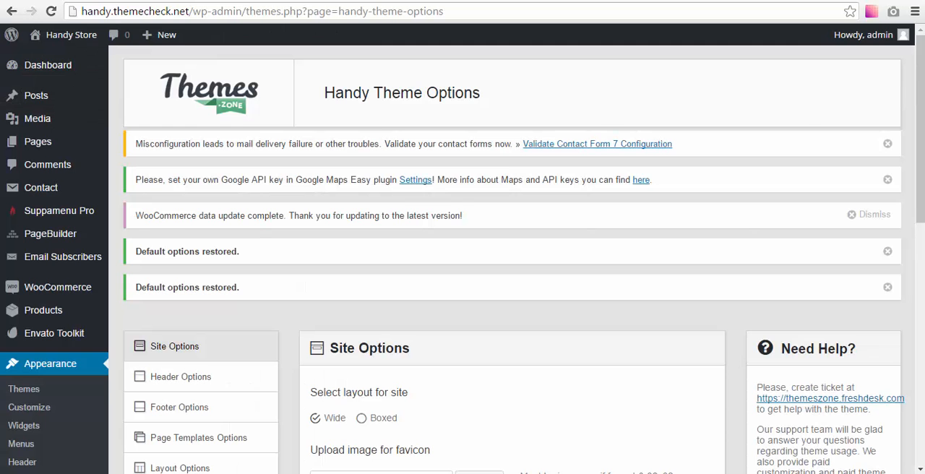
Go to Tools > Rebuild Thumbnails, previewing the storefront before returning to it
scroll(down, 3)
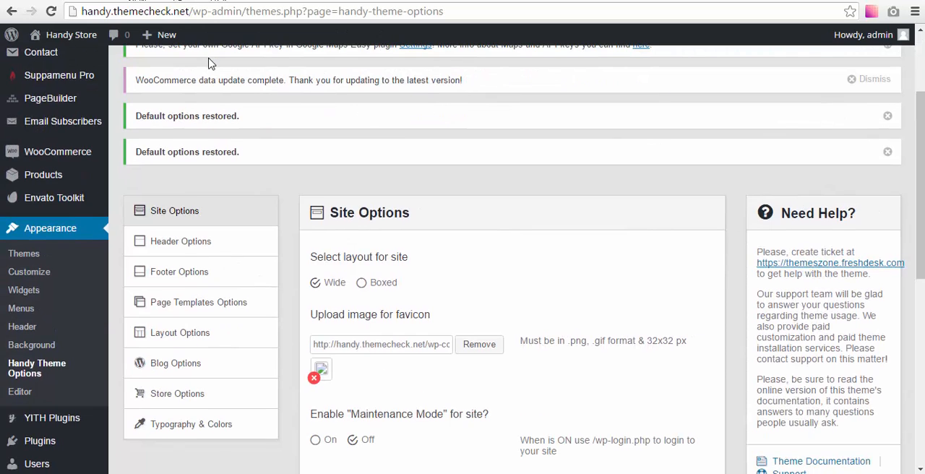
mouse_move(381, 102)
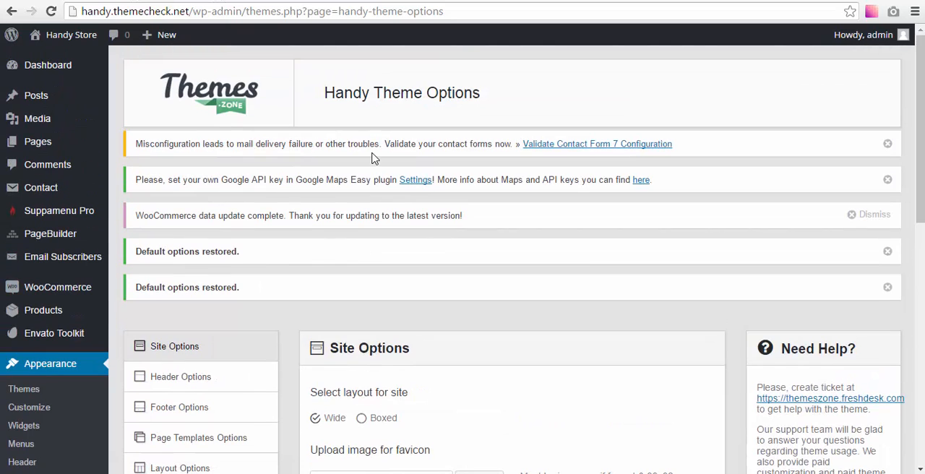
mouse_move(403, 76)
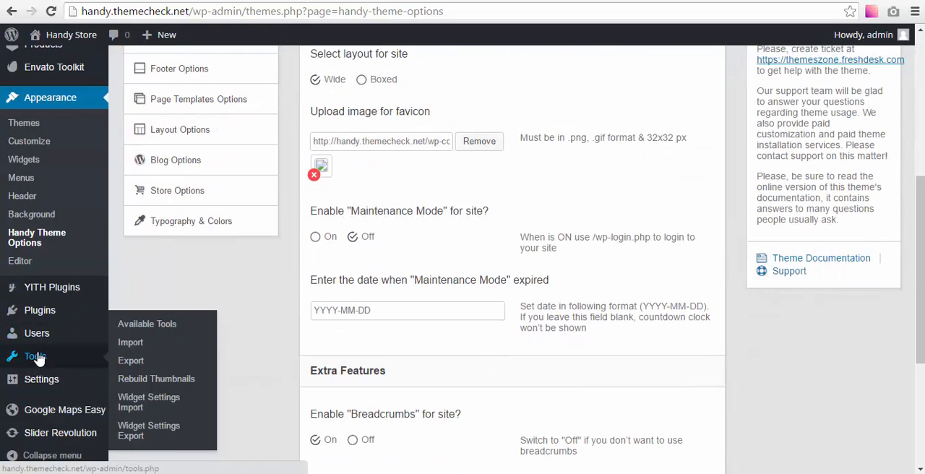
mouse_move(149, 402)
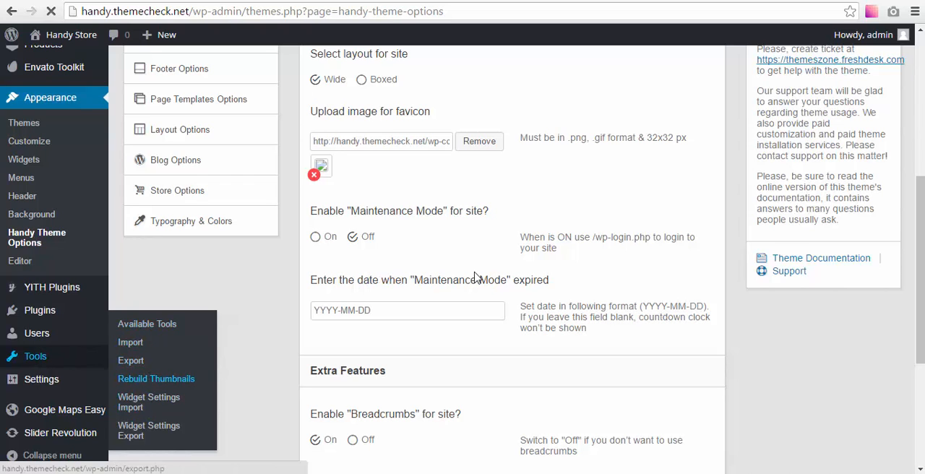
click(156, 379)
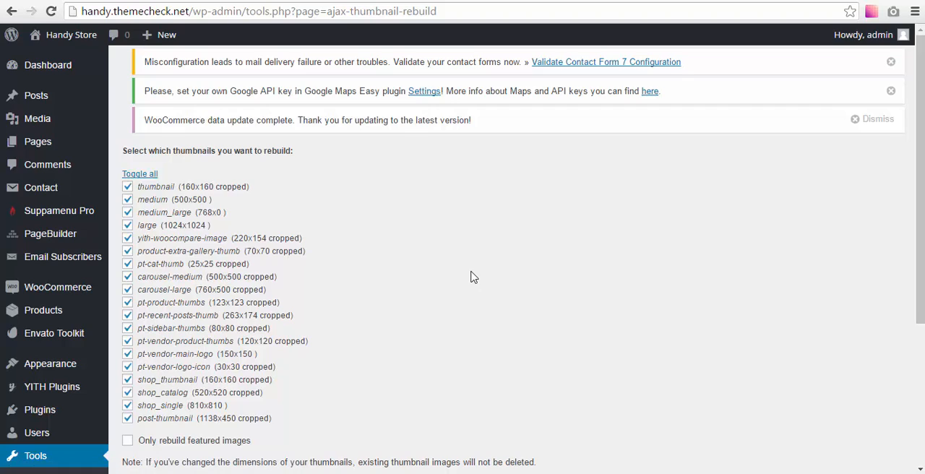
mouse_move(476, 259)
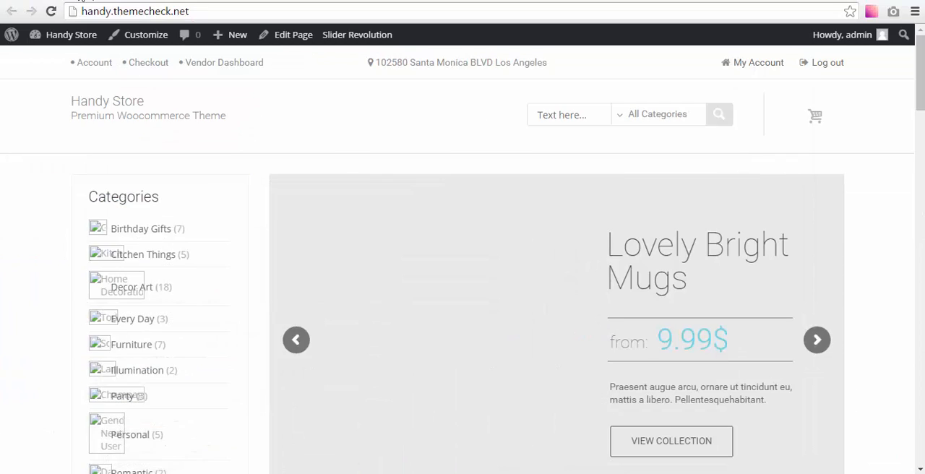
click(50, 324)
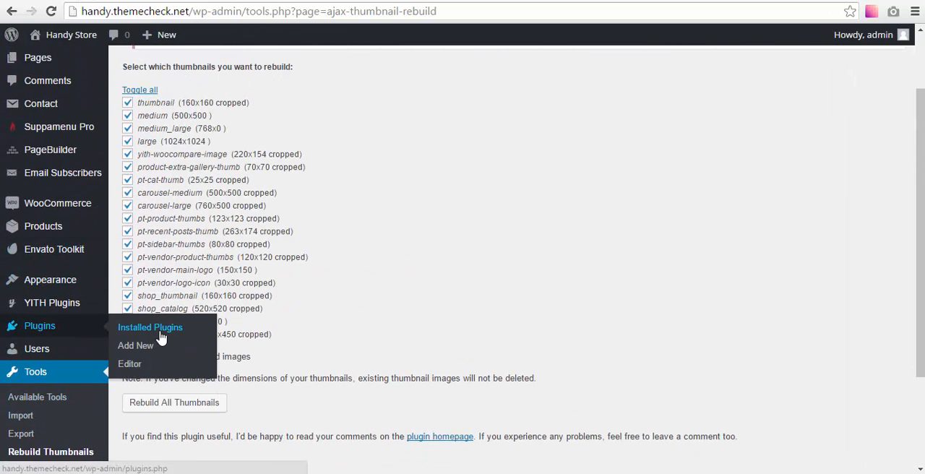
Deactivate Sample Data Installer in Installed Plugins, leaving sixteen active
click(150, 327)
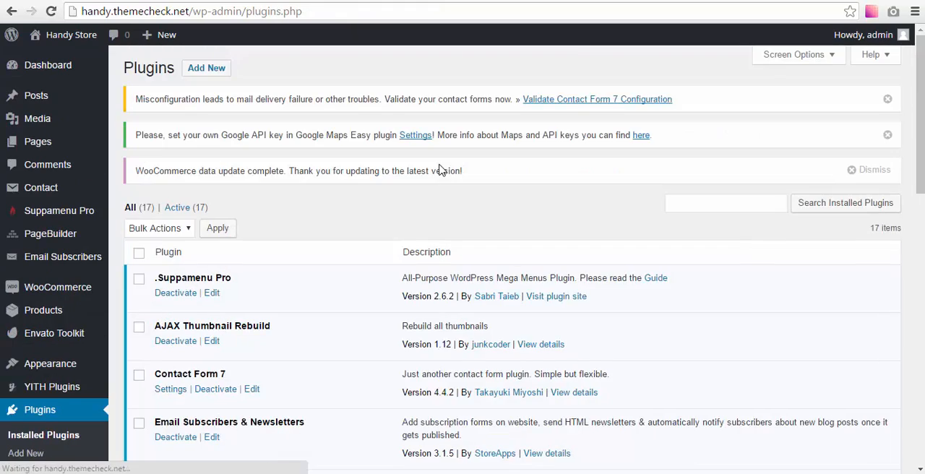
scroll(down, 3)
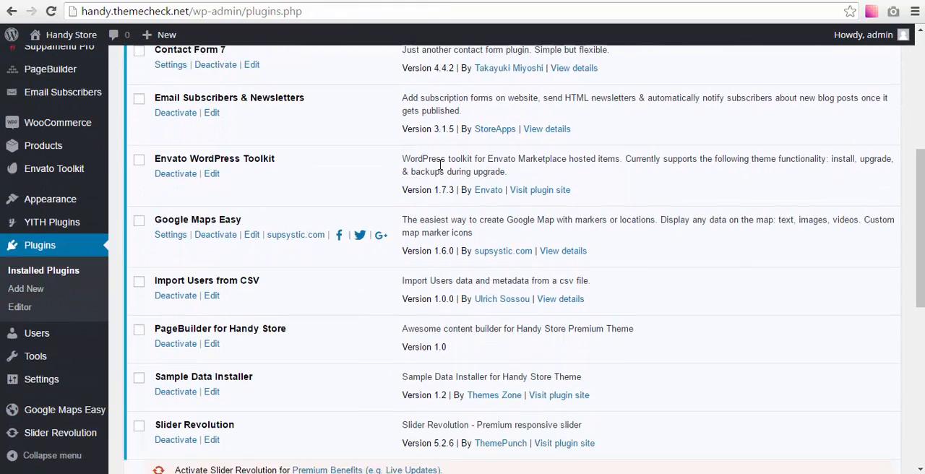
scroll(down, 3)
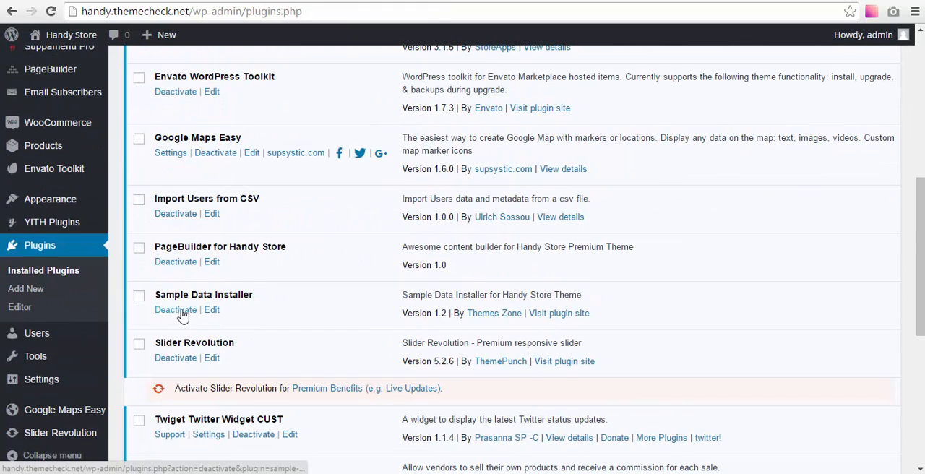
click(175, 309)
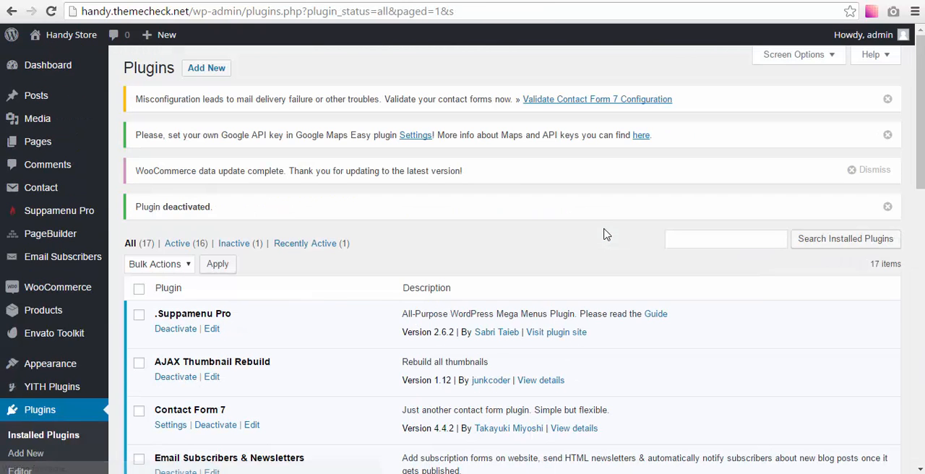
scroll(down, 3)
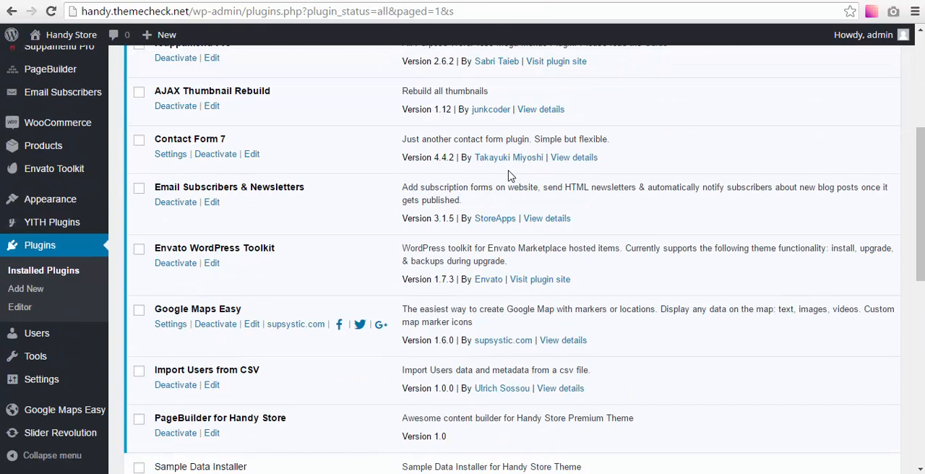
scroll(down, 3)
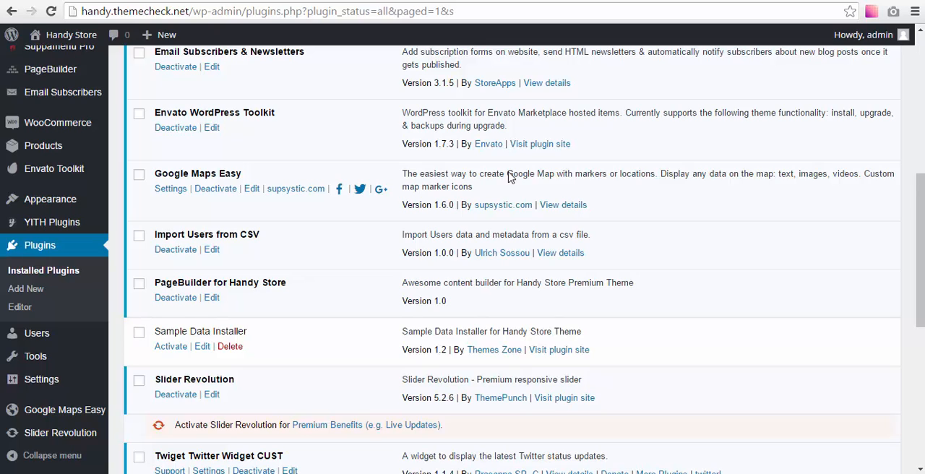
mouse_move(320, 262)
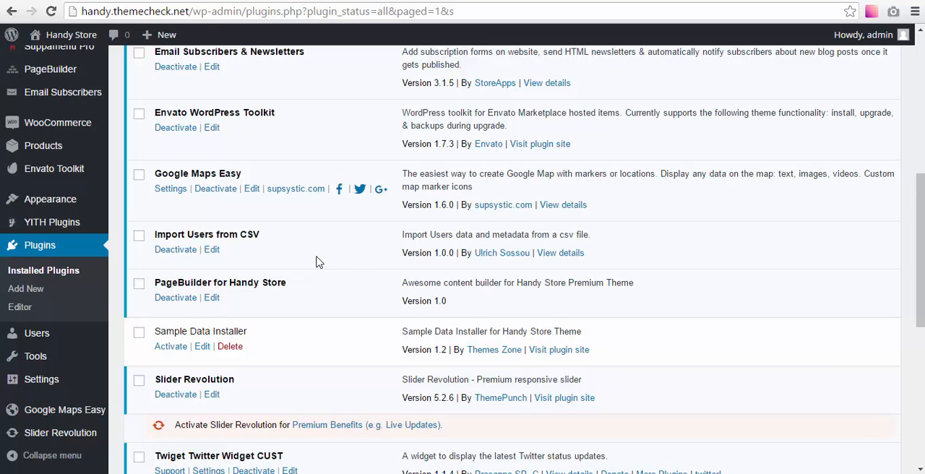
mouse_move(230, 347)
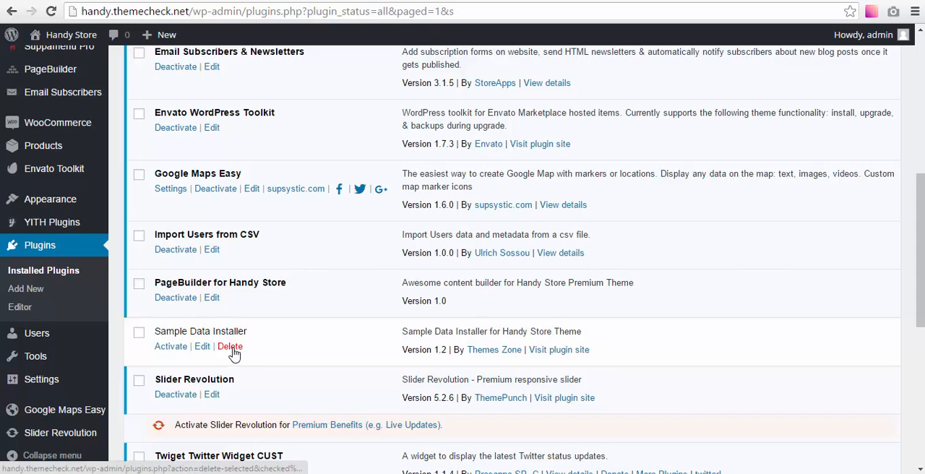
Delete the Sample Data Installer plugin and its files from the Plugins page
click(230, 347)
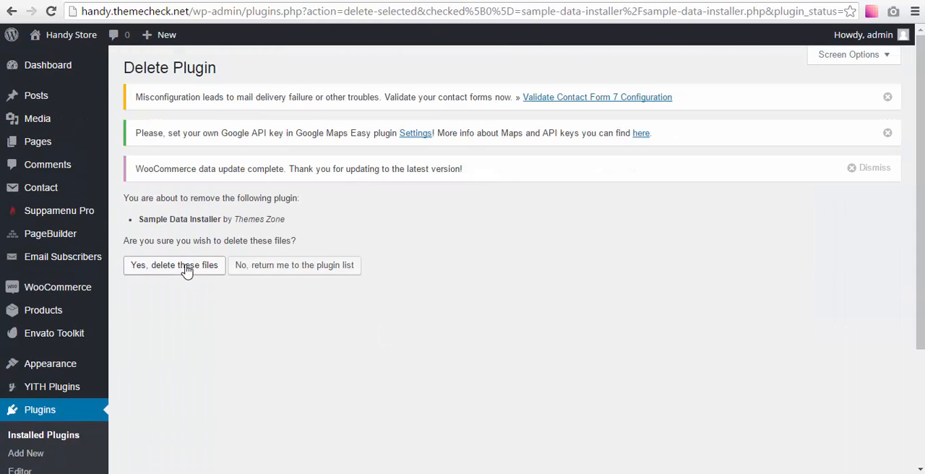
click(173, 264)
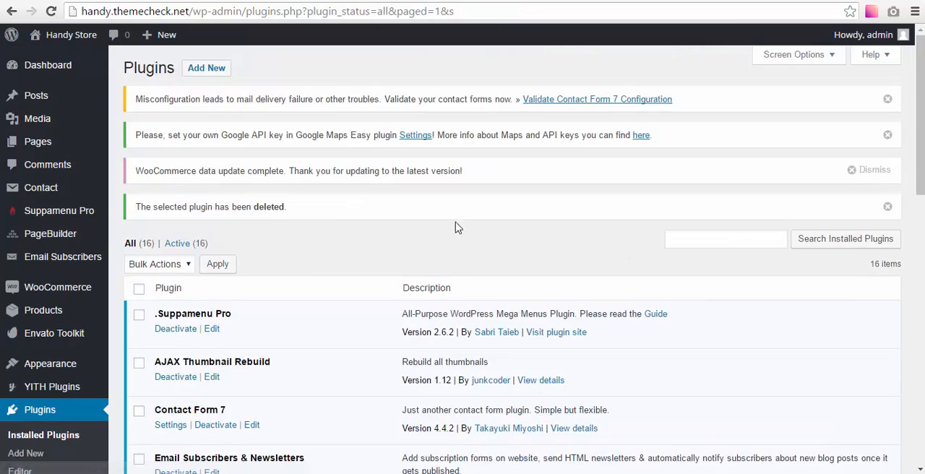
scroll(down, 3)
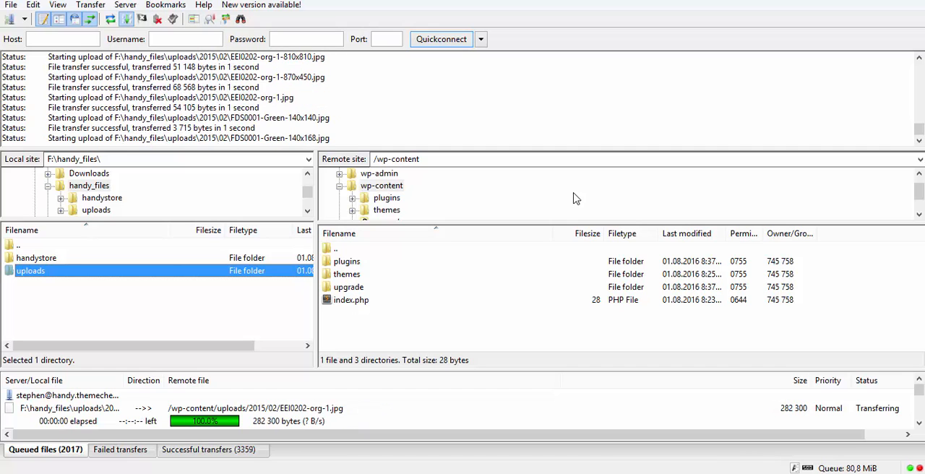
mouse_move(584, 197)
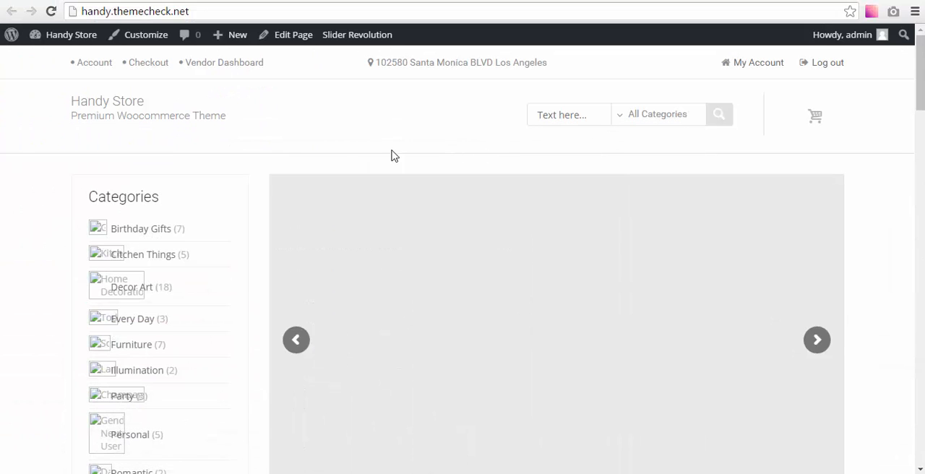
mouse_move(280, 156)
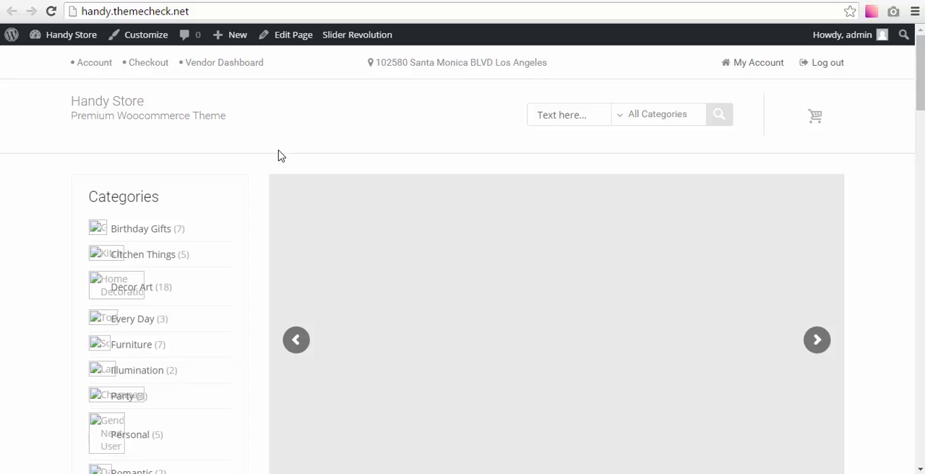
Scroll down the Handy storefront home page to review its sections
scroll(down, 3)
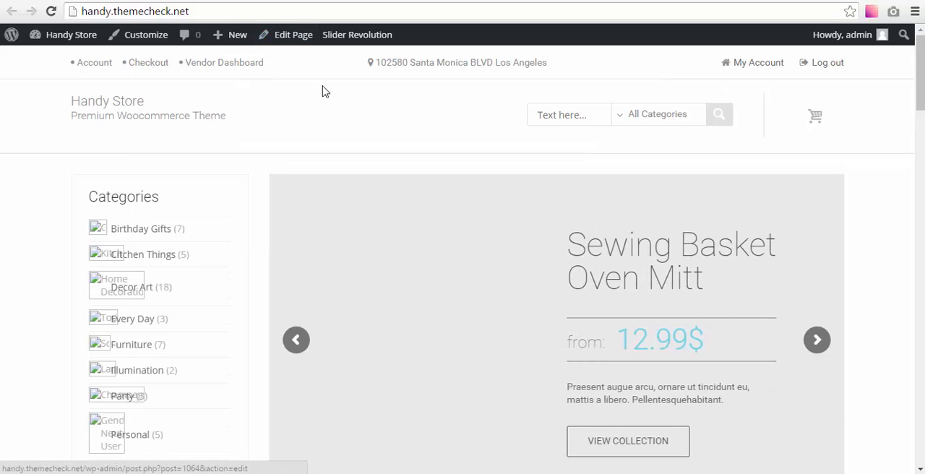
scroll(down, 3)
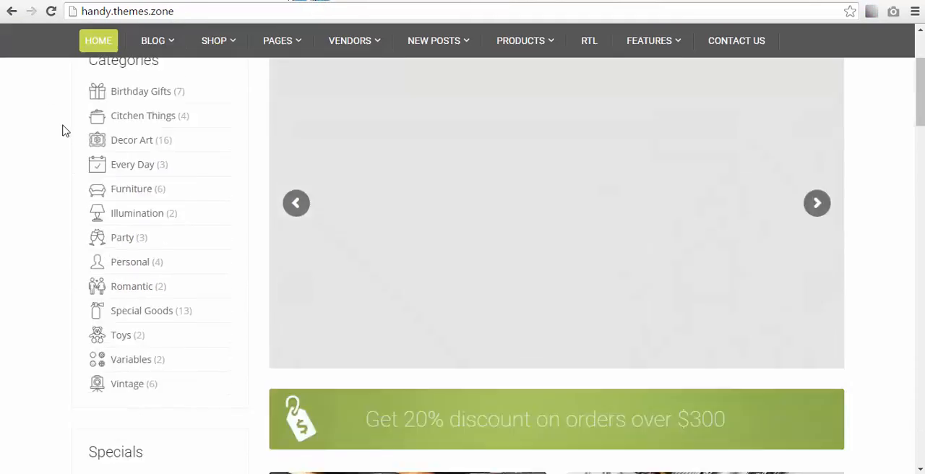
scroll(down, 3)
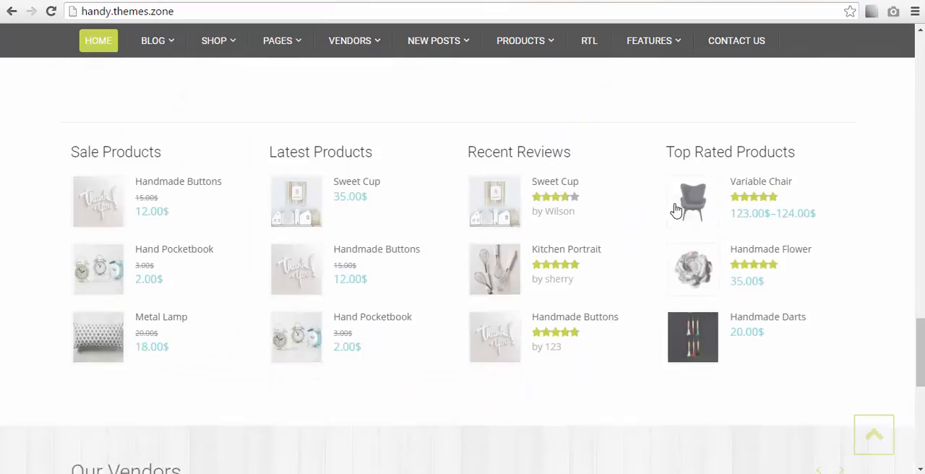
scroll(down, 3)
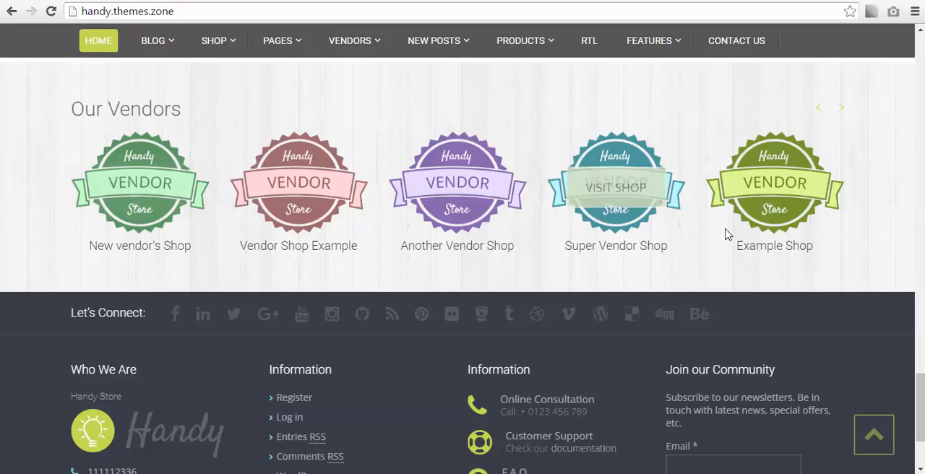
scroll(up, 3)
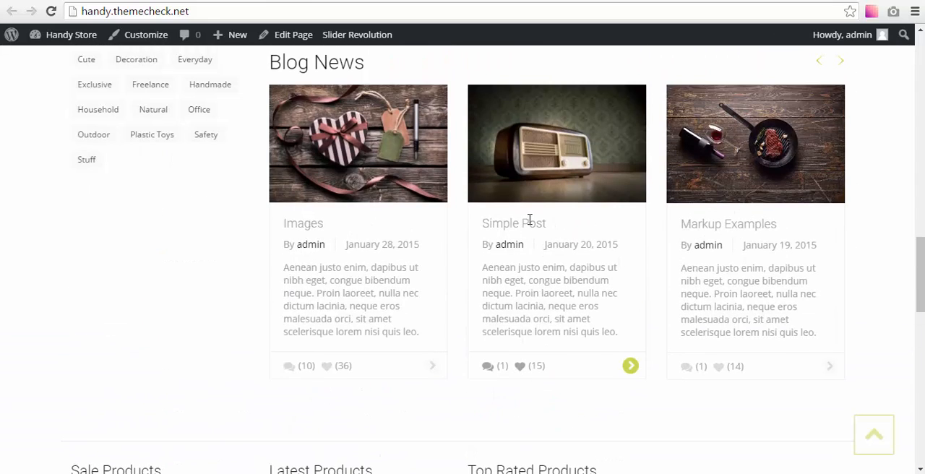
scroll(up, 3)
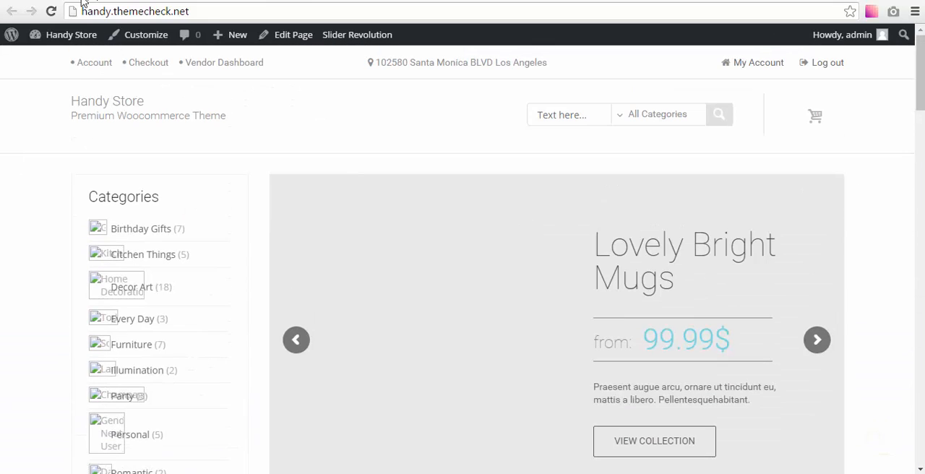
mouse_move(261, 84)
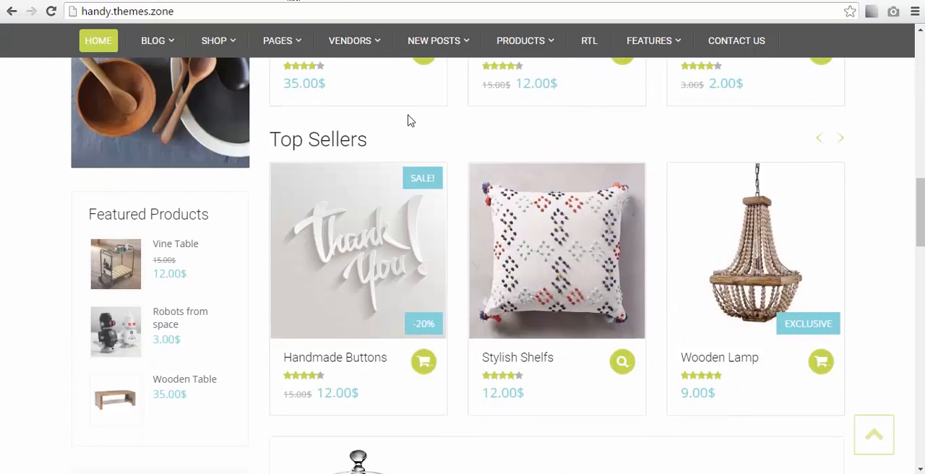
click(433, 40)
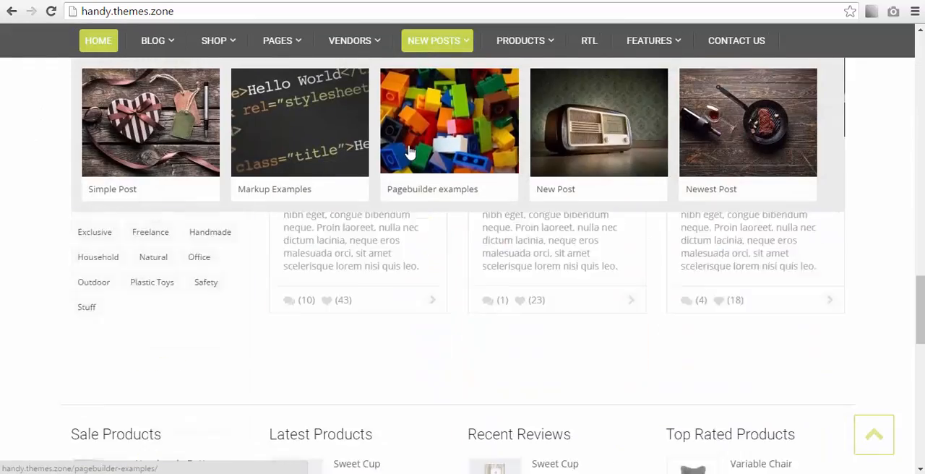
scroll(down, 3)
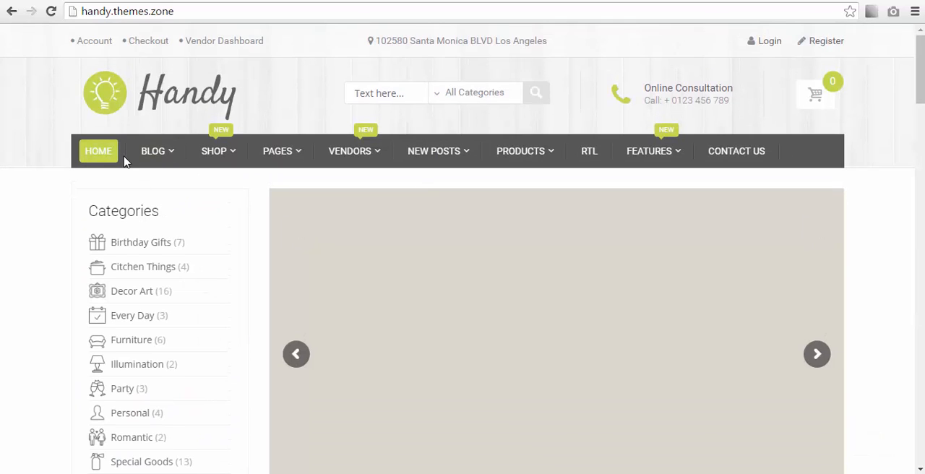
scroll(down, 3)
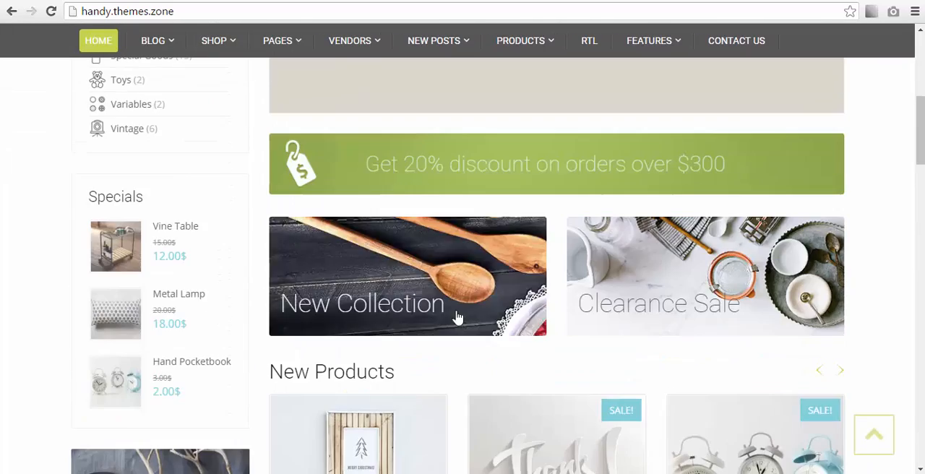
scroll(down, 3)
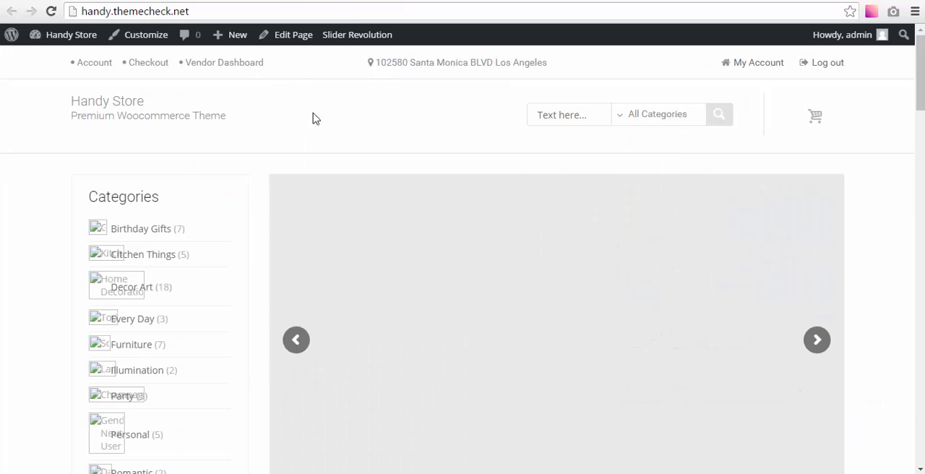
mouse_move(246, 387)
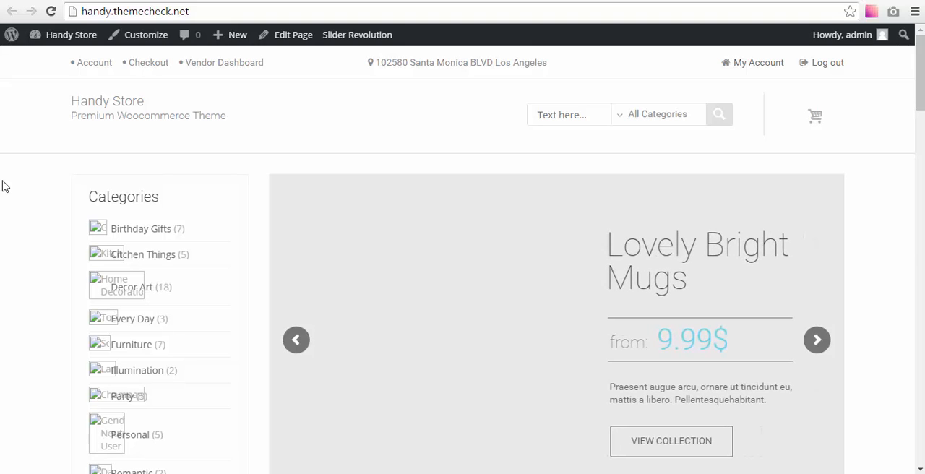
mouse_move(72, 183)
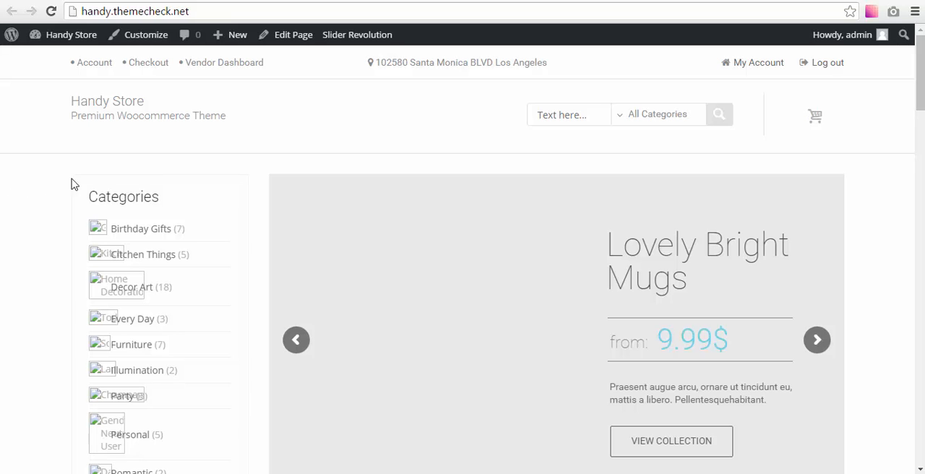
Scroll down the reloaded handy.themecheck.net homepage through its product sections
scroll(down, 3)
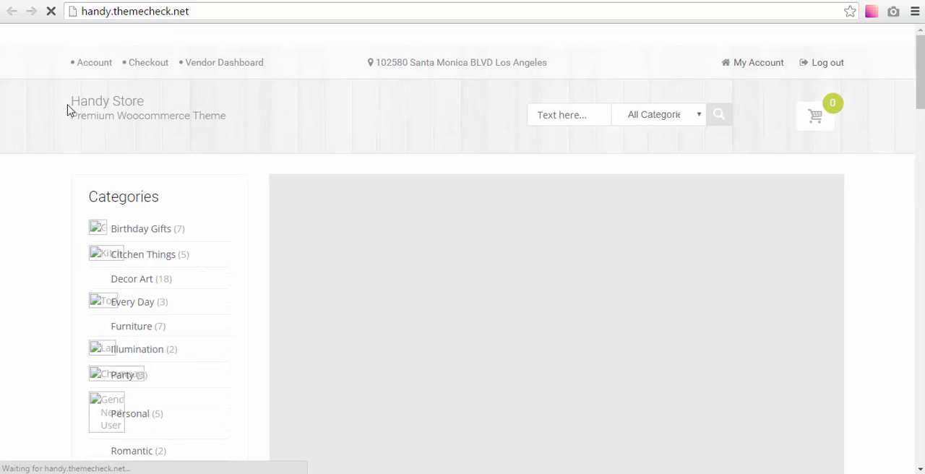
scroll(down, 3)
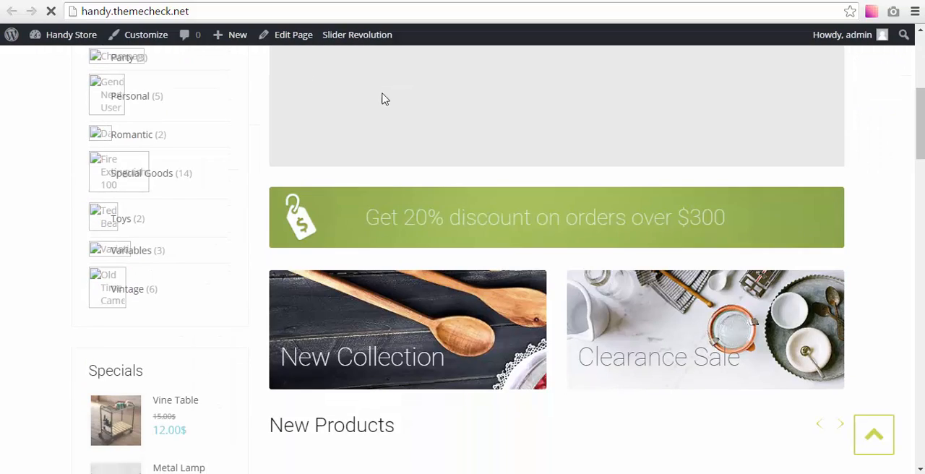
scroll(down, 3)
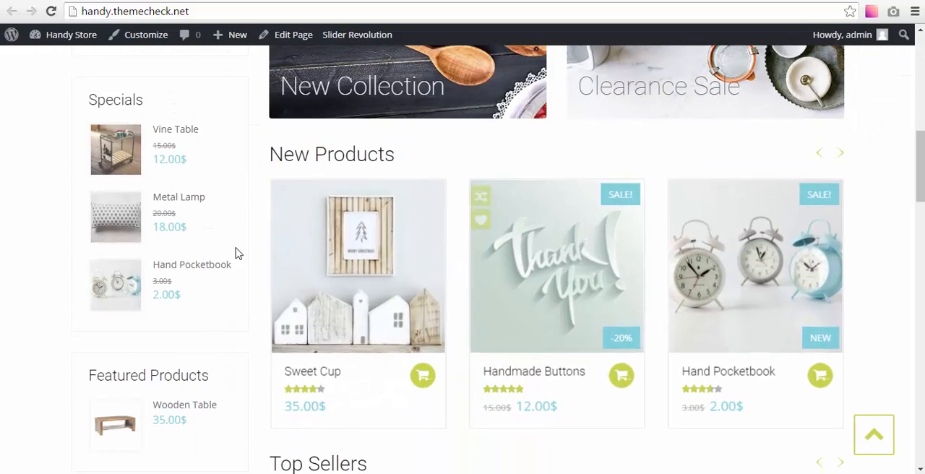
scroll(down, 3)
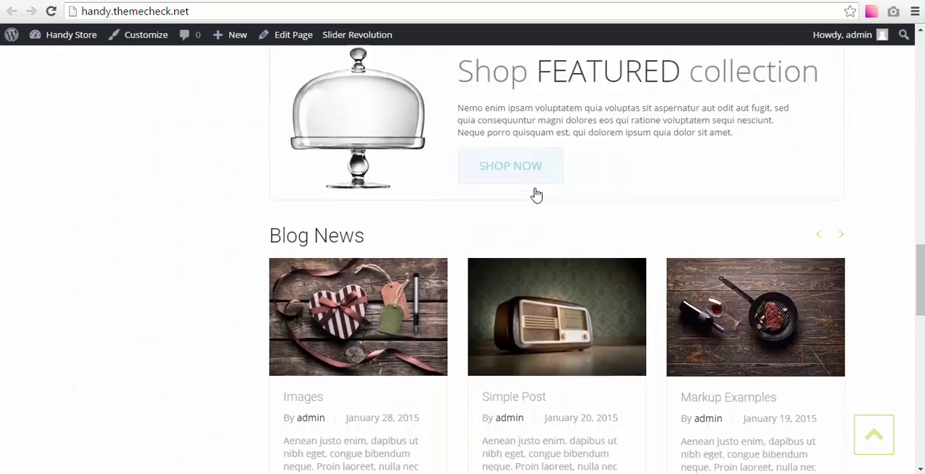
scroll(down, 3)
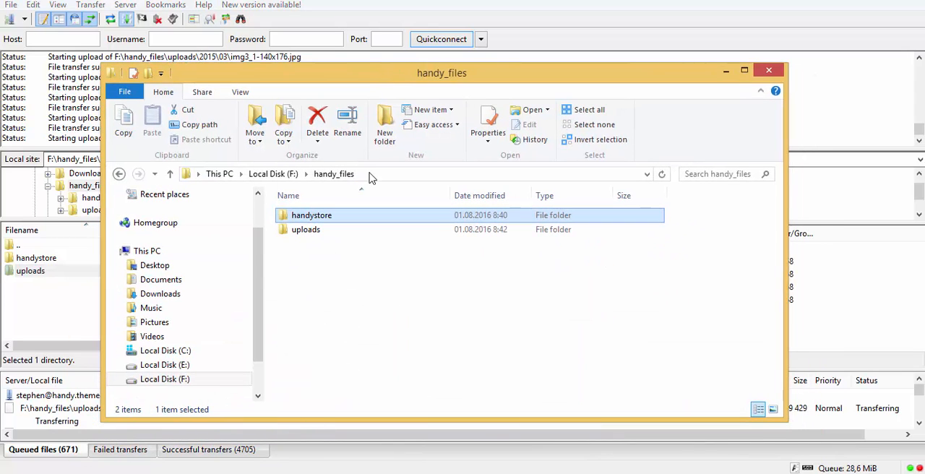
mouse_move(313, 213)
text(handy)
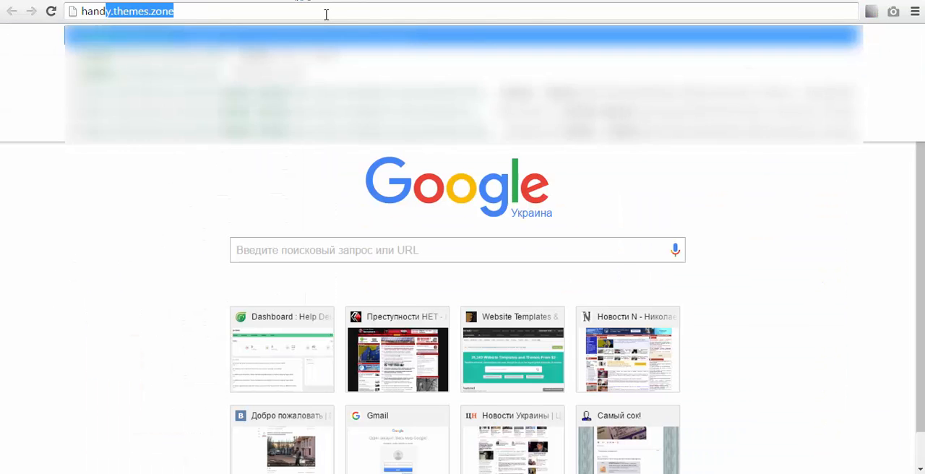
Load the handy.themes.zone demo site and scroll its front page for comparison
key(Enter)
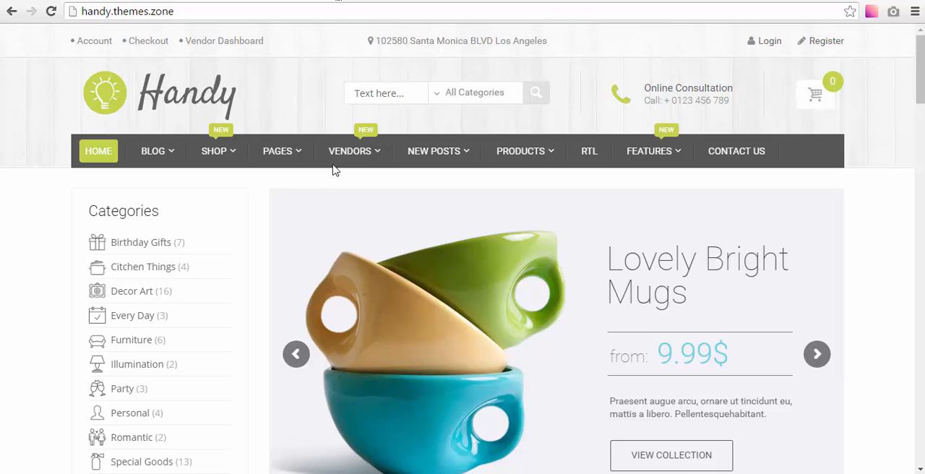
mouse_move(304, 79)
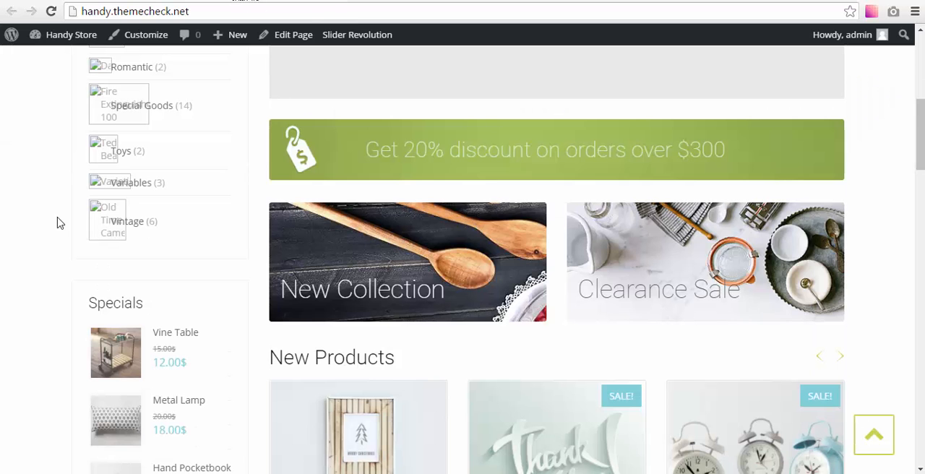
scroll(down, 3)
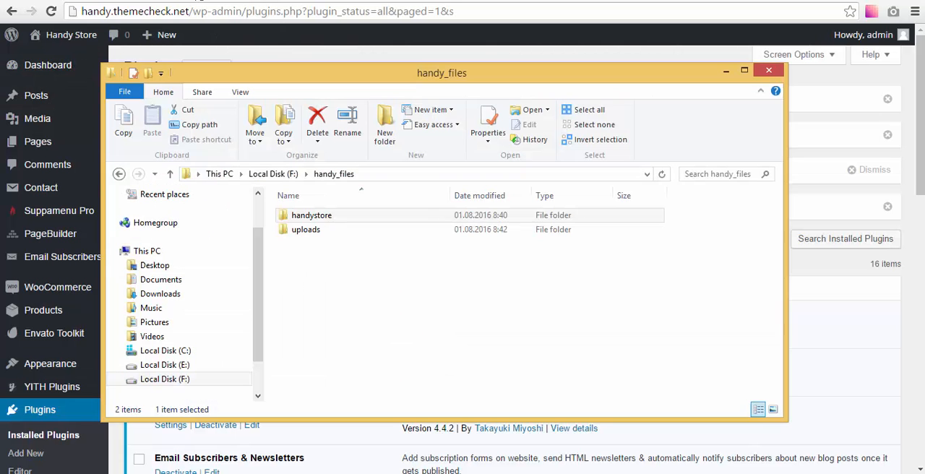
Navigate into handystore > required-plugins, select sample-data-installer.zip and bring it up to handy_files
click(313, 214)
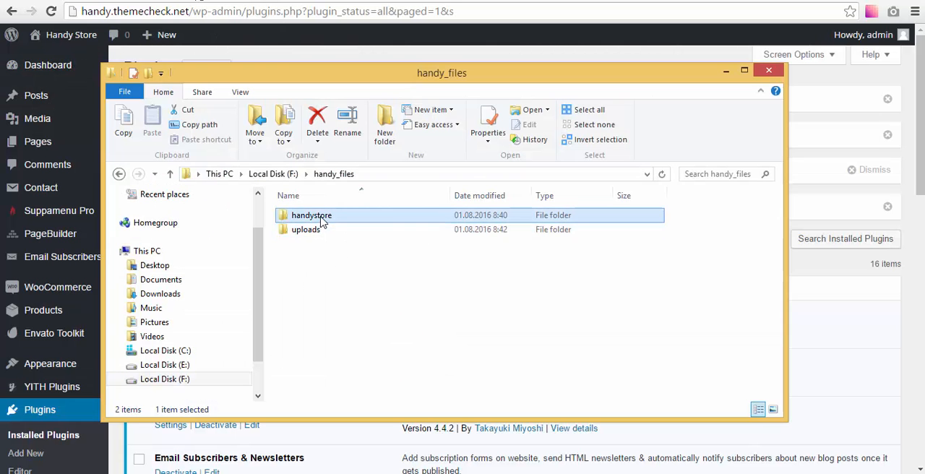
double_click(312, 213)
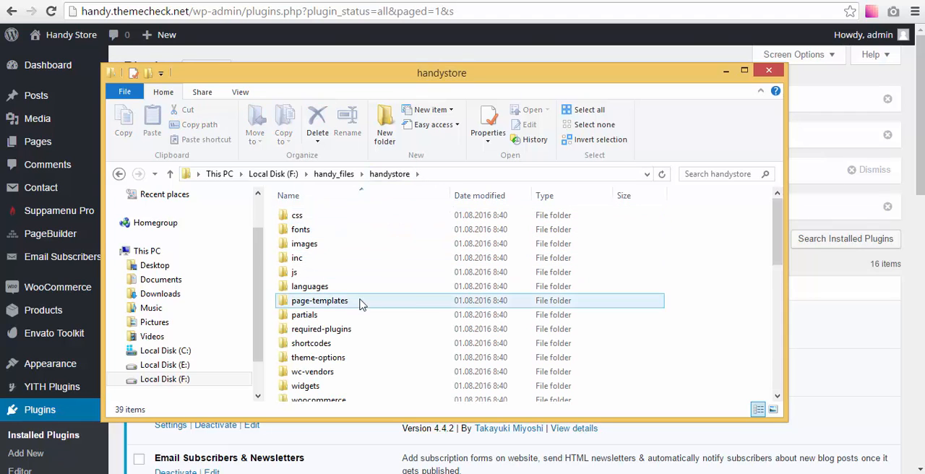
scroll(down, 3)
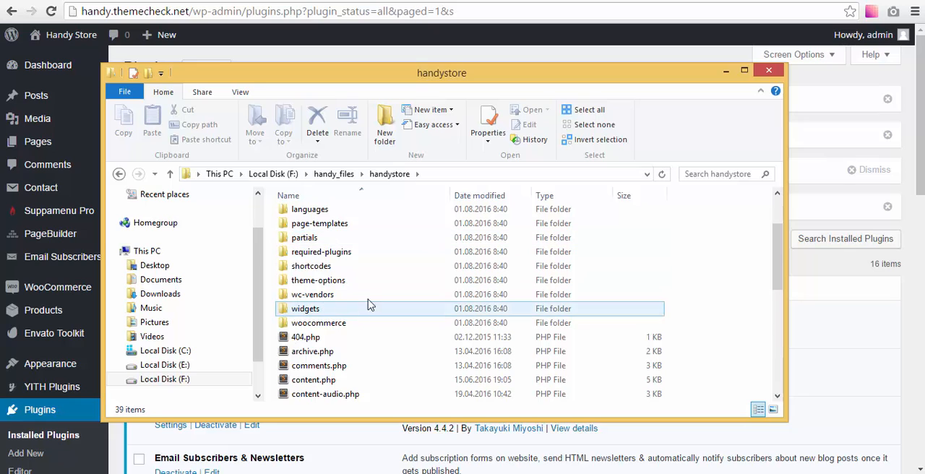
double_click(320, 252)
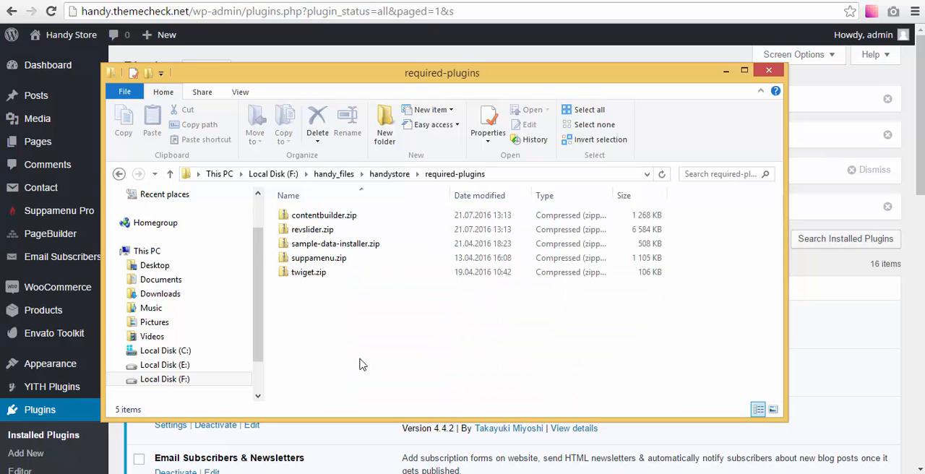
click(335, 243)
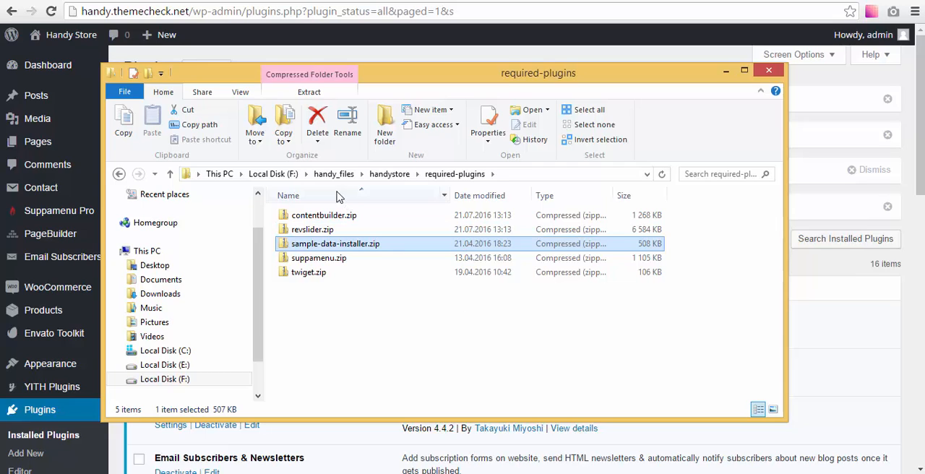
click(333, 173)
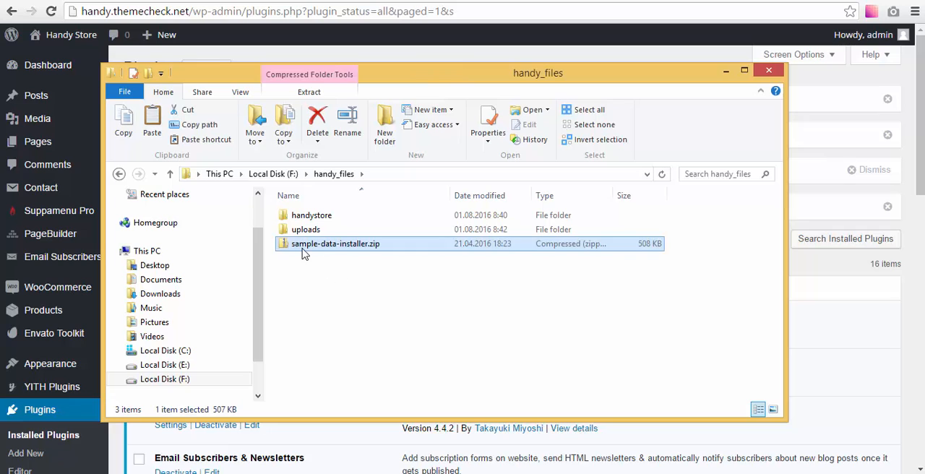
Extract sample-data-installer.zip here and locate widget_data_handy.json in its widgets folder
right_click(336, 243)
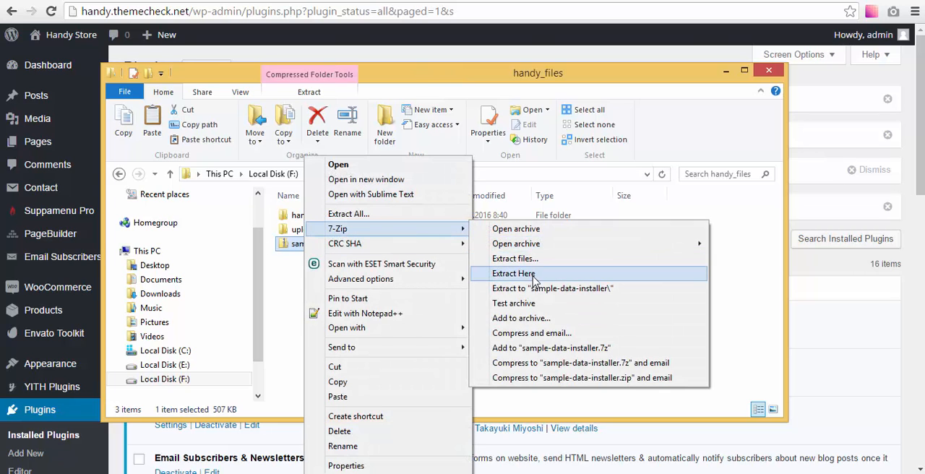
click(513, 273)
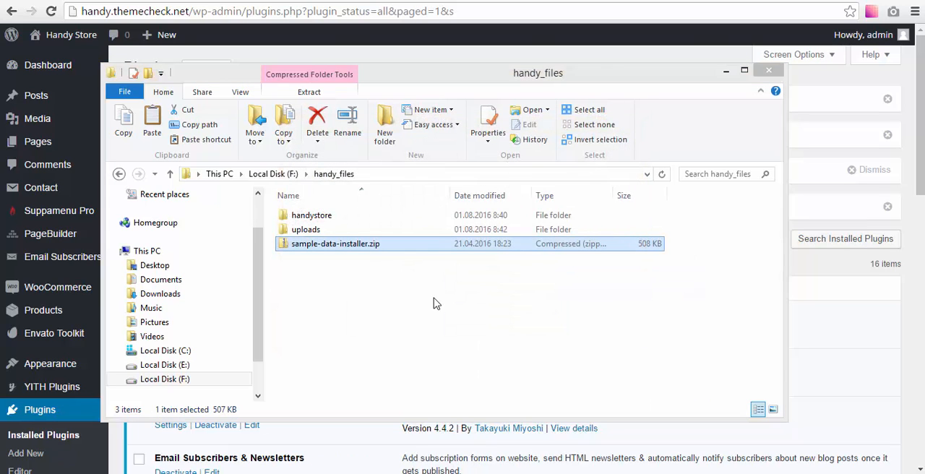
double_click(335, 243)
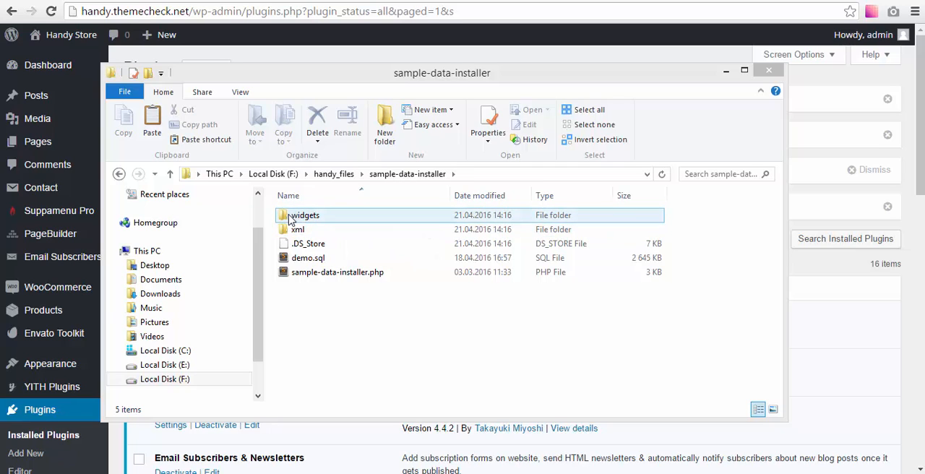
double_click(304, 214)
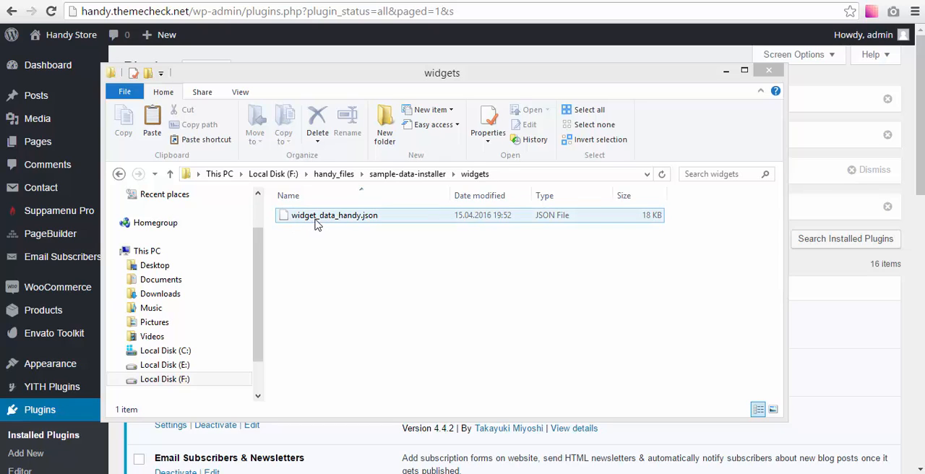
click(334, 214)
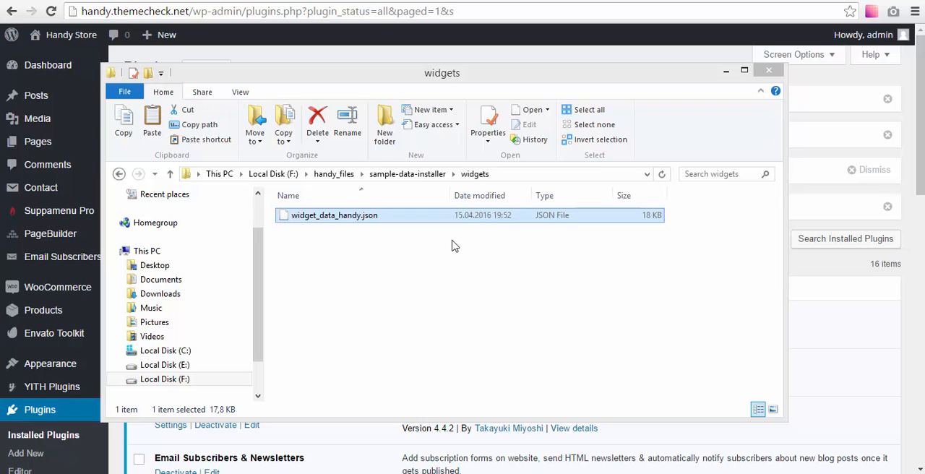
Move widget_data_handy.json into handy_files and edit it with Notepad++
click(333, 173)
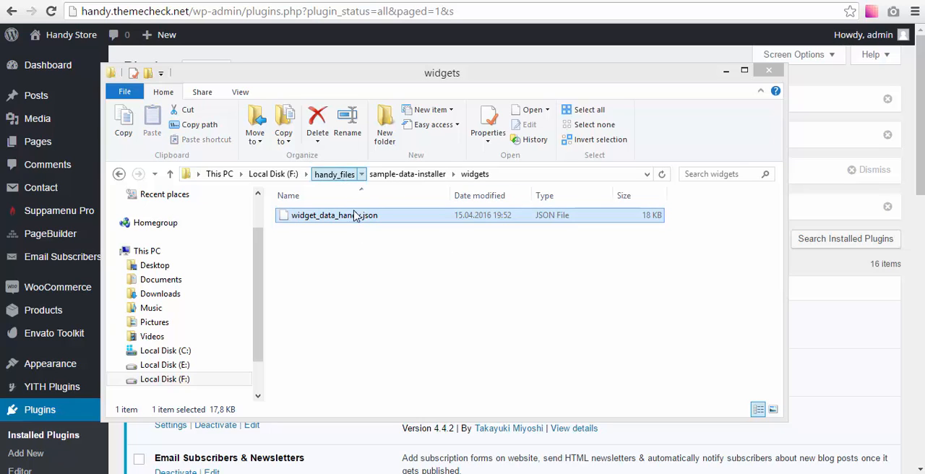
click(333, 173)
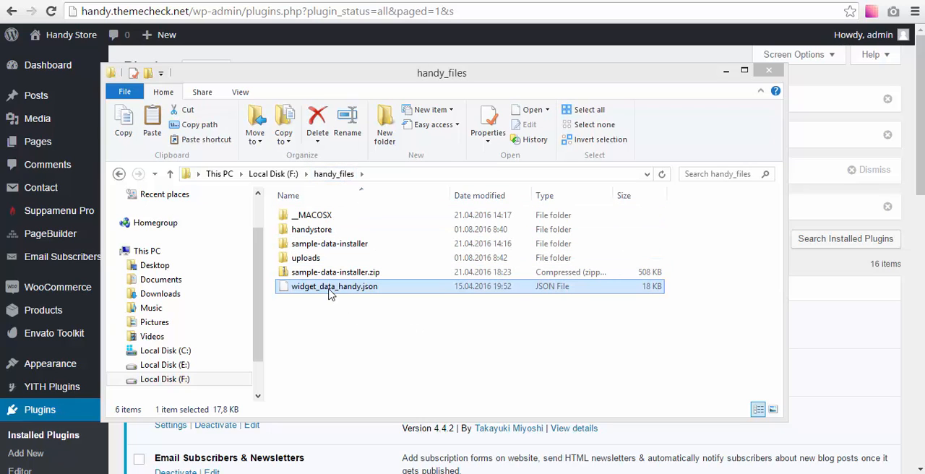
mouse_move(335, 289)
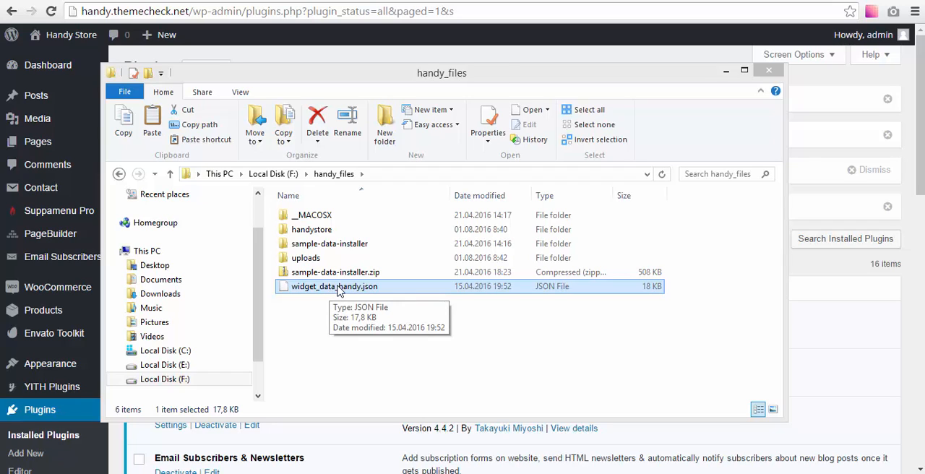
right_click(335, 287)
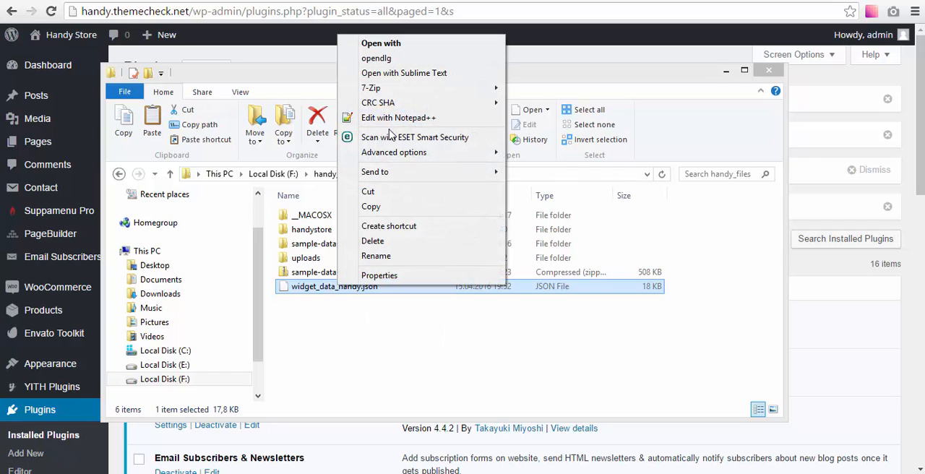
click(399, 119)
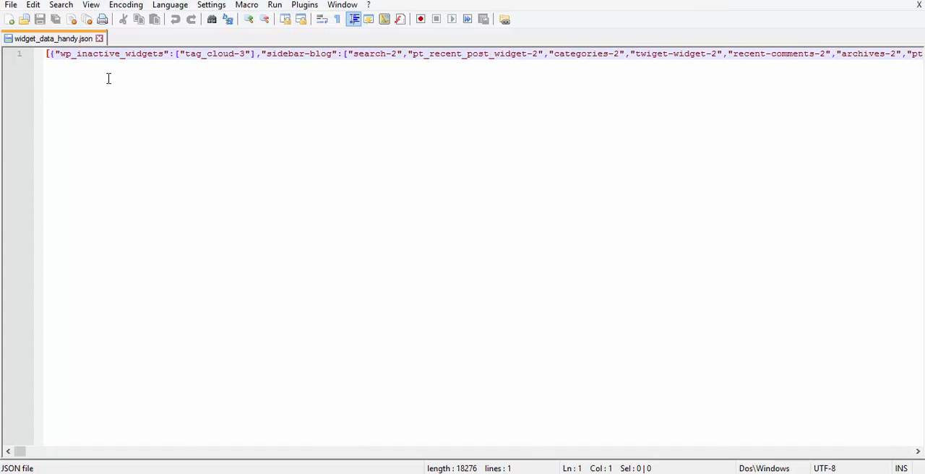
Search the JSON for handy.themes.zone and count its 13 occurrences
key(Ctrl+f)
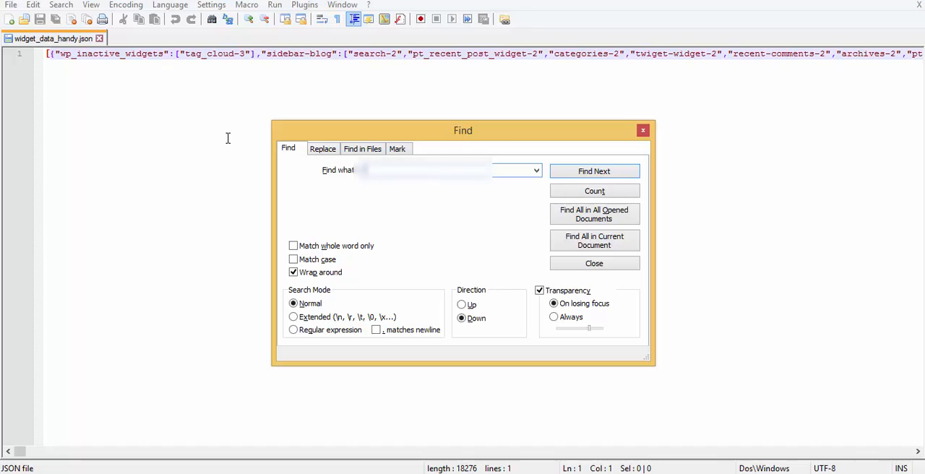
text(handy)
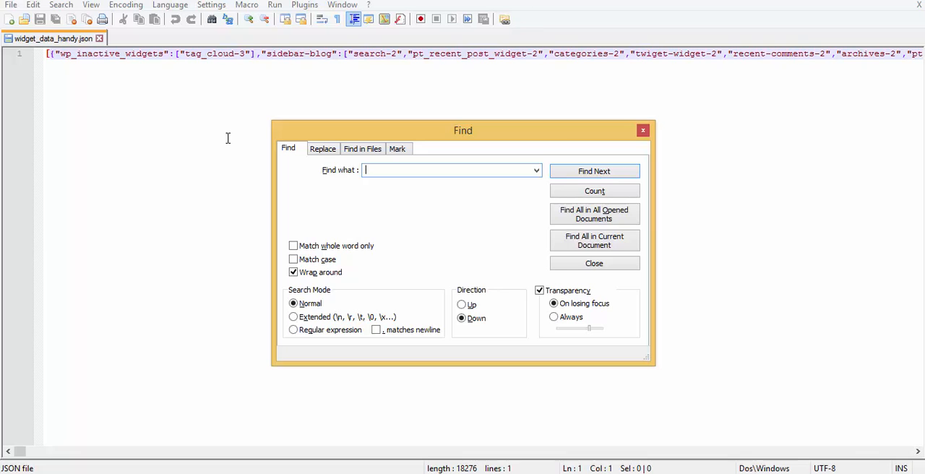
text(handy.themes.zone)
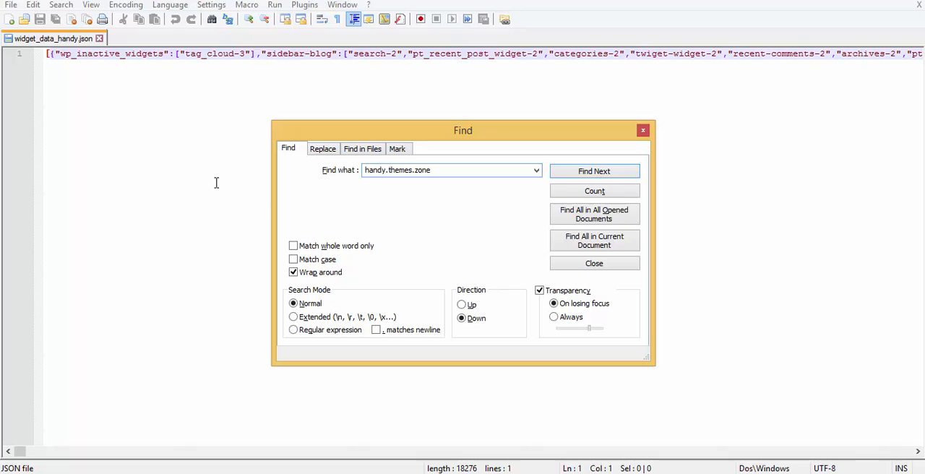
click(592, 191)
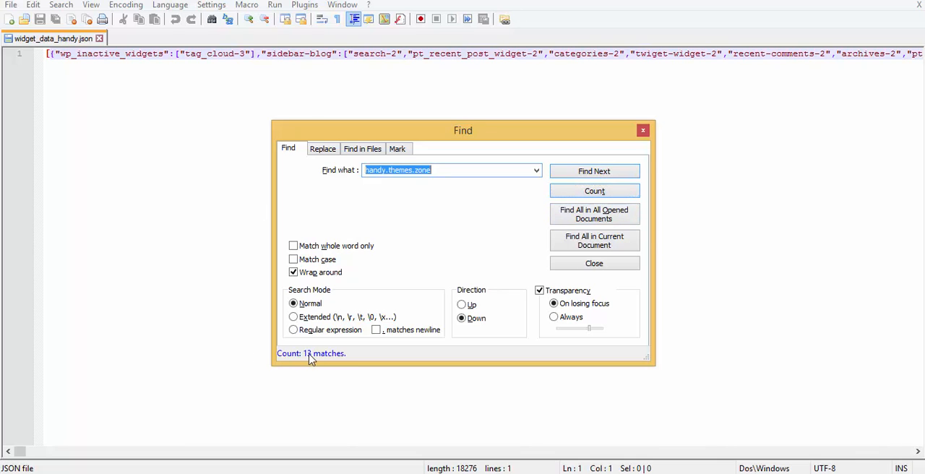
click(594, 191)
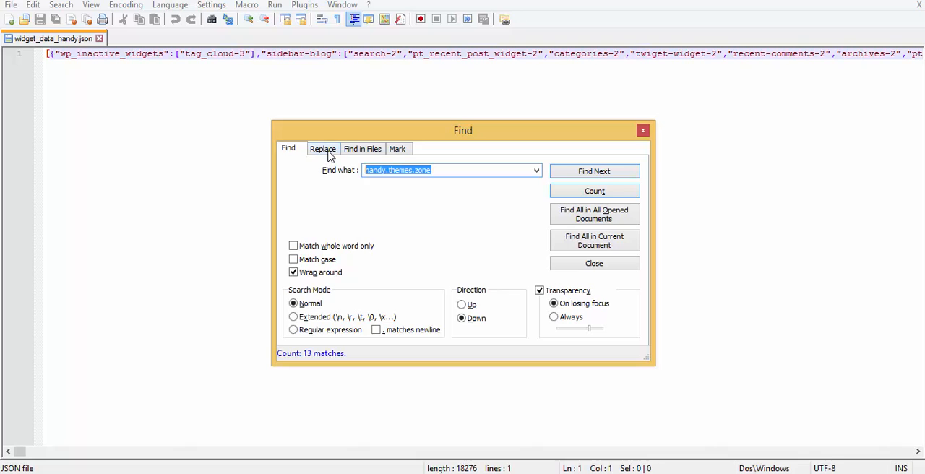
Replace all occurrences of handy.themes.zone with handy.themecheck.net and close the dialog
click(322, 148)
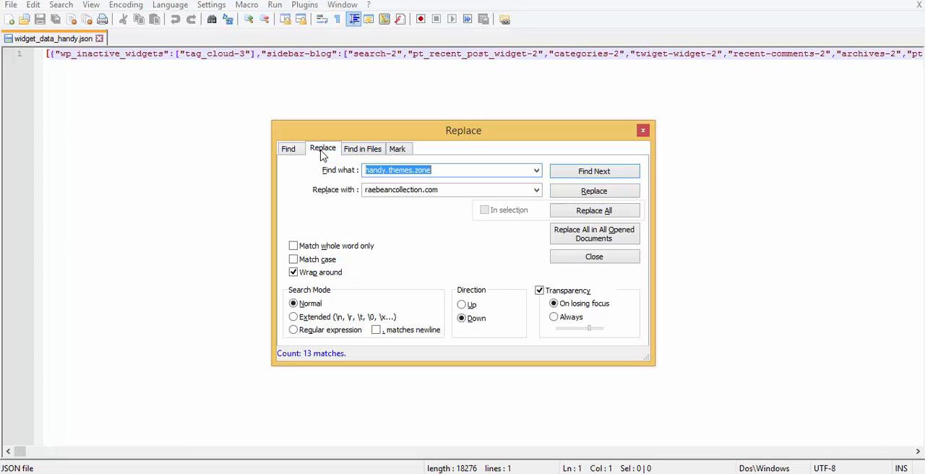
text(sd)
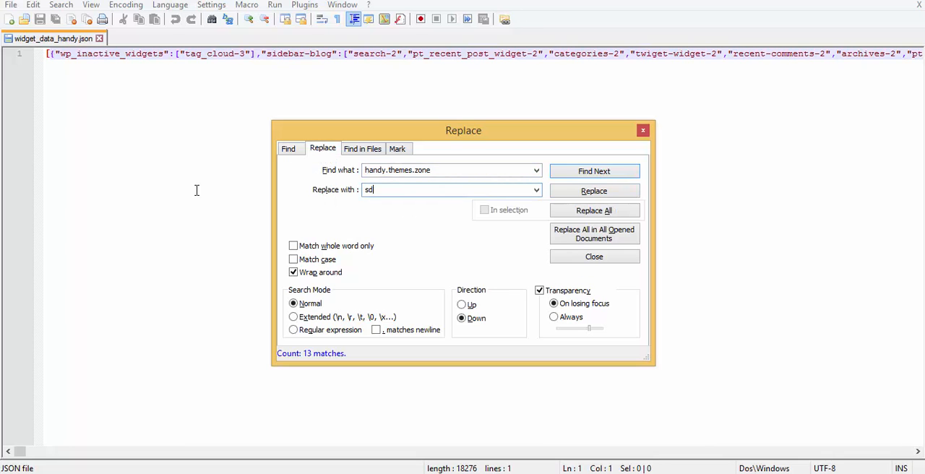
key(Ctrl+a)
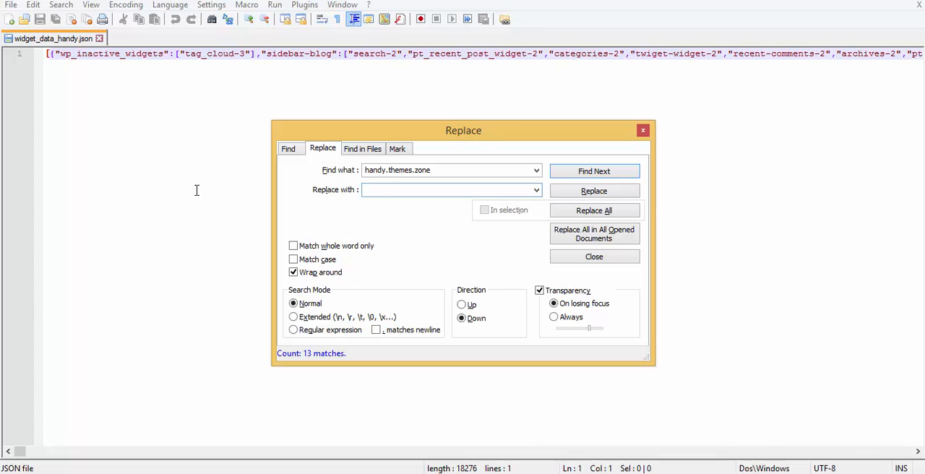
text(handy.themeck)
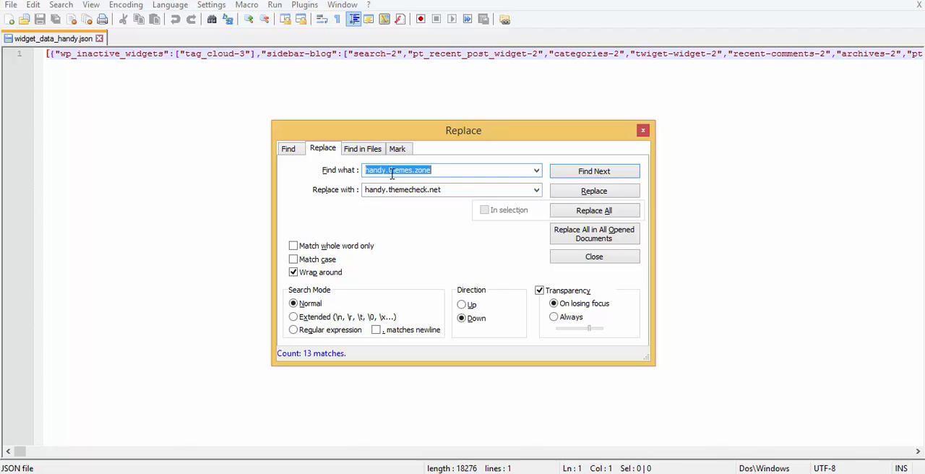
click(448, 189)
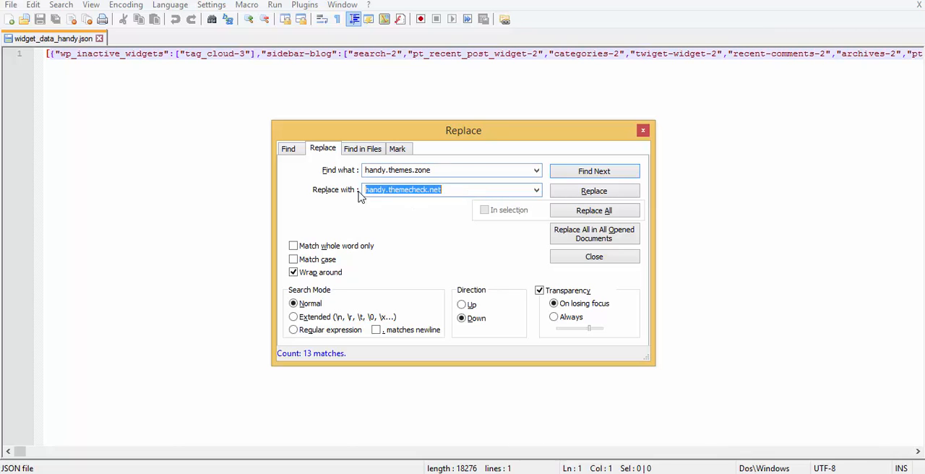
click(410, 189)
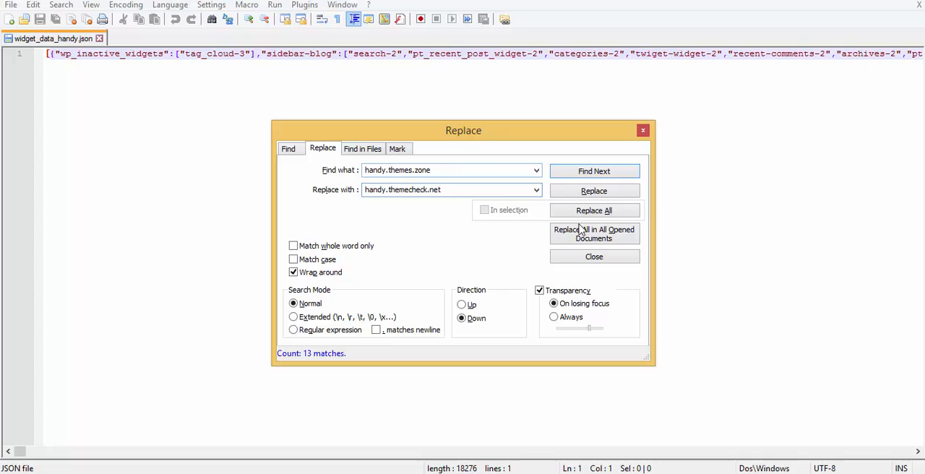
click(594, 211)
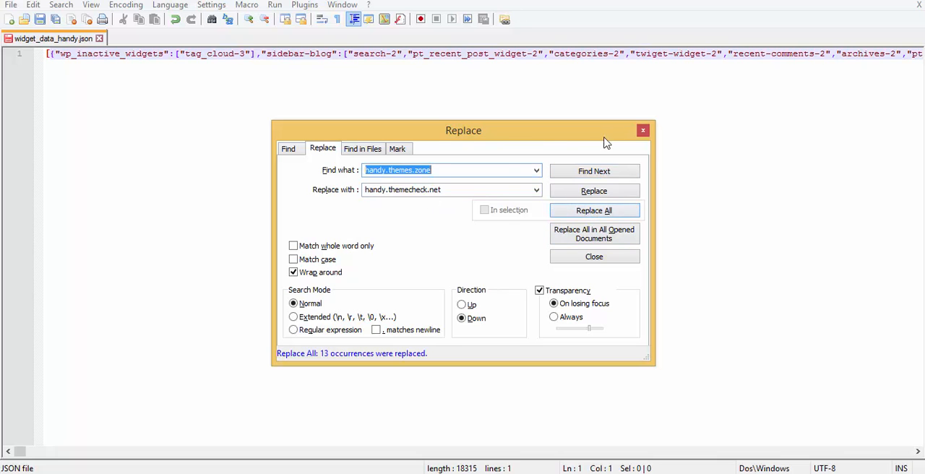
click(592, 258)
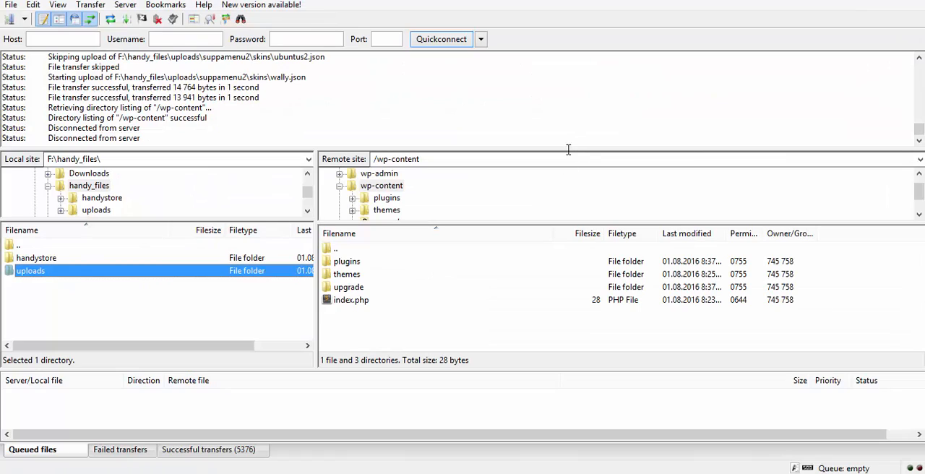
mouse_move(390, 262)
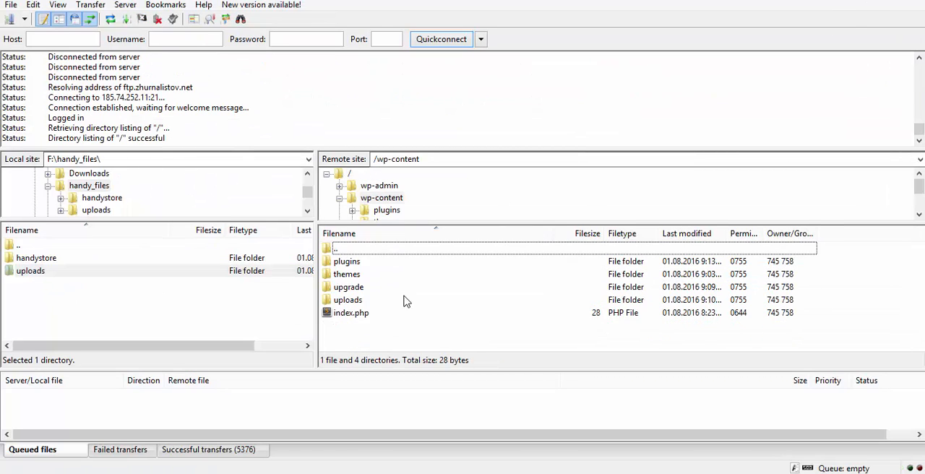
Open the uploads folder inside the server's wp-content directory
double_click(346, 299)
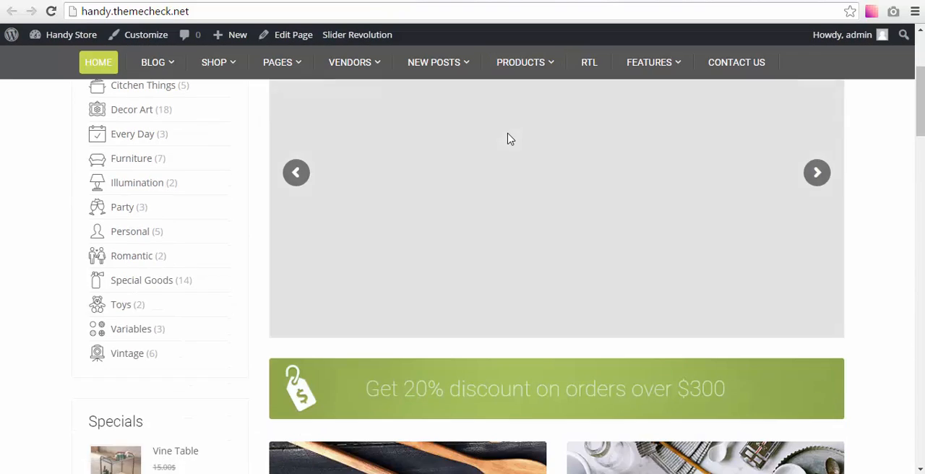
Scroll through the storefront homepage to look over its demo content
scroll(up, 3)
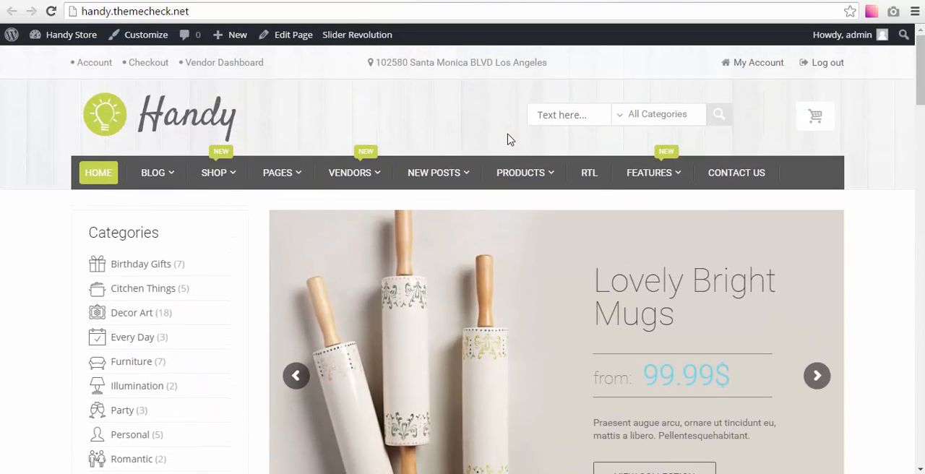
scroll(down, 3)
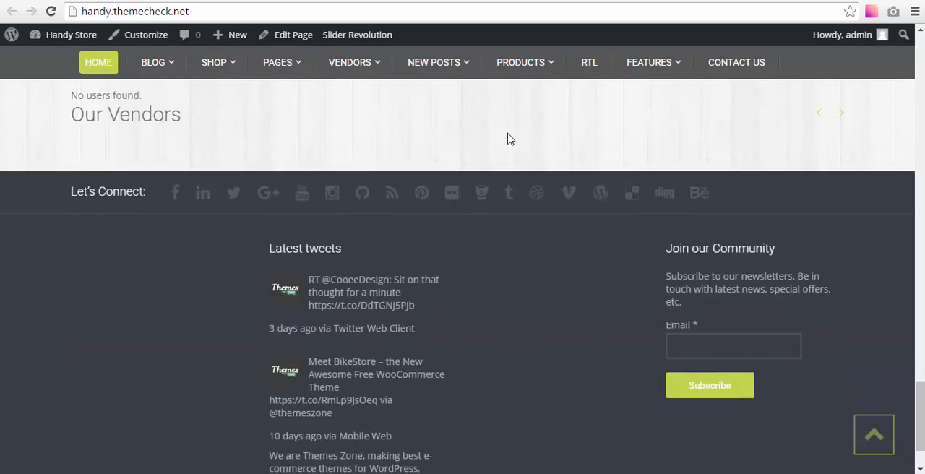
scroll(up, 3)
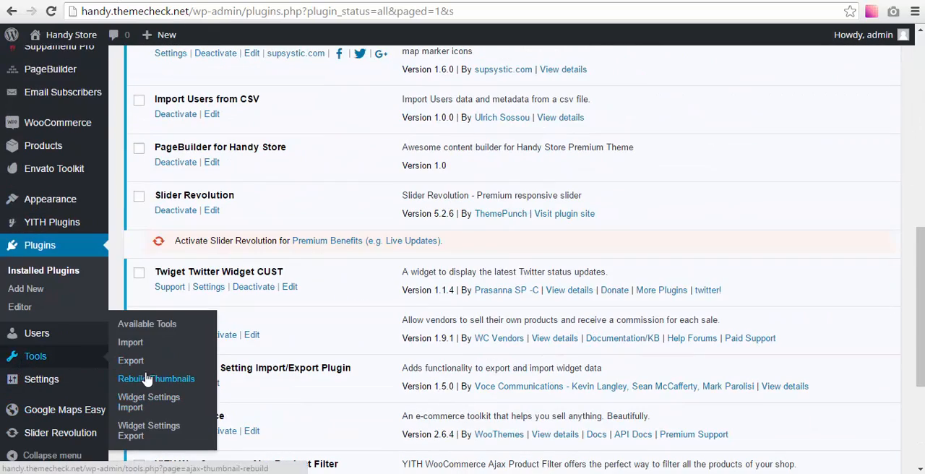
Run Rebuild Thumbnails on all 138 images, then visit the storefront homepage
click(156, 379)
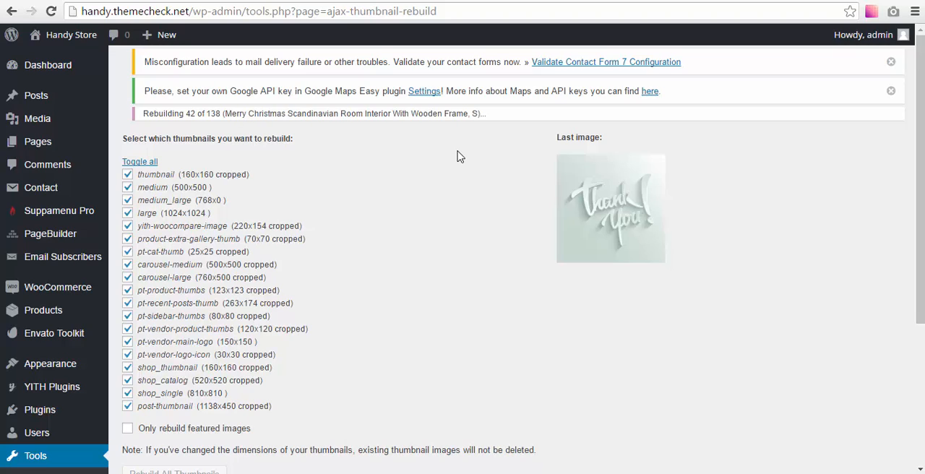
scroll(down, 3)
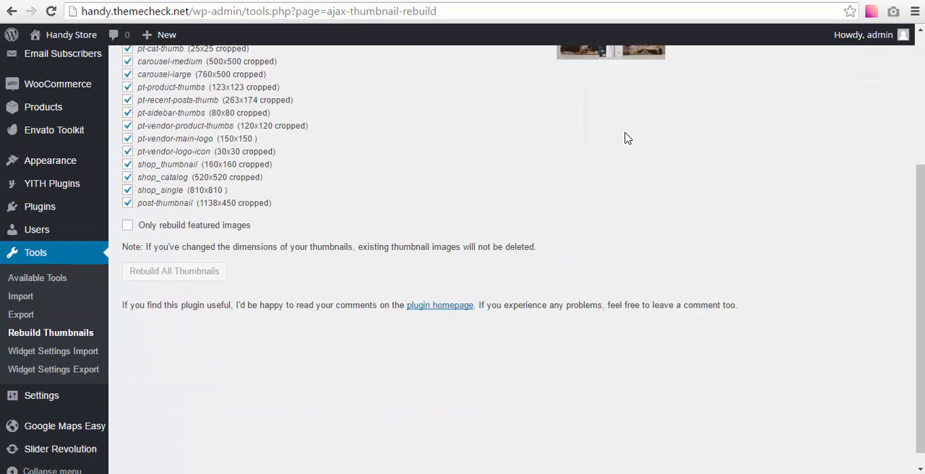
click(173, 270)
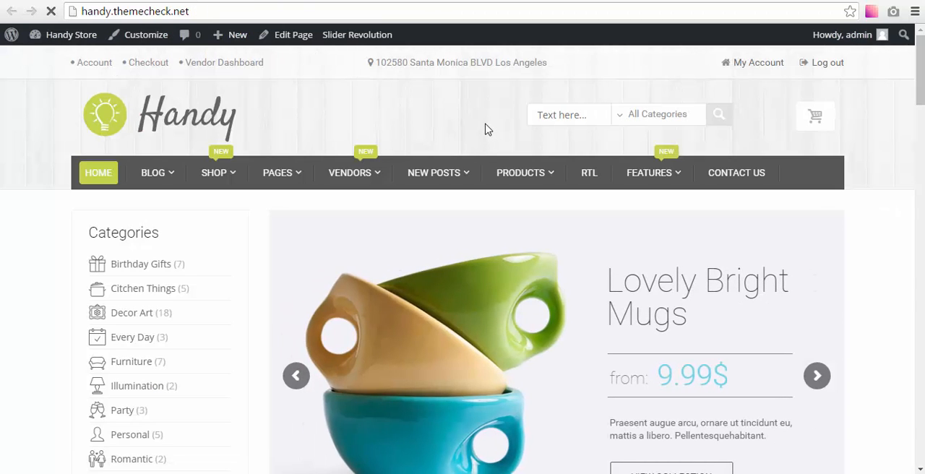
scroll(down, 3)
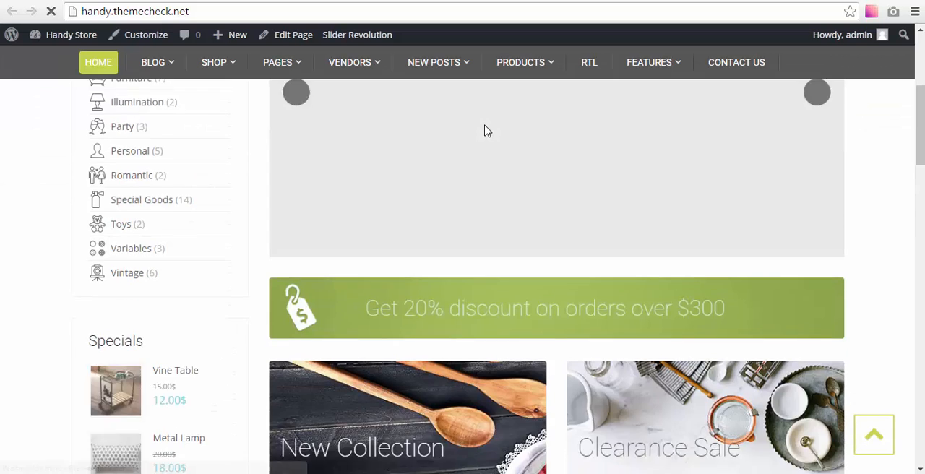
scroll(down, 3)
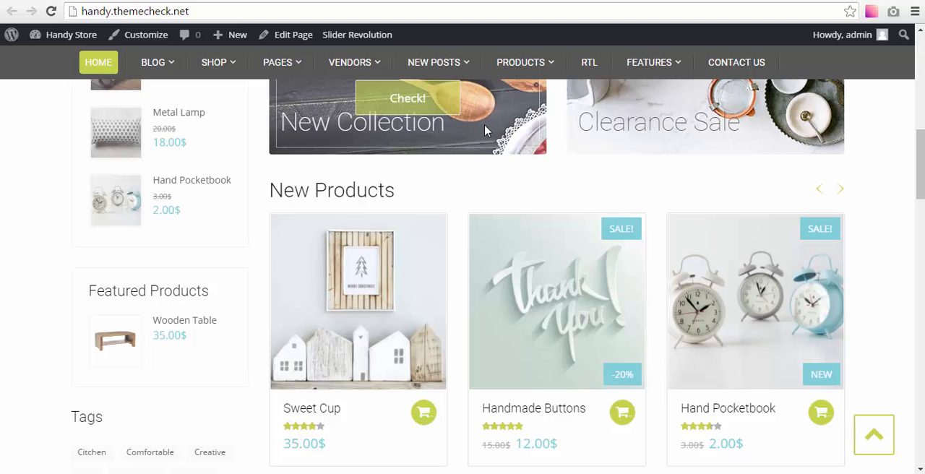
scroll(down, 3)
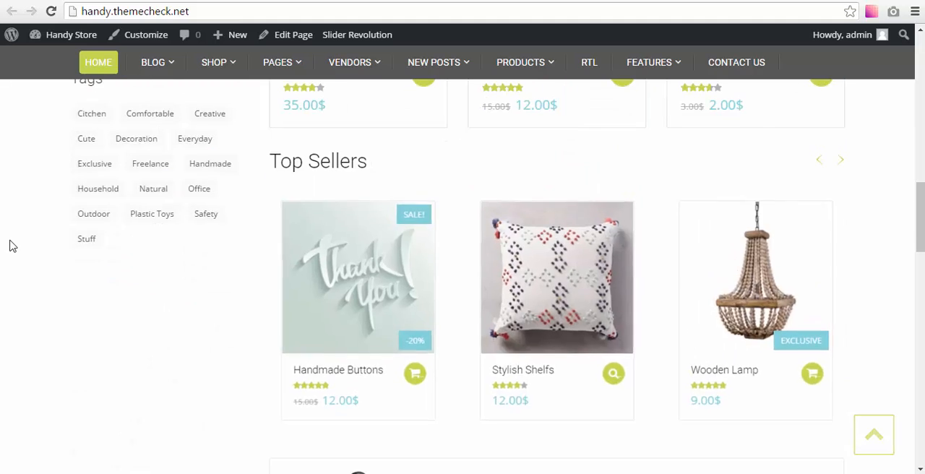
scroll(down, 3)
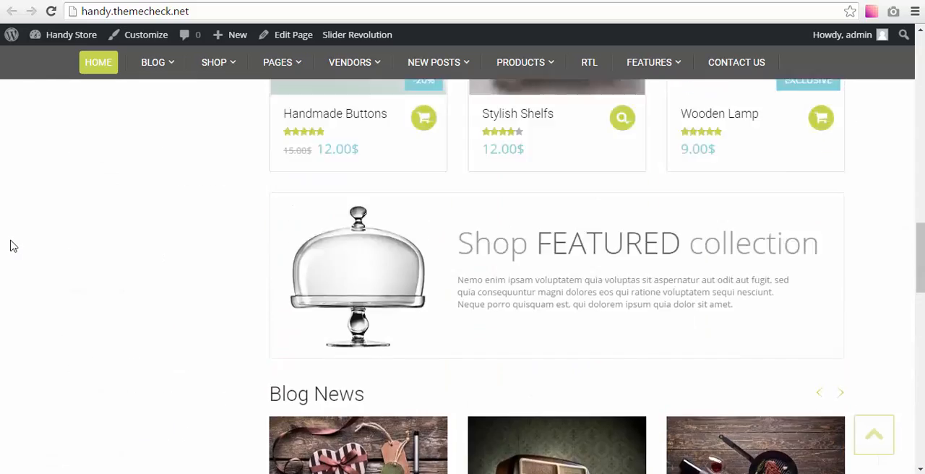
scroll(up, 3)
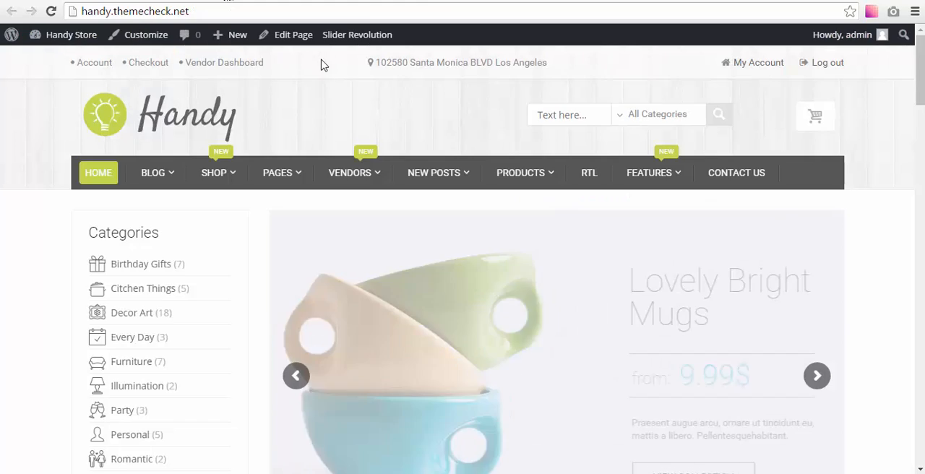
Scroll the homepage down to the footer product lists and view the Sweet Cup product page
click(153, 172)
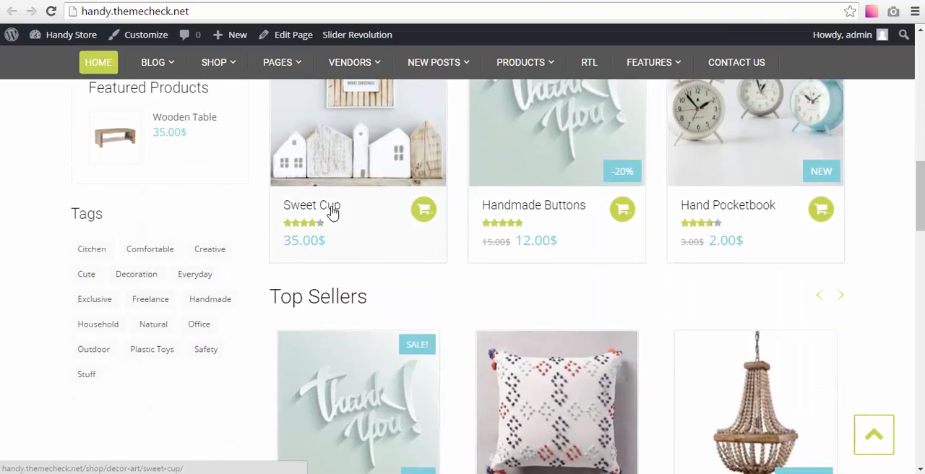
scroll(down, 3)
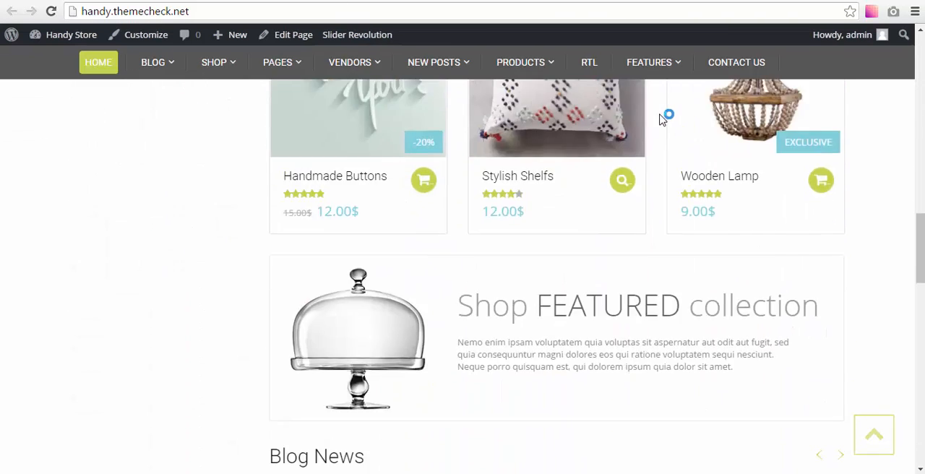
scroll(down, 3)
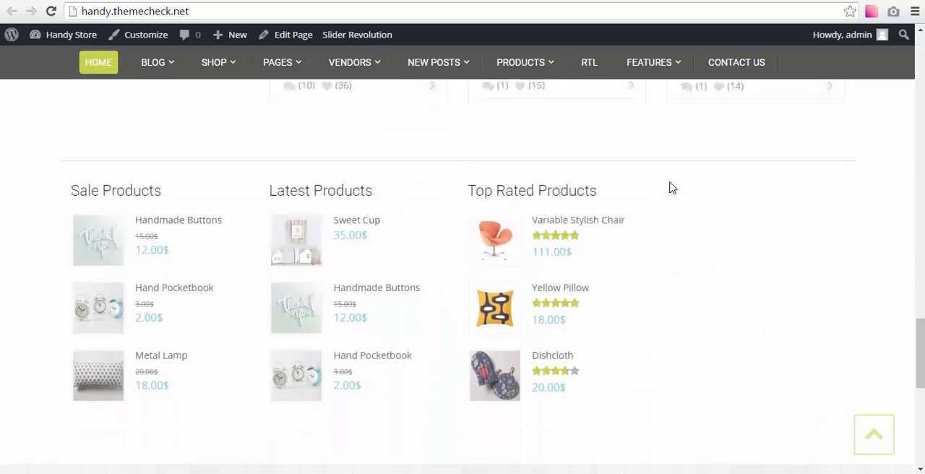
click(356, 219)
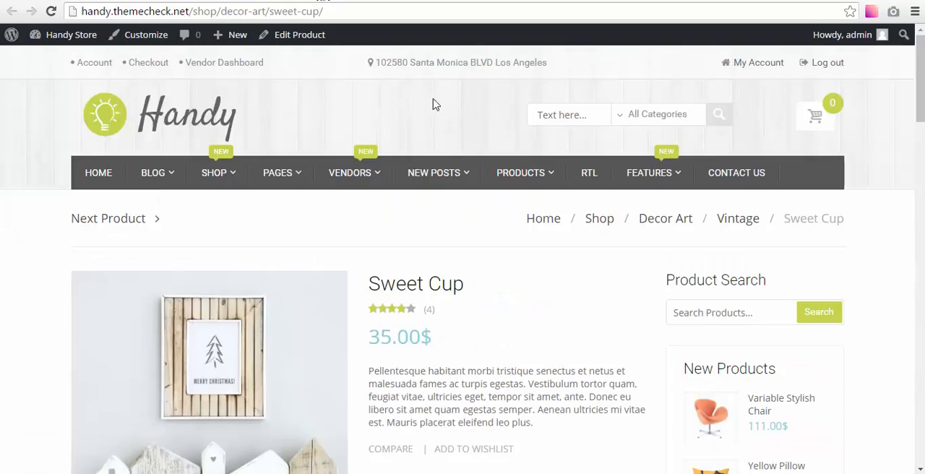
scroll(down, 3)
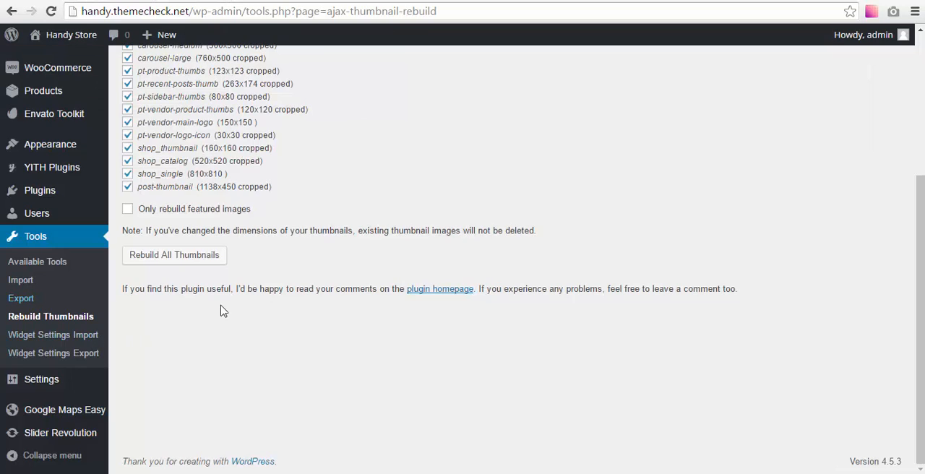
mouse_move(36, 213)
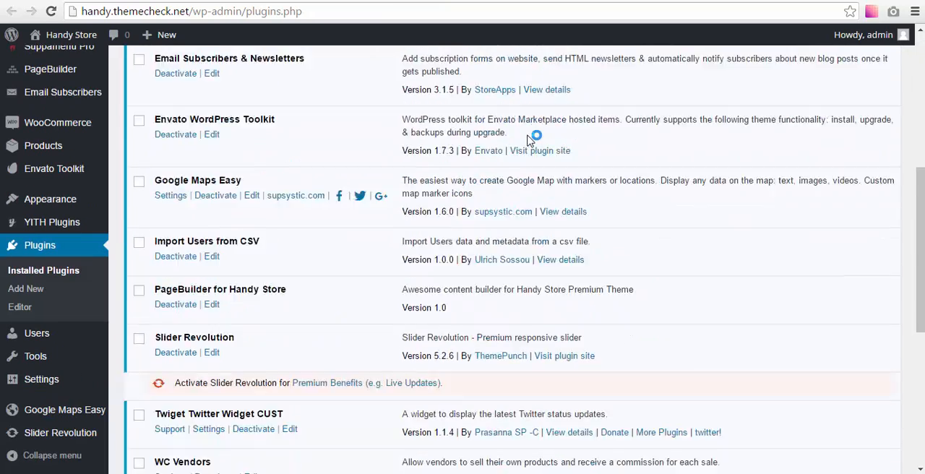
scroll(down, 3)
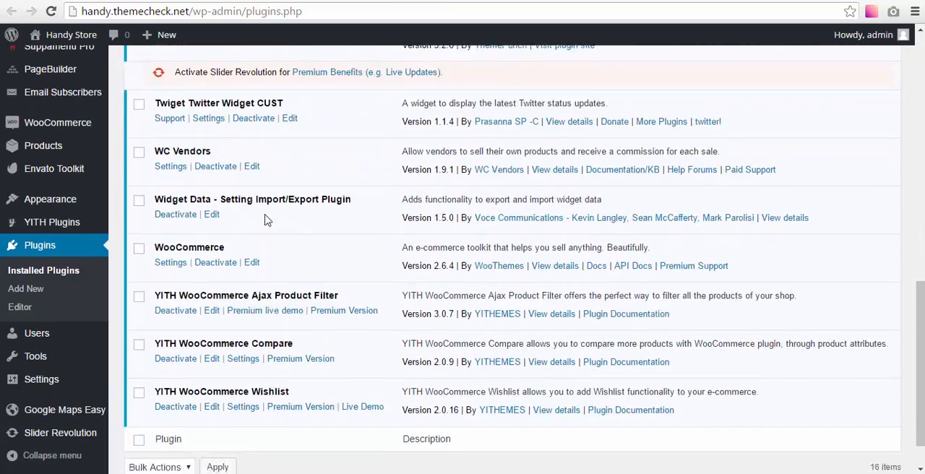
scroll(down, 3)
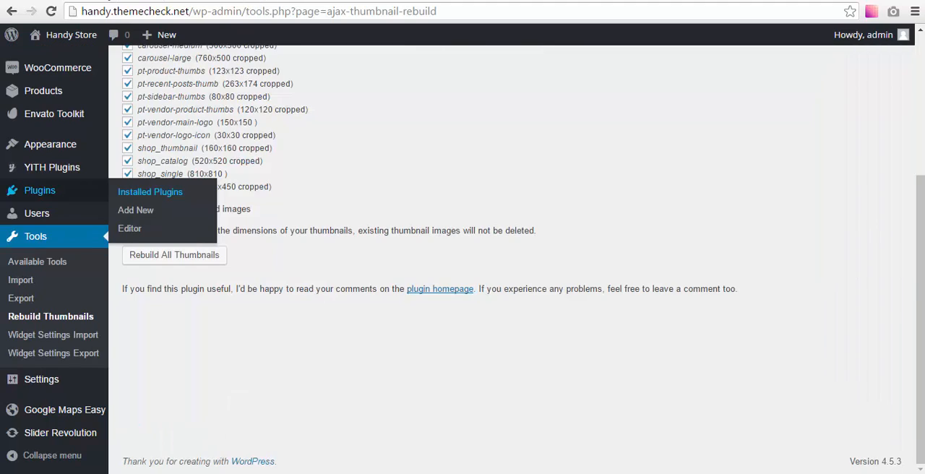
mouse_move(75, 335)
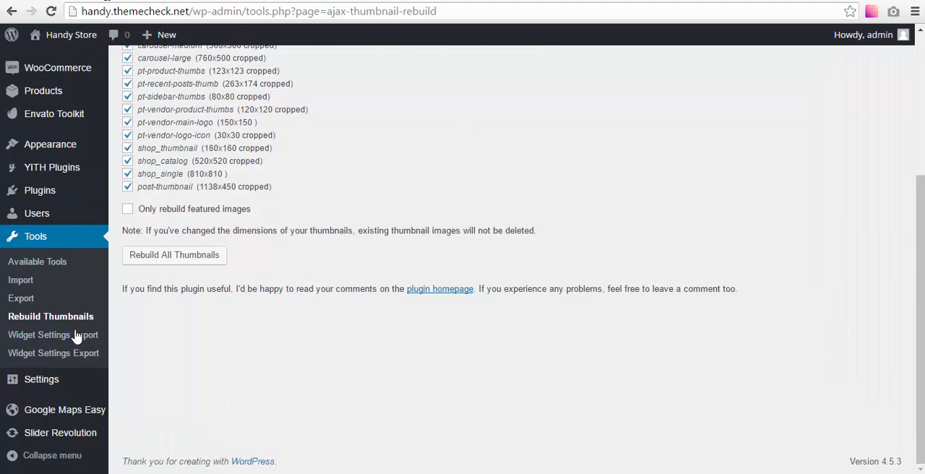
mouse_move(52, 335)
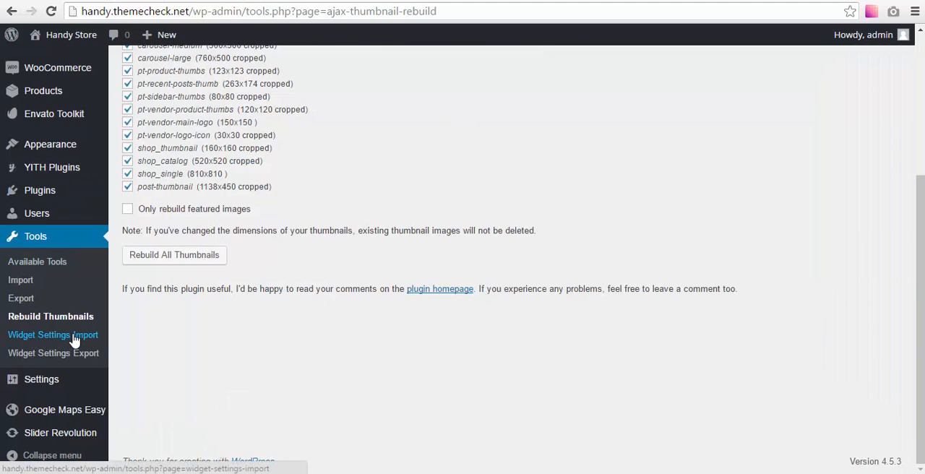
Load widget_data_handy.json into the Widget Settings Import tool
click(52, 335)
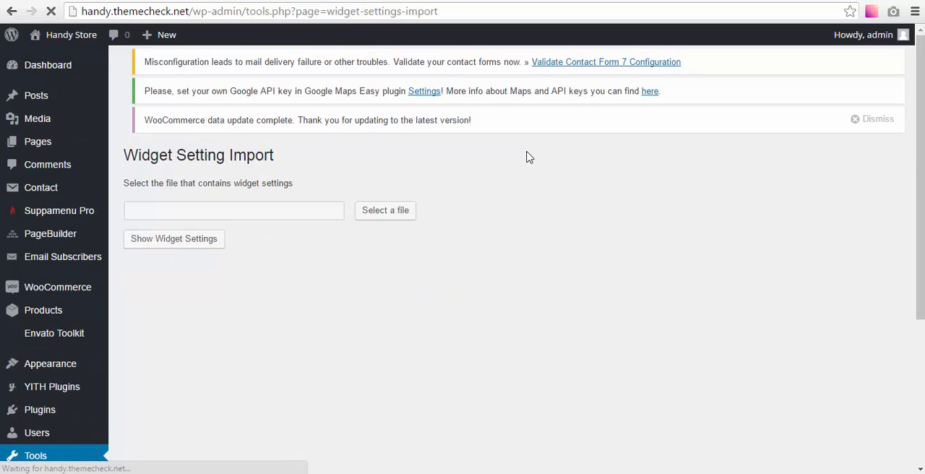
click(384, 211)
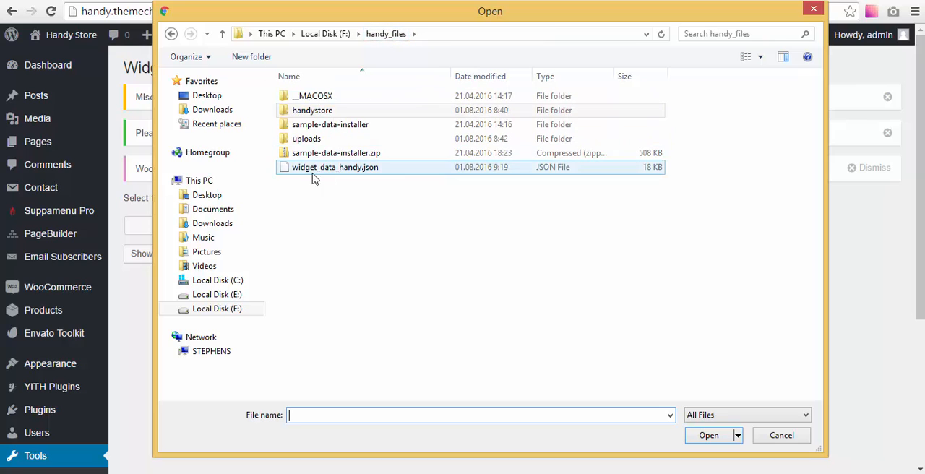
click(336, 168)
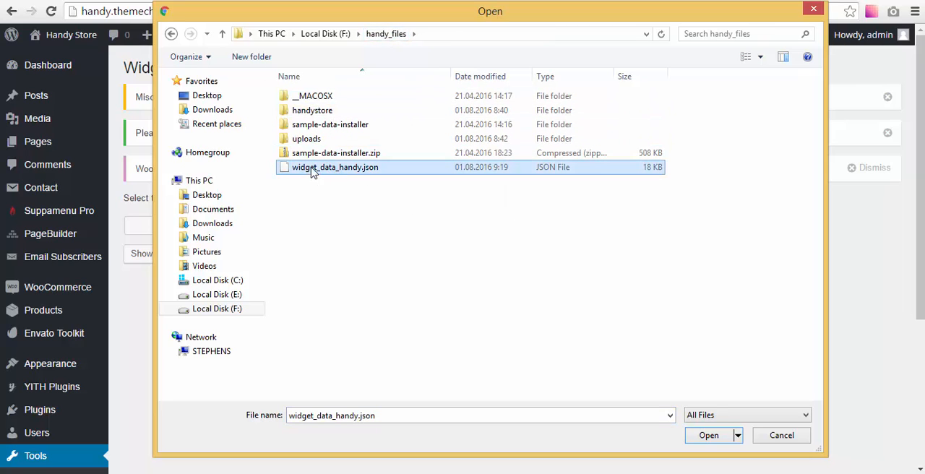
click(708, 435)
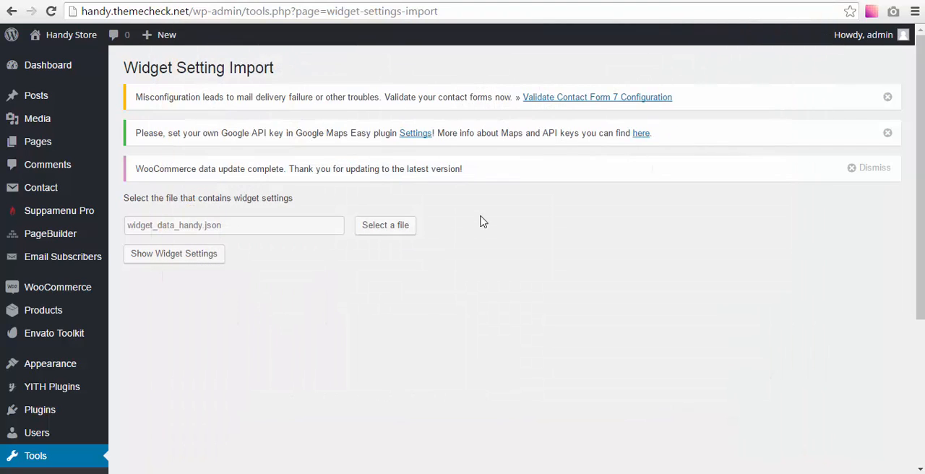
Show the file's widget settings, select all active widgets and run the import
click(174, 252)
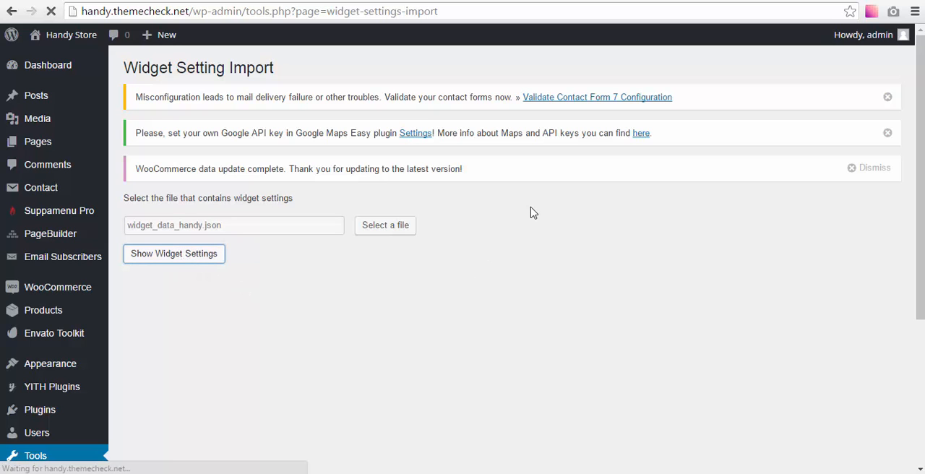
click(173, 252)
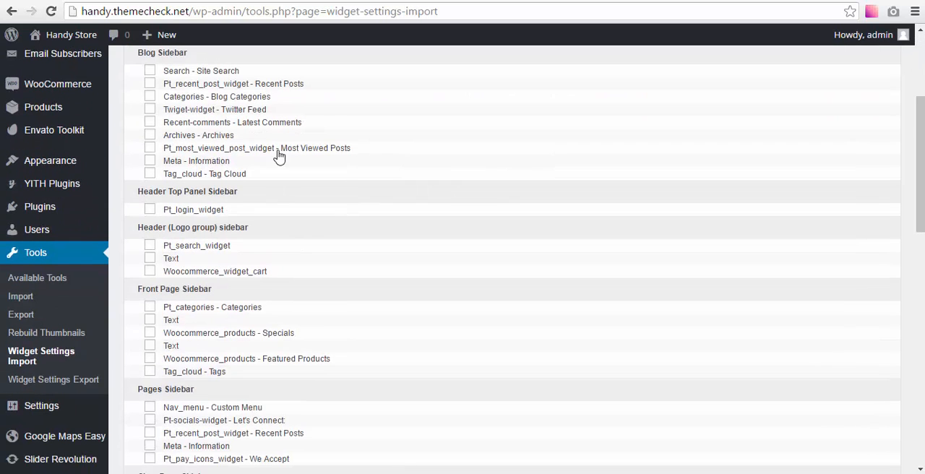
scroll(down, 3)
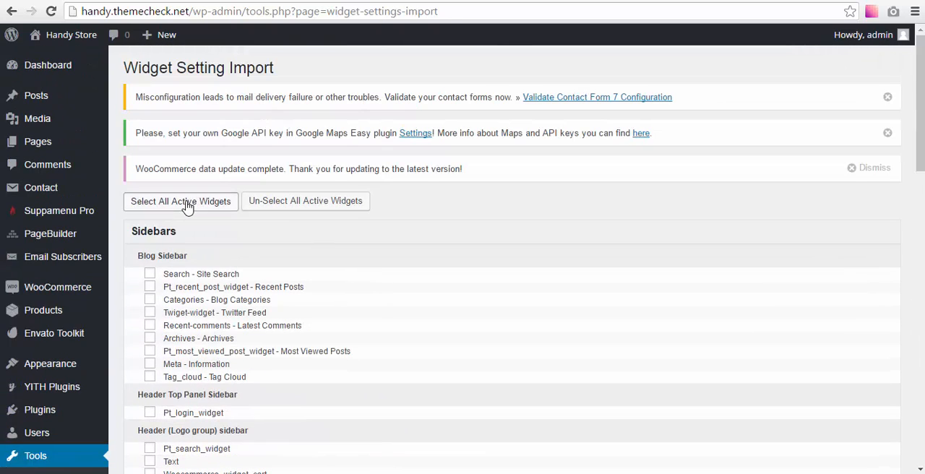
click(181, 201)
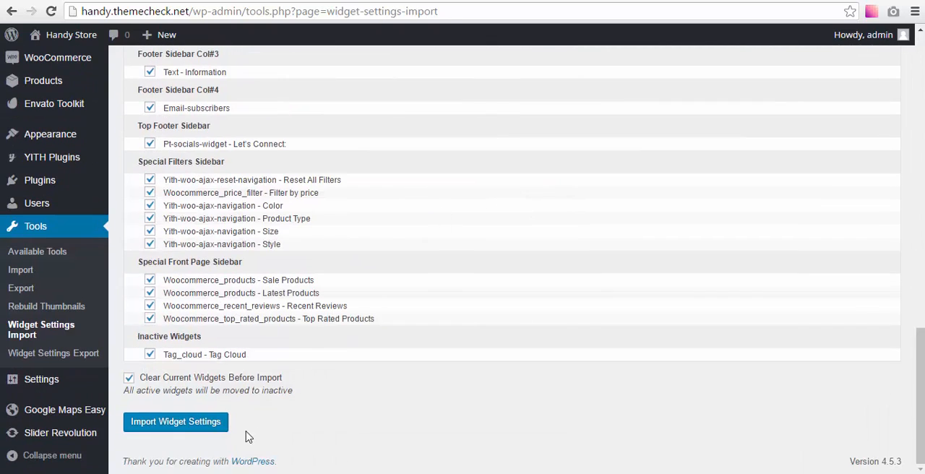
click(176, 422)
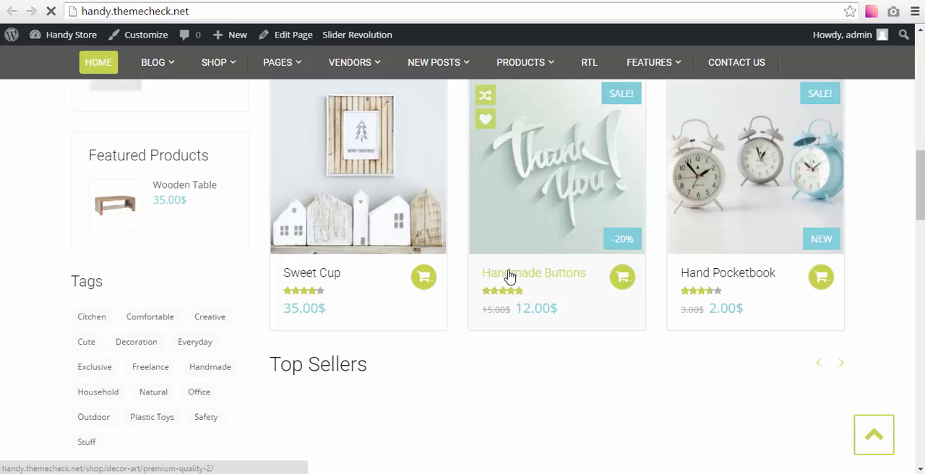
mouse_move(520, 220)
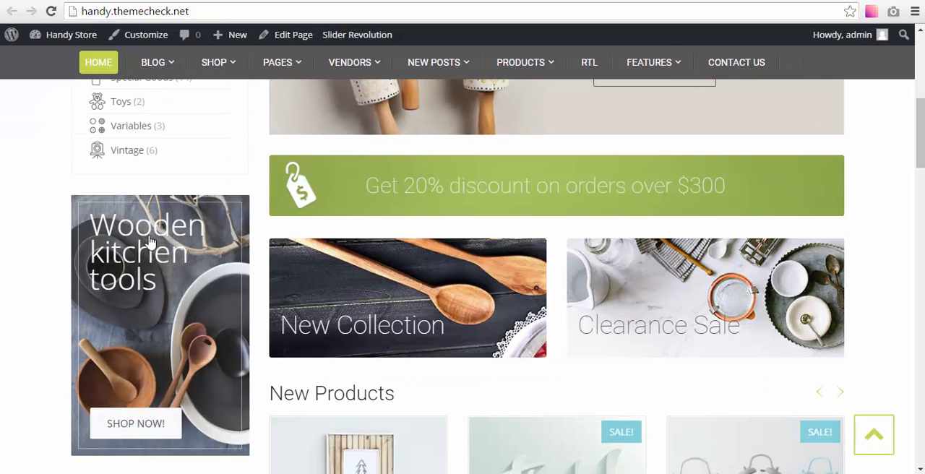
Scroll through the storefront's new sidebar and footer widgets, then return to the import confirmation page
scroll(down, 3)
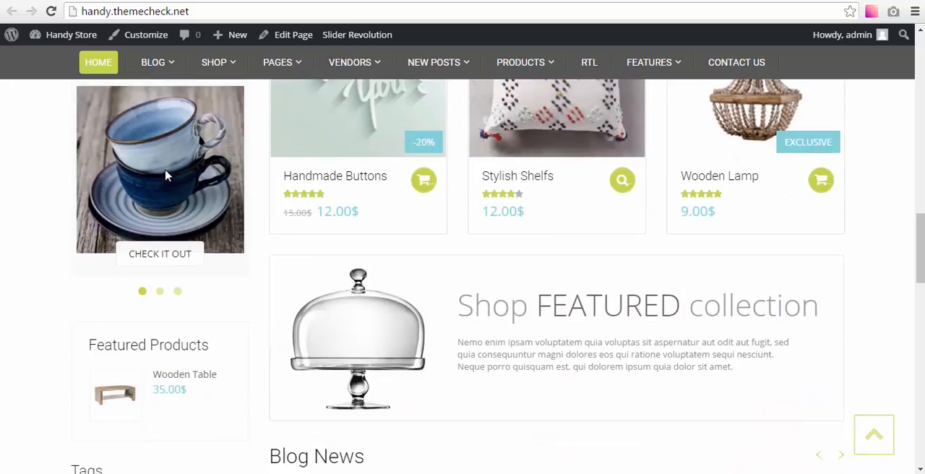
scroll(down, 3)
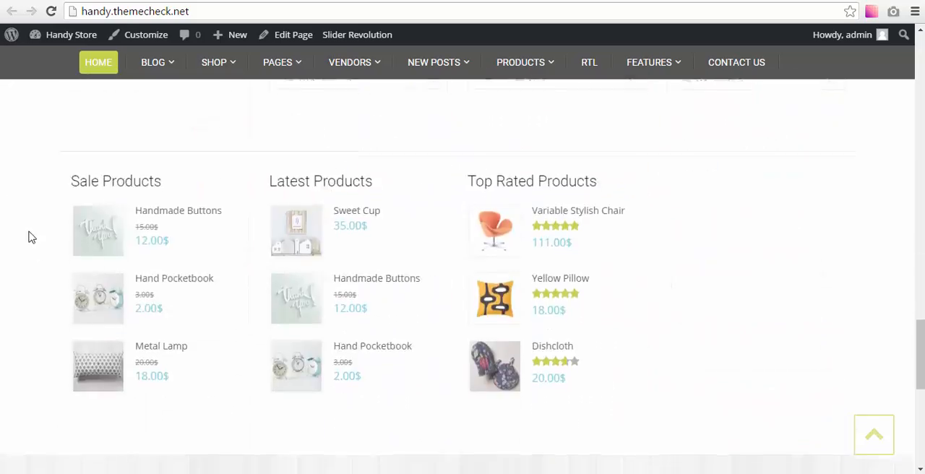
scroll(down, 3)
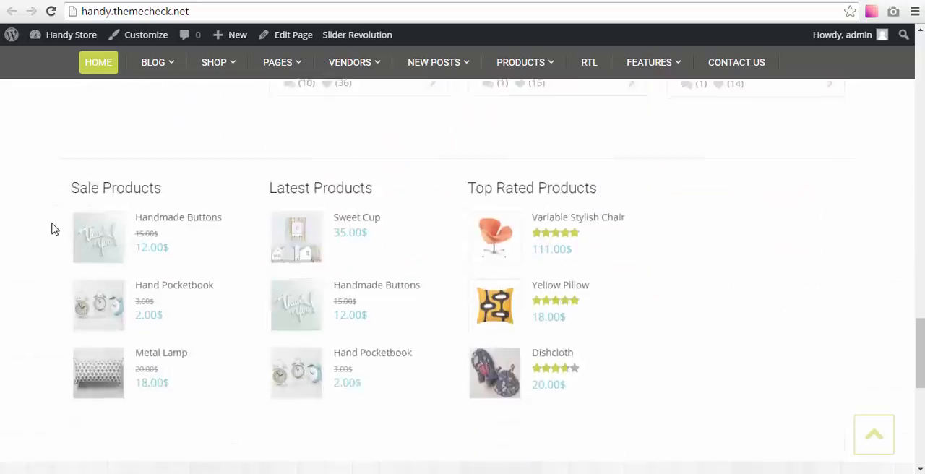
scroll(down, 3)
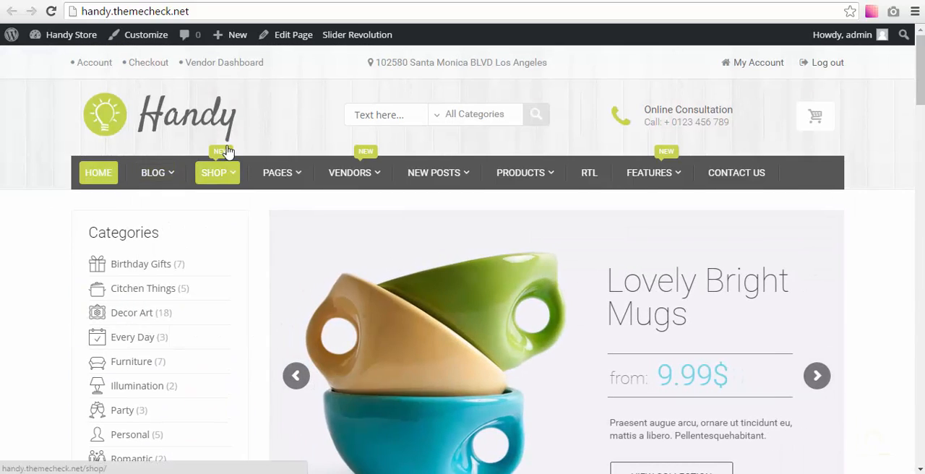
click(213, 172)
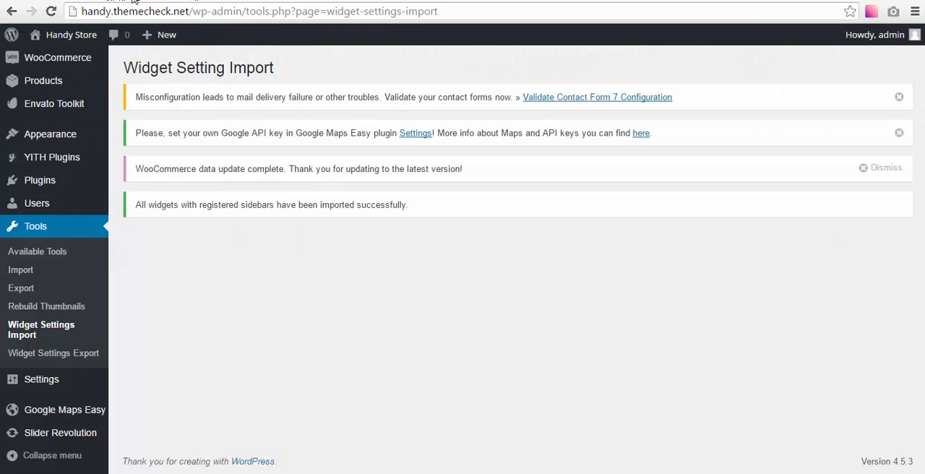
Visit the storefront, retry the redirect-failing My Account page, and return to admin's WC Vendors settings
click(71, 35)
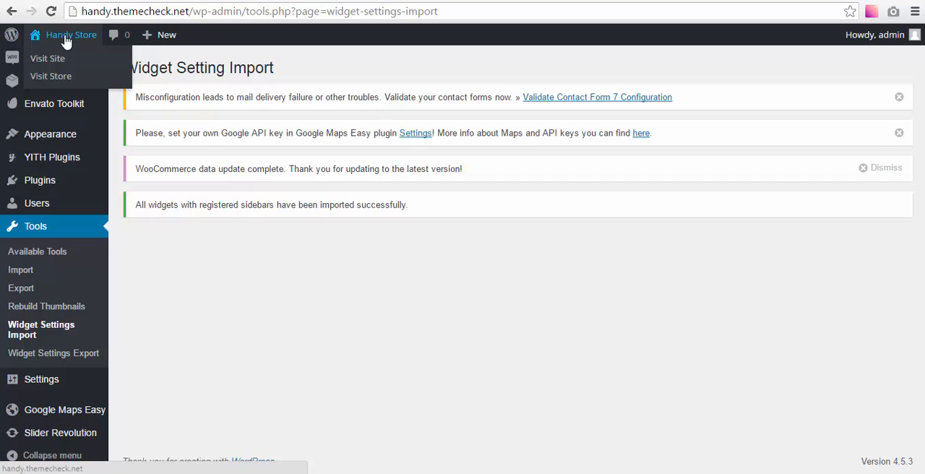
mouse_move(46, 58)
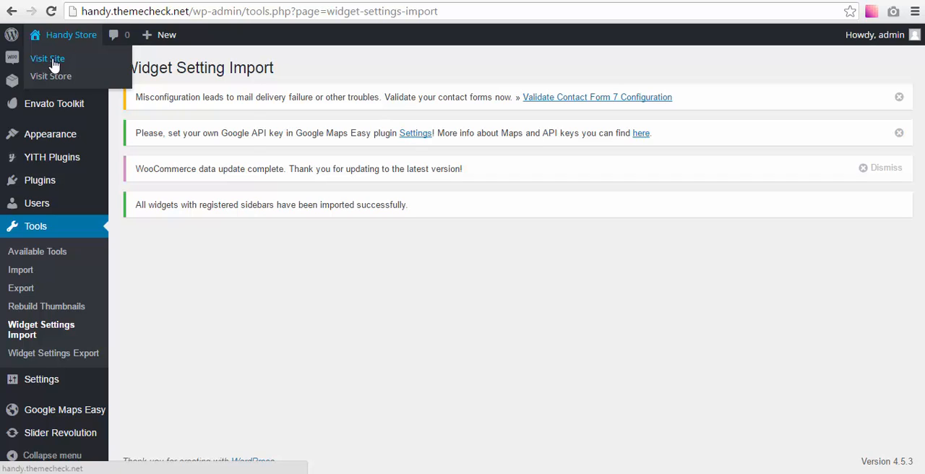
click(46, 58)
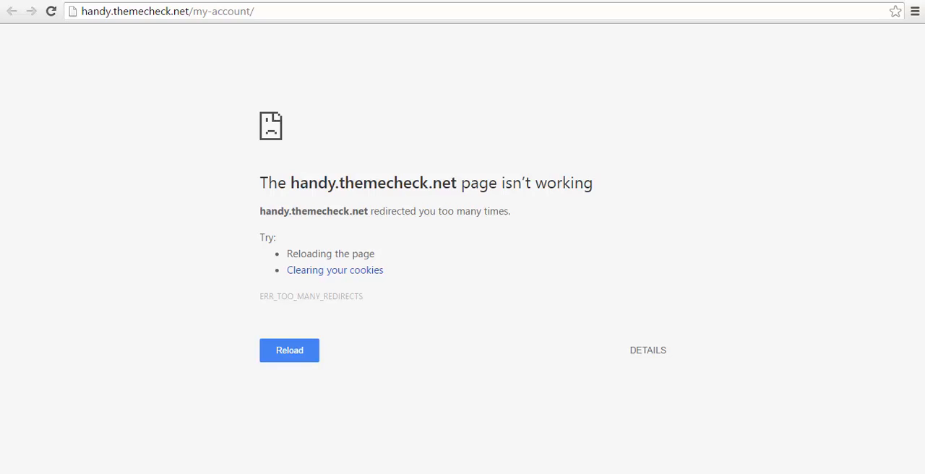
click(289, 350)
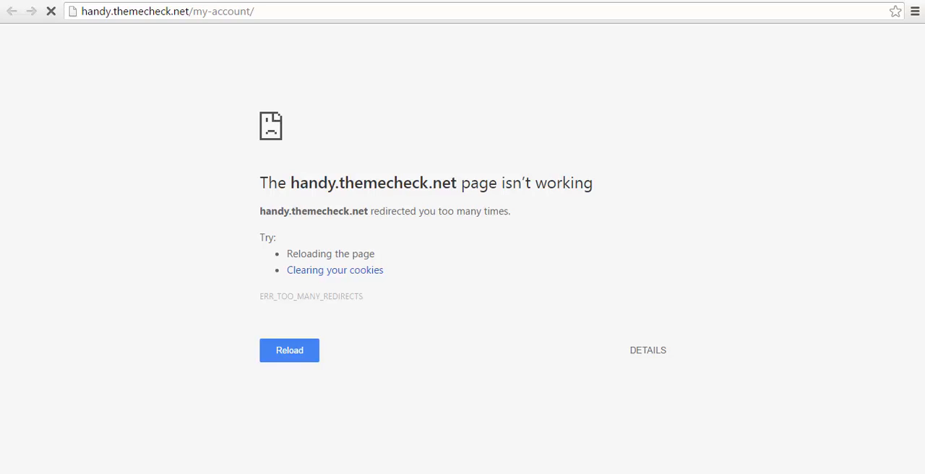
click(289, 350)
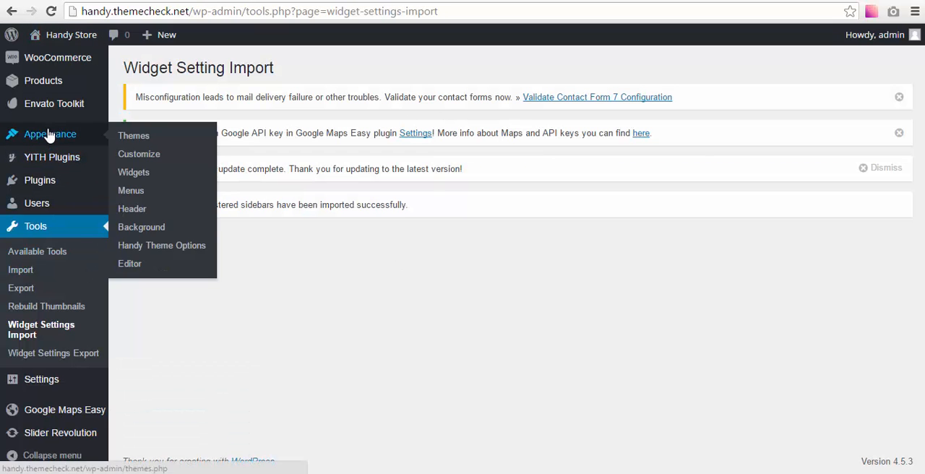
mouse_move(58, 58)
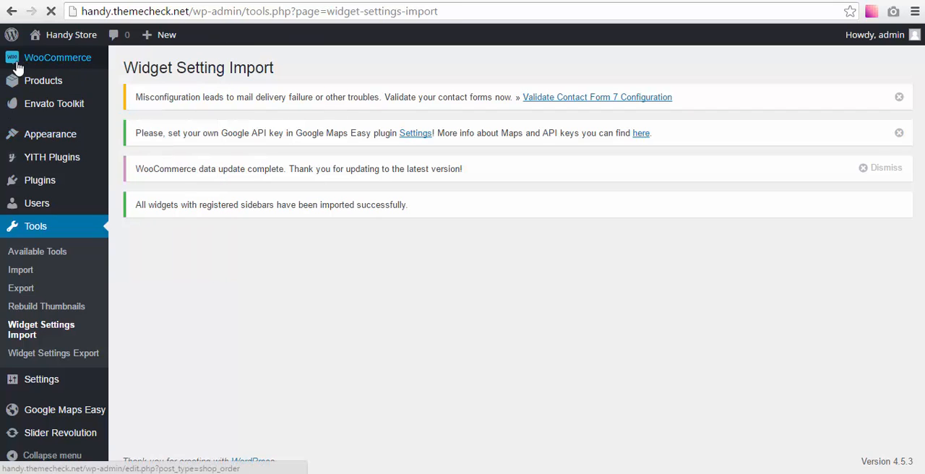
click(33, 348)
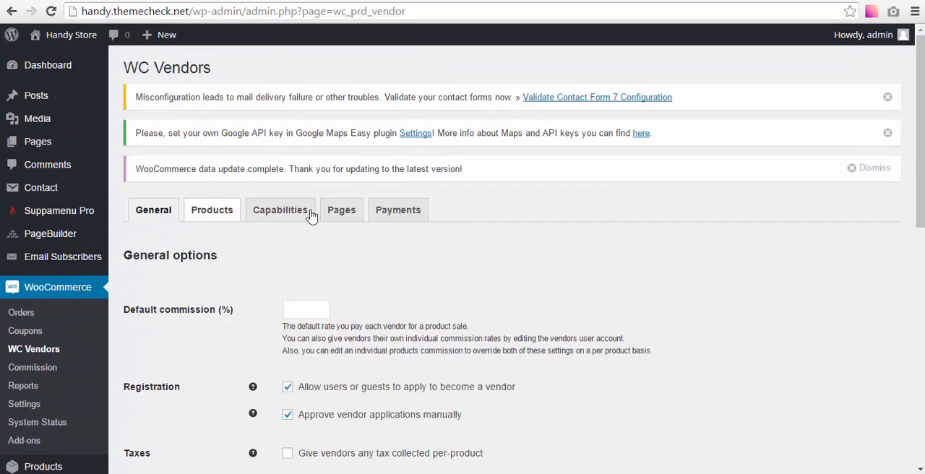
Go to the WC Vendors Pages settings and reach the Orders page dropdown
click(341, 209)
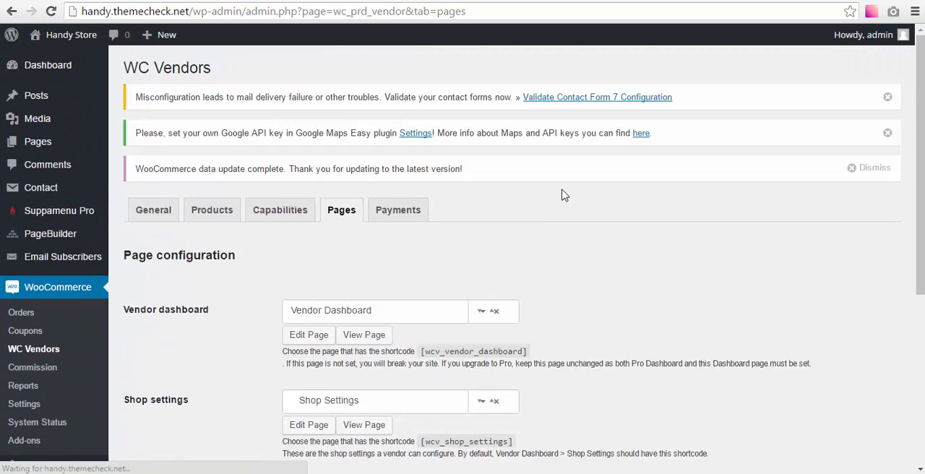
scroll(down, 3)
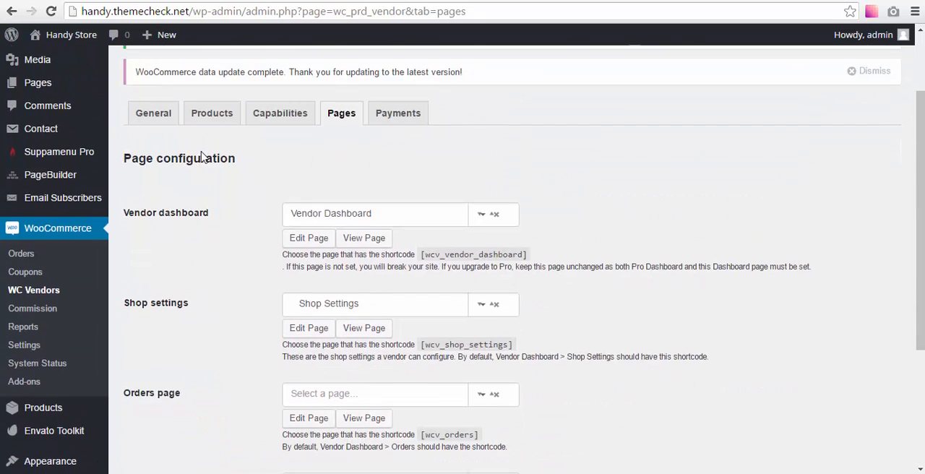
scroll(down, 3)
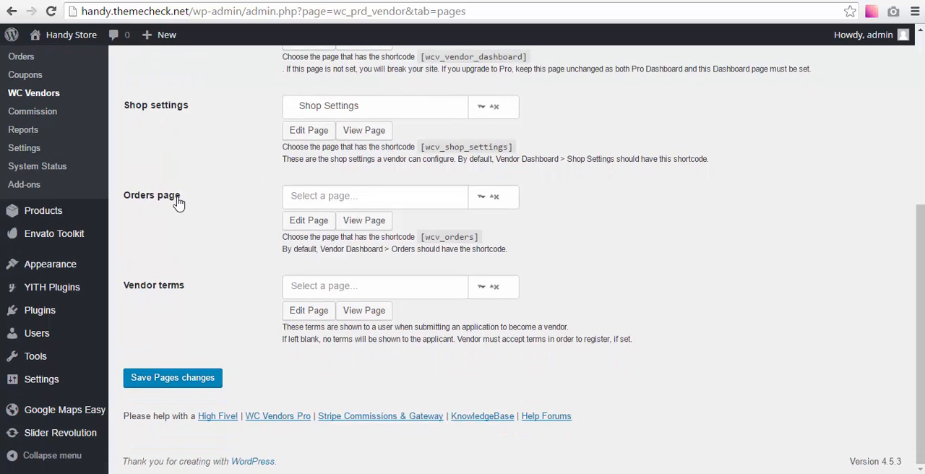
mouse_move(124, 199)
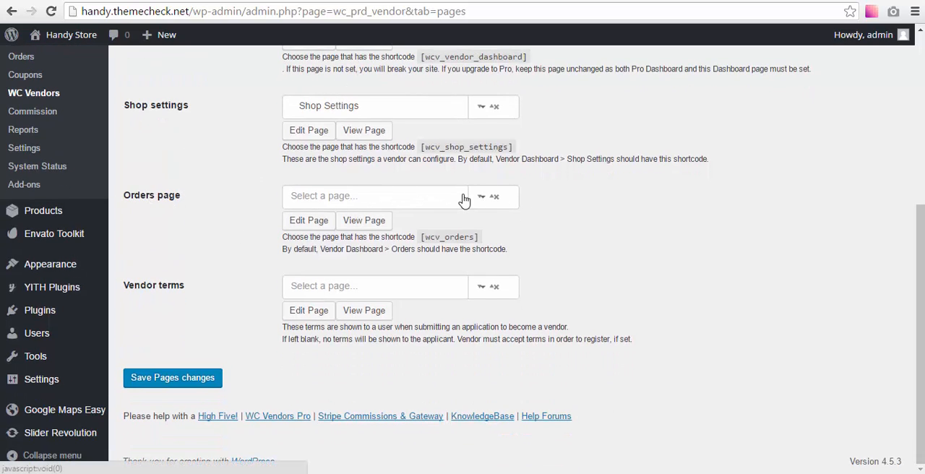
click(374, 197)
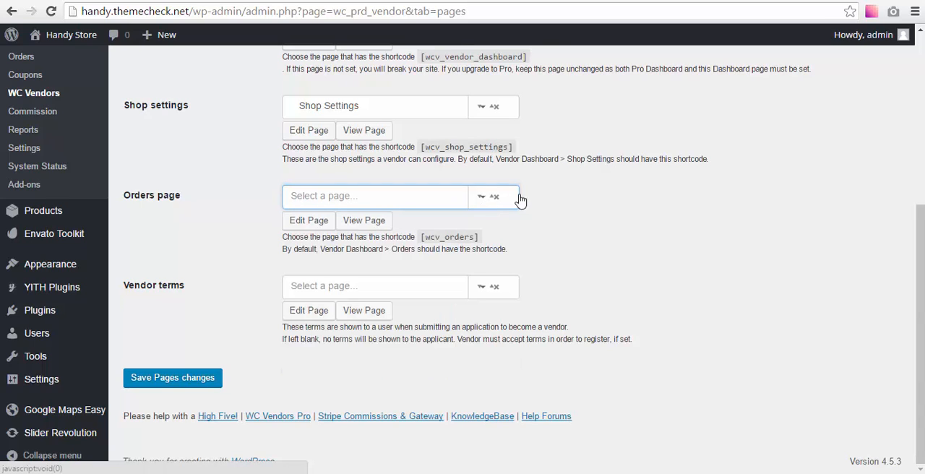
mouse_move(597, 199)
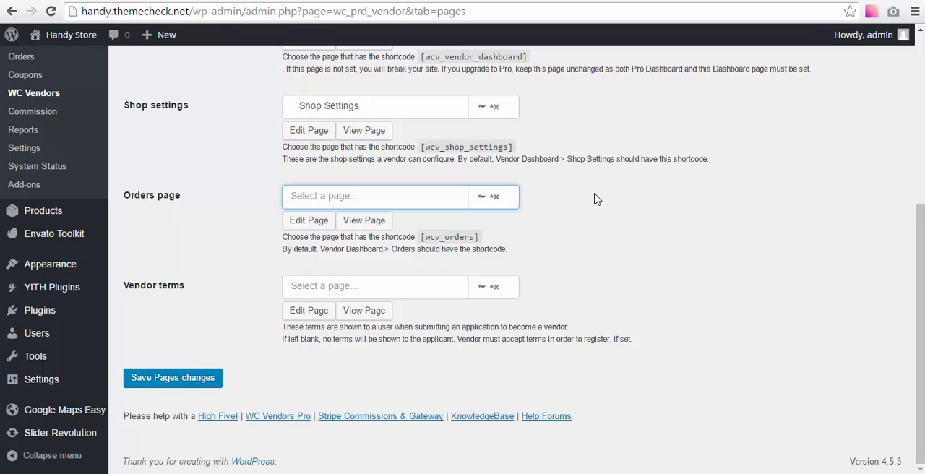
mouse_move(566, 179)
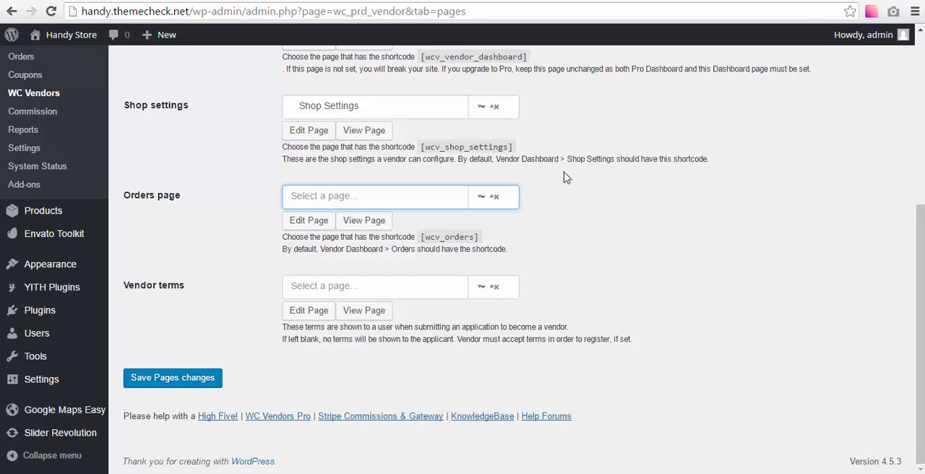
mouse_move(480, 185)
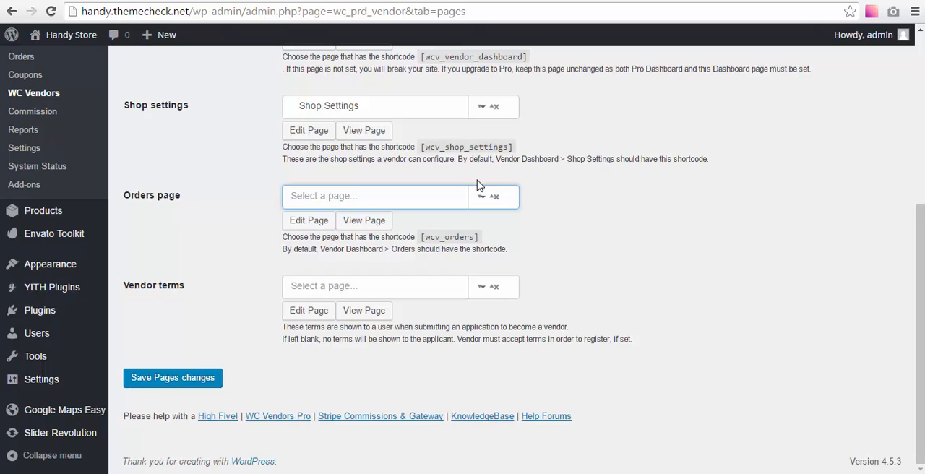
click(399, 195)
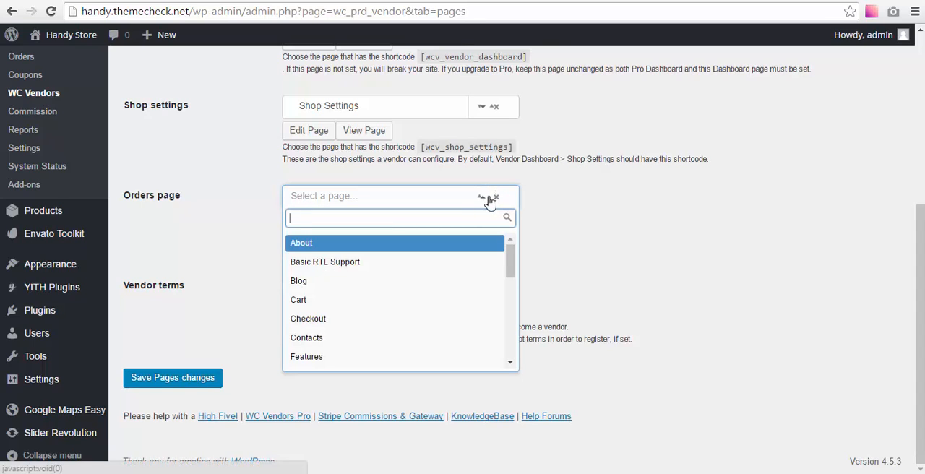
mouse_move(490, 261)
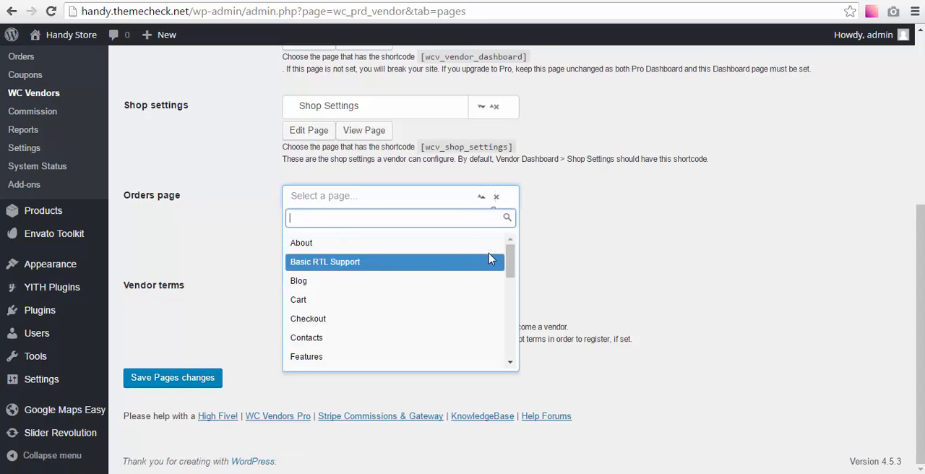
Assign Orders under Vendor Dashboard as the Orders page, save, and revisit My Account
scroll(down, 3)
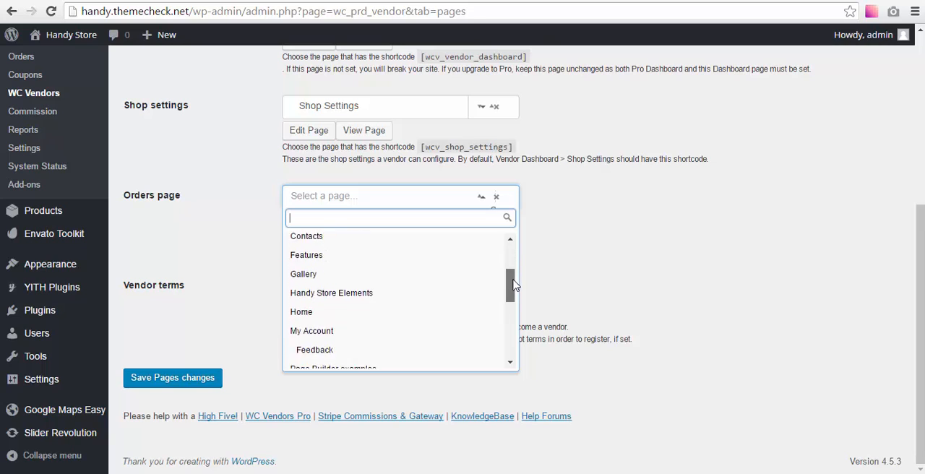
scroll(down, 3)
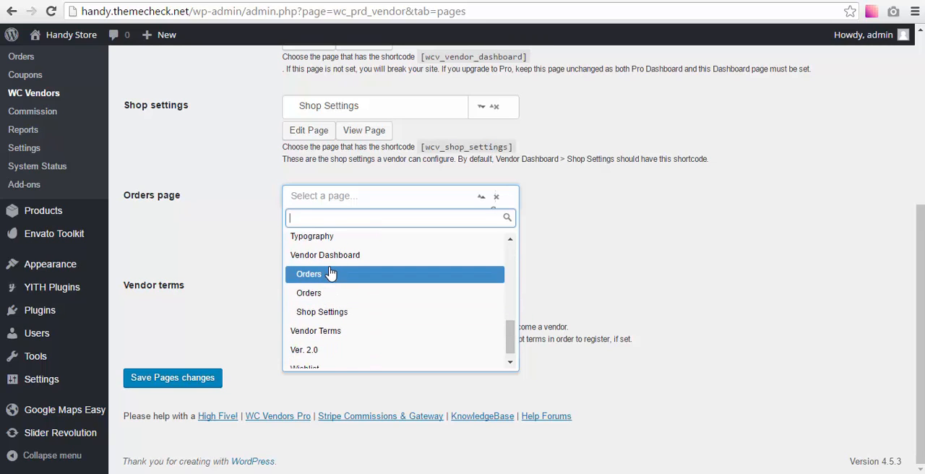
click(309, 273)
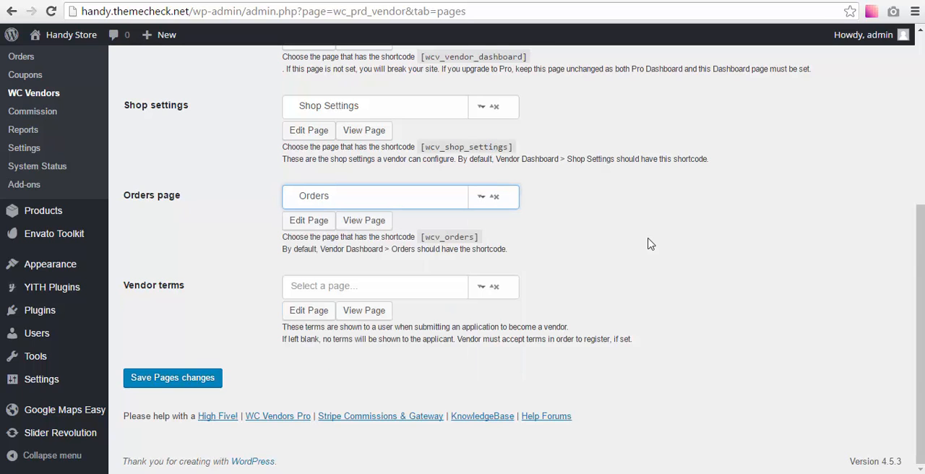
click(174, 377)
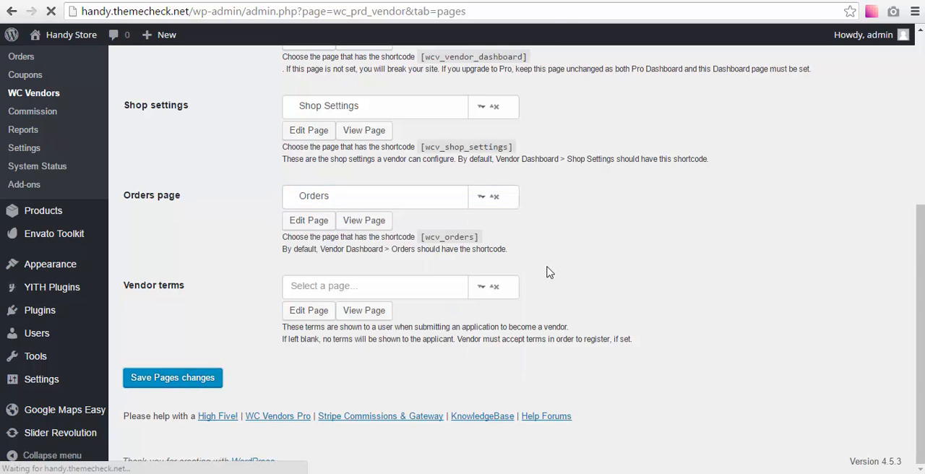
click(172, 377)
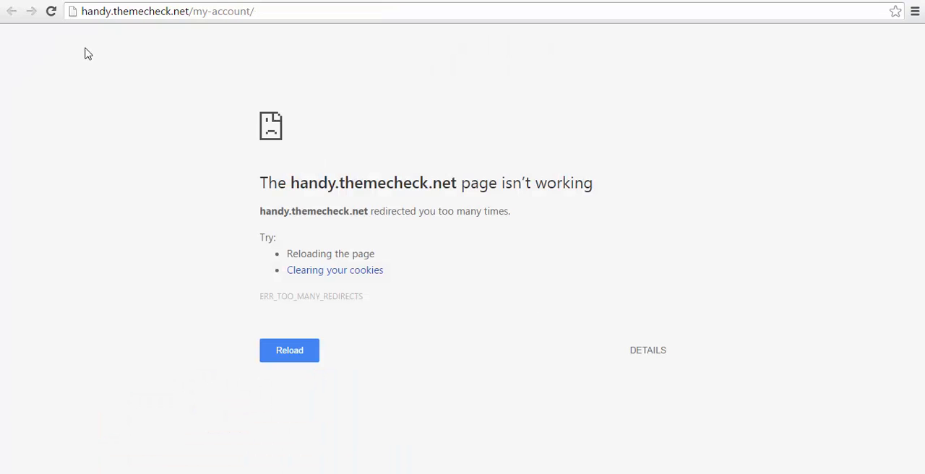
mouse_move(315, 90)
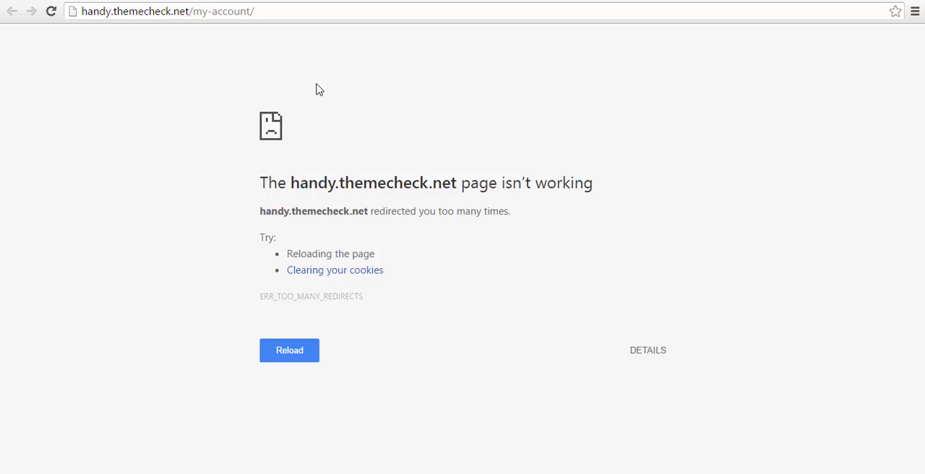
Reload My Account to confirm it loads, then strip my-account/ from the URL to reach the homepage
click(50, 11)
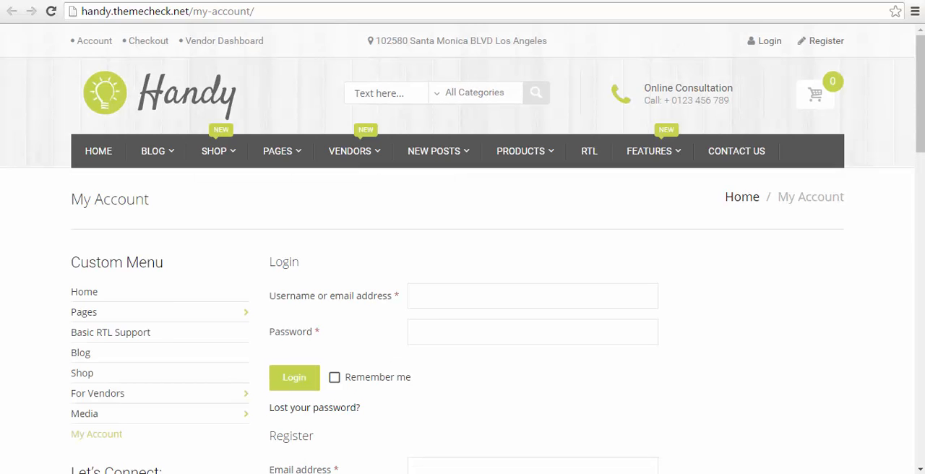
double_click(223, 12)
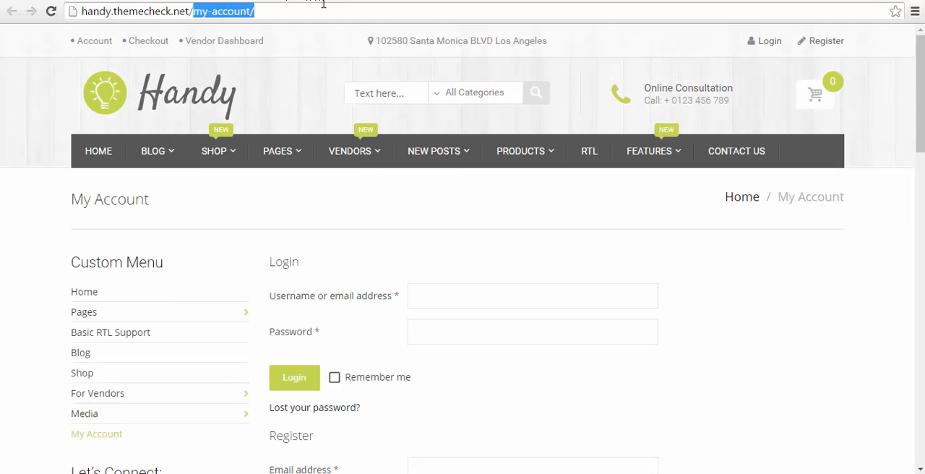
key(Backspace)
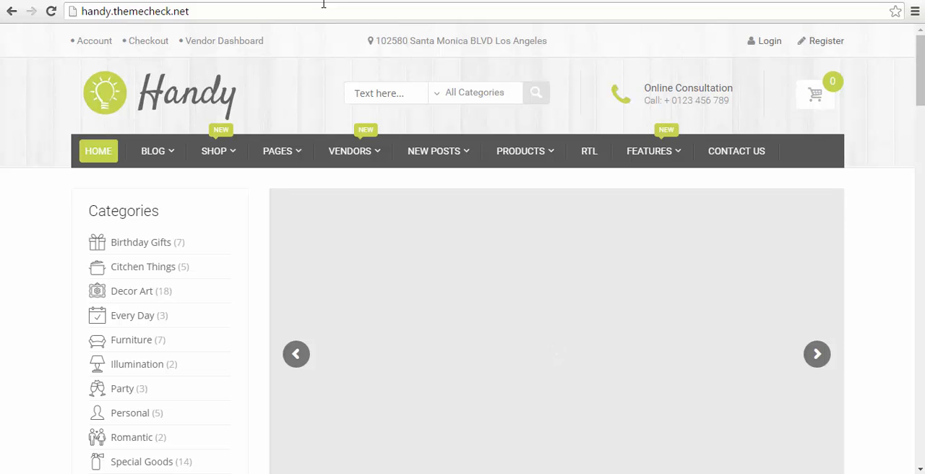
Scroll through the Handy Store homepage sections
scroll(down, 3)
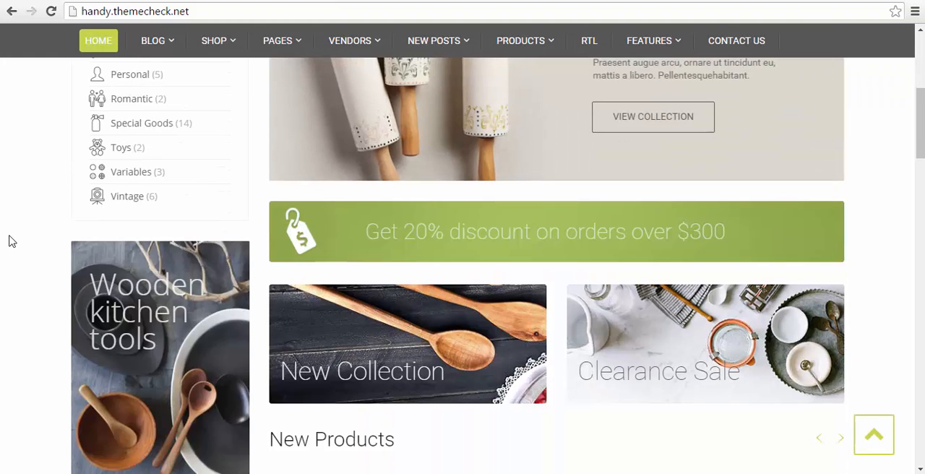
scroll(down, 3)
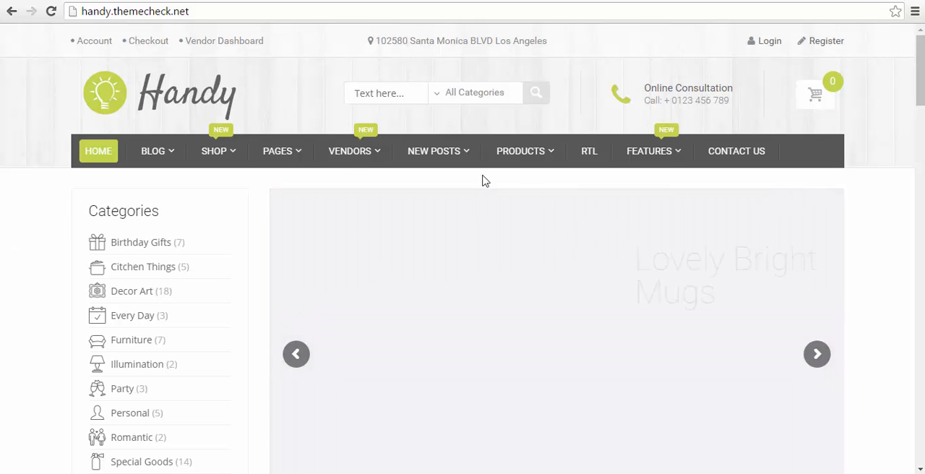
scroll(down, 3)
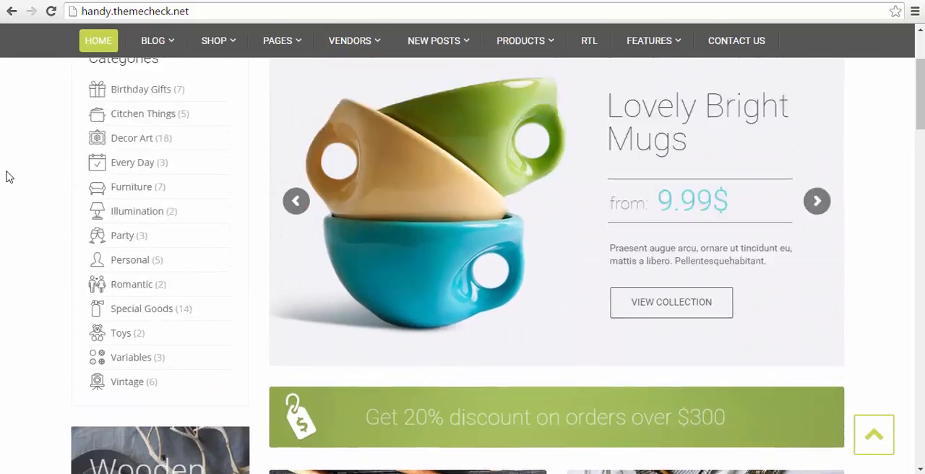